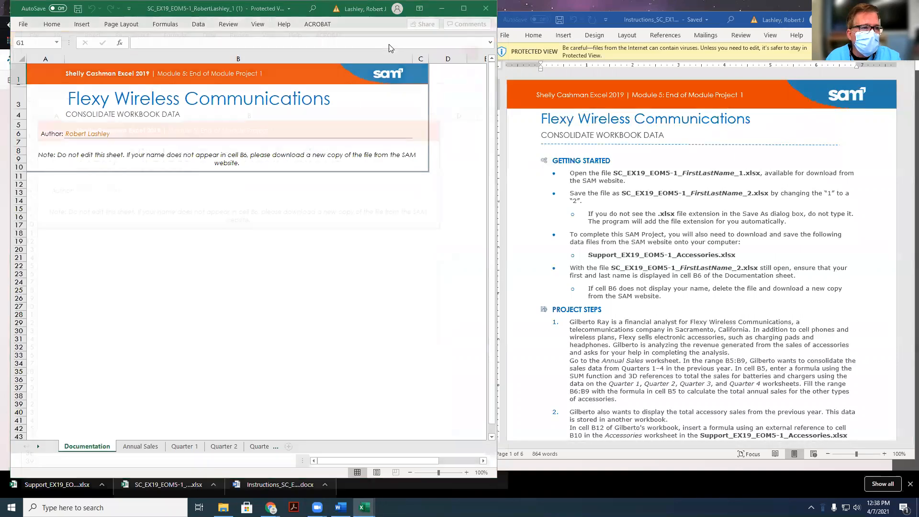
Save the project workbook as a new Excel Workbook copy with the file name ending in _2
click(23, 24)
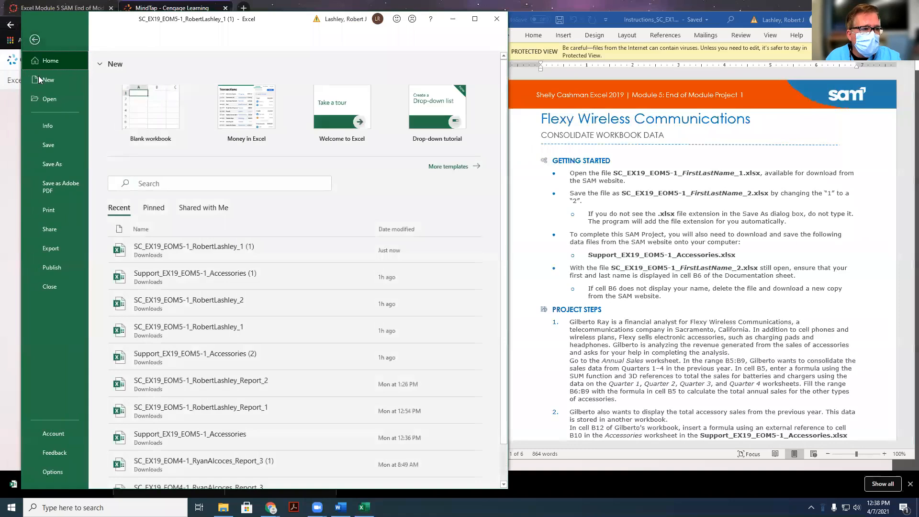
click(52, 164)
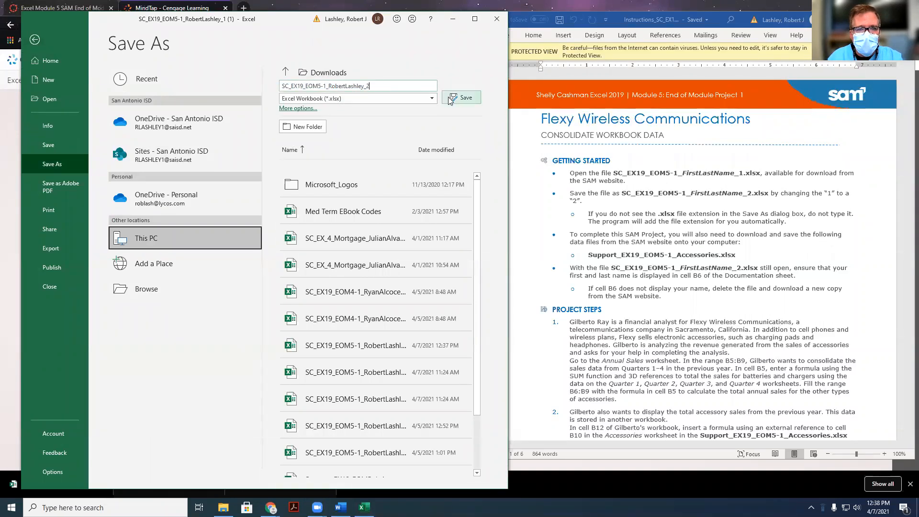
click(465, 97)
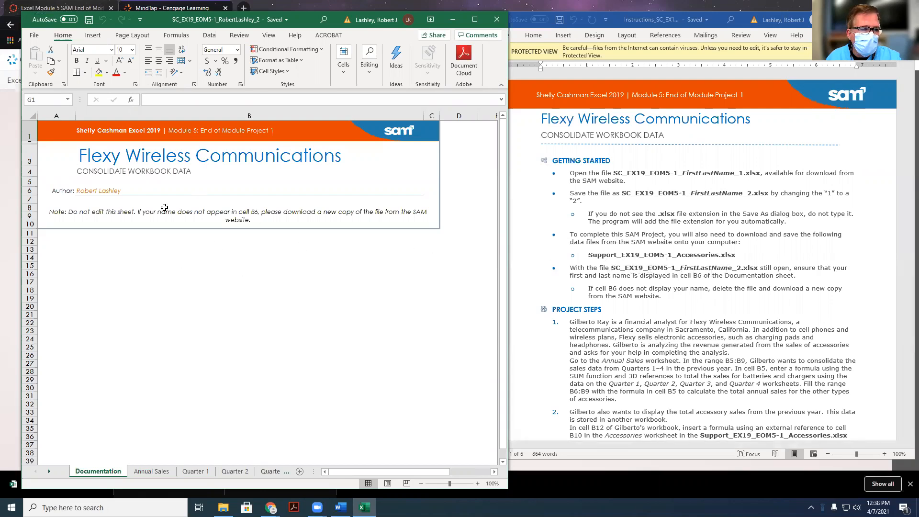
mouse_move(522, 274)
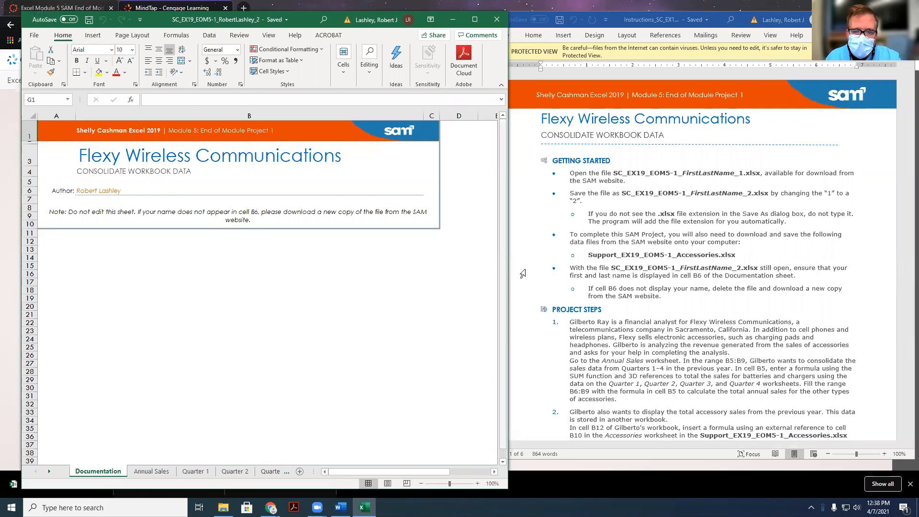
Check the author cell B6 on Documentation, then the empty 2021 Sales cells B5:B9 and total B12 on Annual Sales
click(99, 190)
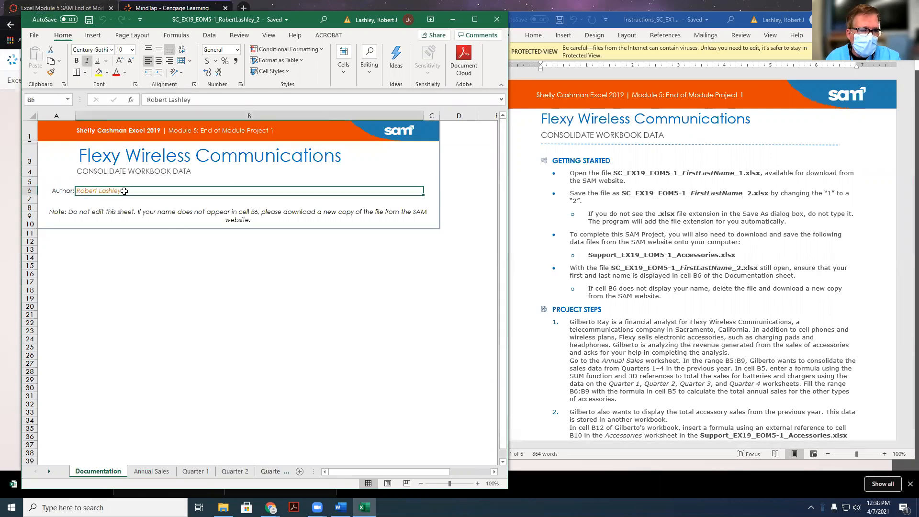
mouse_move(256, 202)
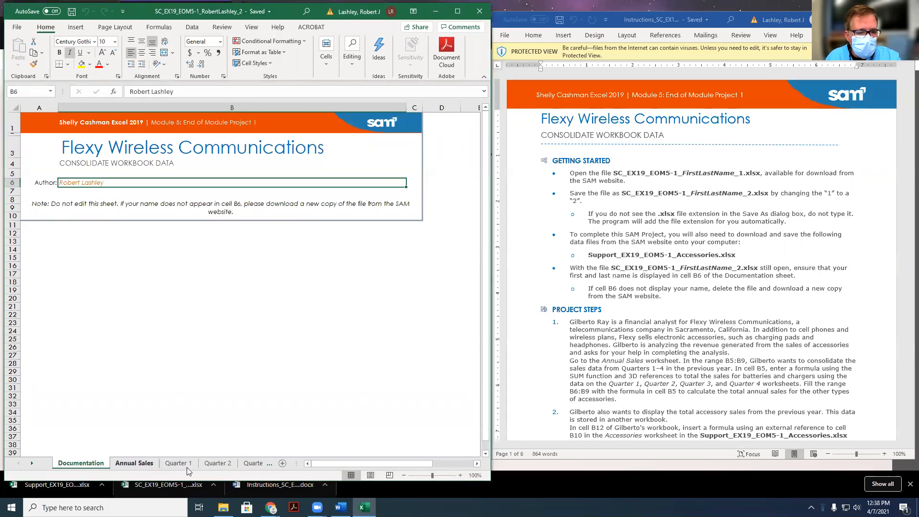
click(134, 463)
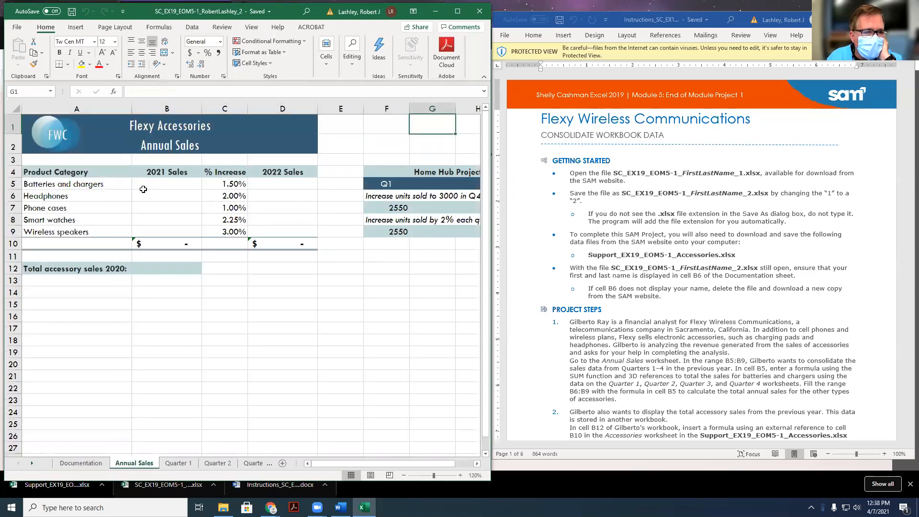
drag(166, 184, 166, 232)
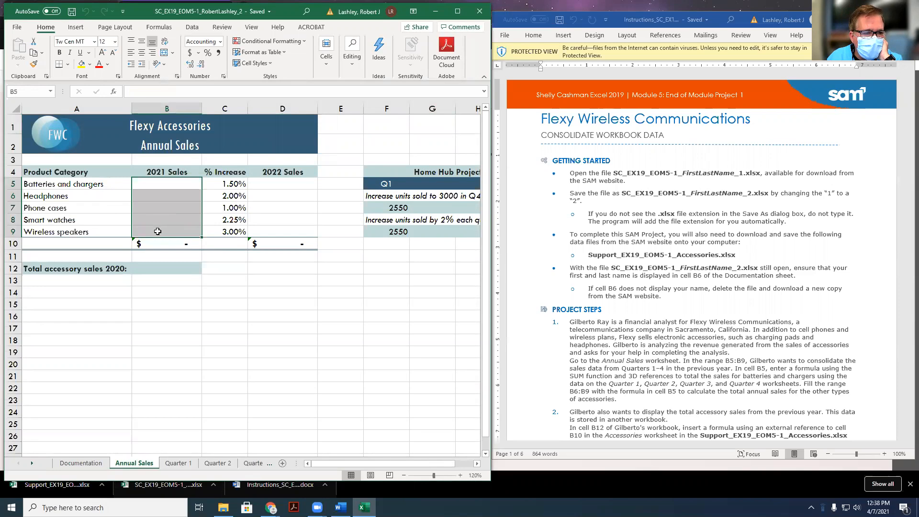
click(167, 268)
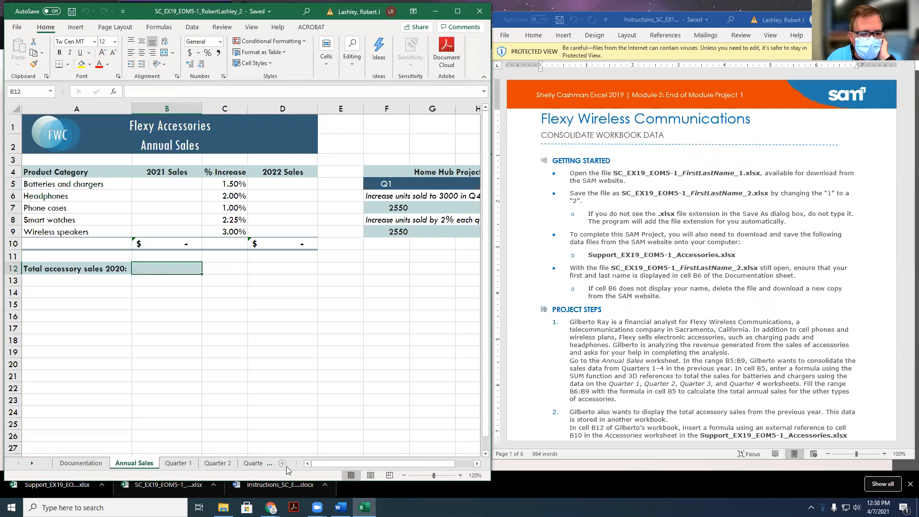
scroll(right, 3)
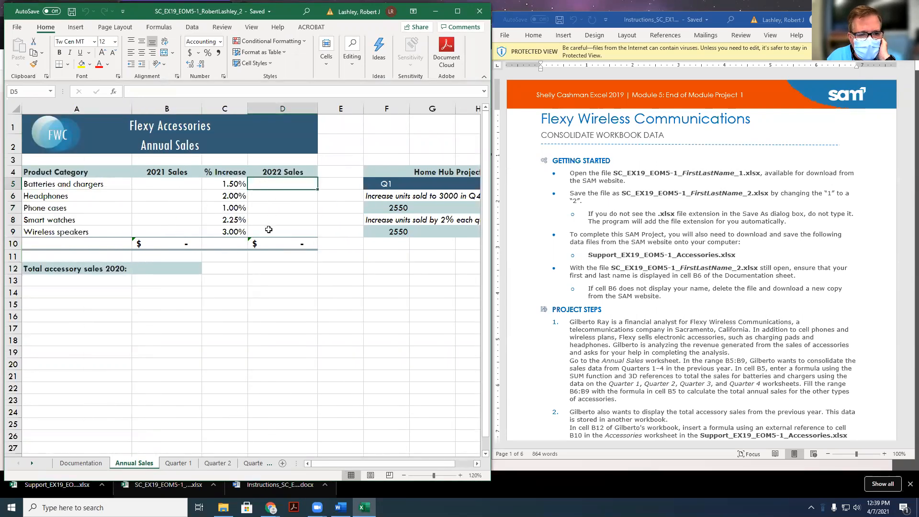
Review the Quarter 1, Quarter 2 and Quarter 4 sheets, then return to Annual Sales
click(178, 464)
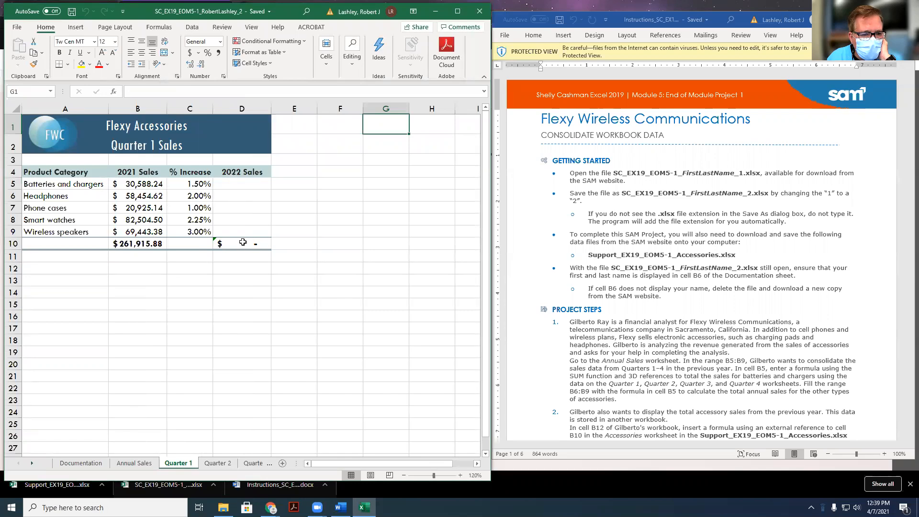
mouse_move(210, 267)
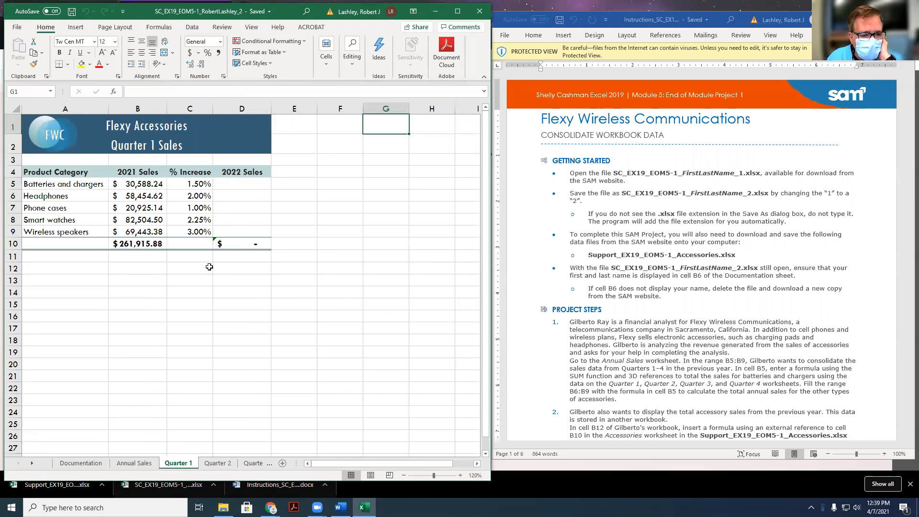
click(217, 462)
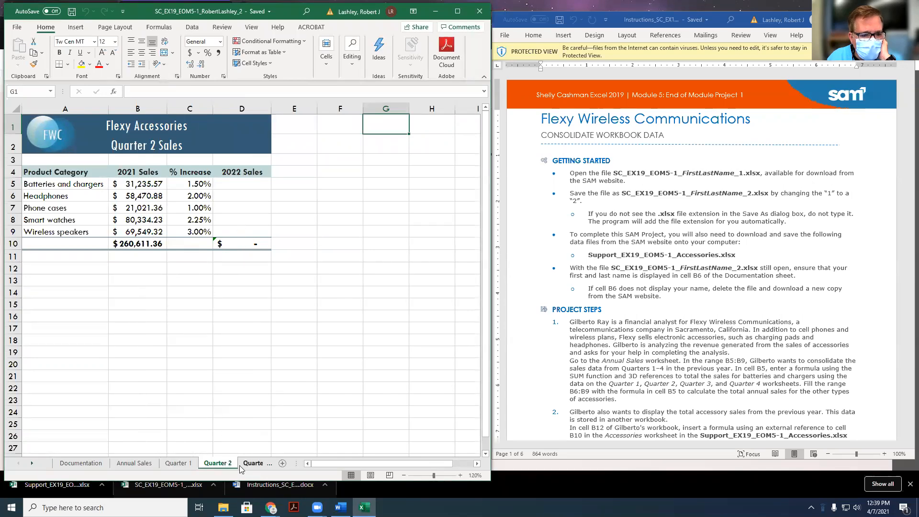
click(238, 462)
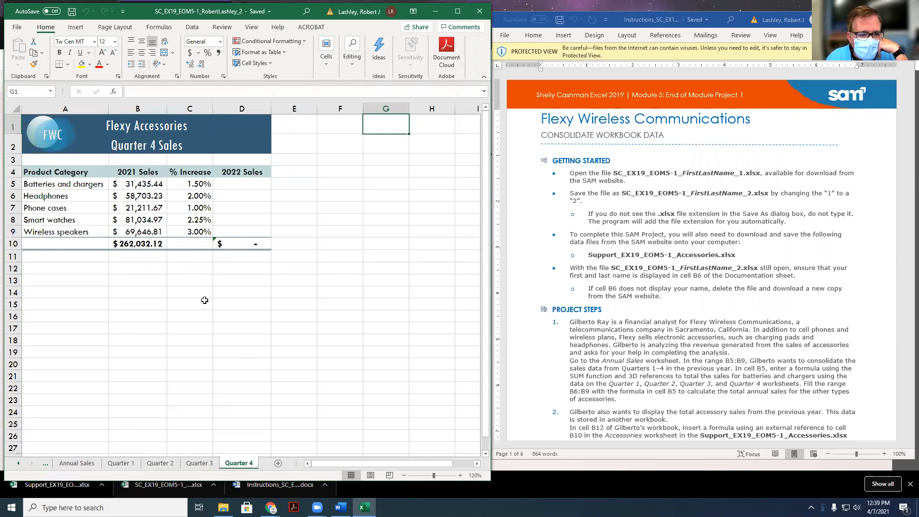
click(76, 463)
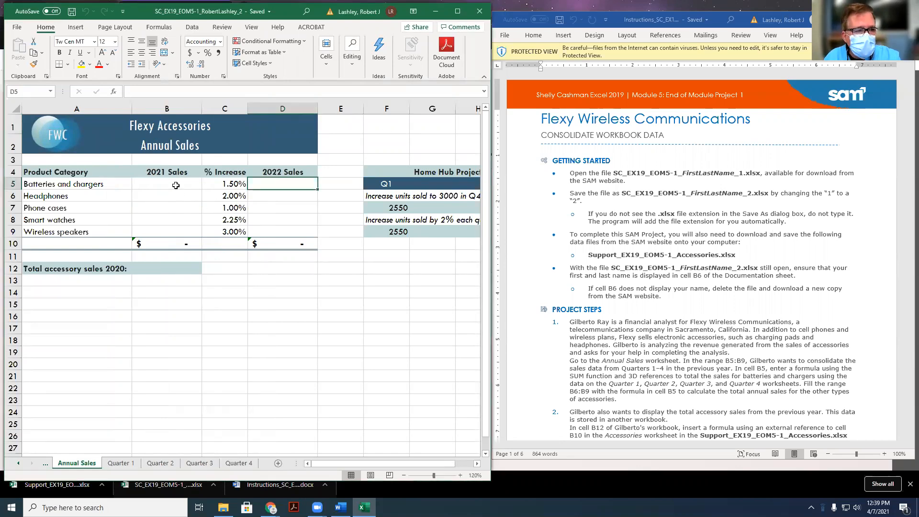
From B5 on Annual Sales, check the Batteries and chargers value on Quarter 1 through Quarter 4
scroll(down, 3)
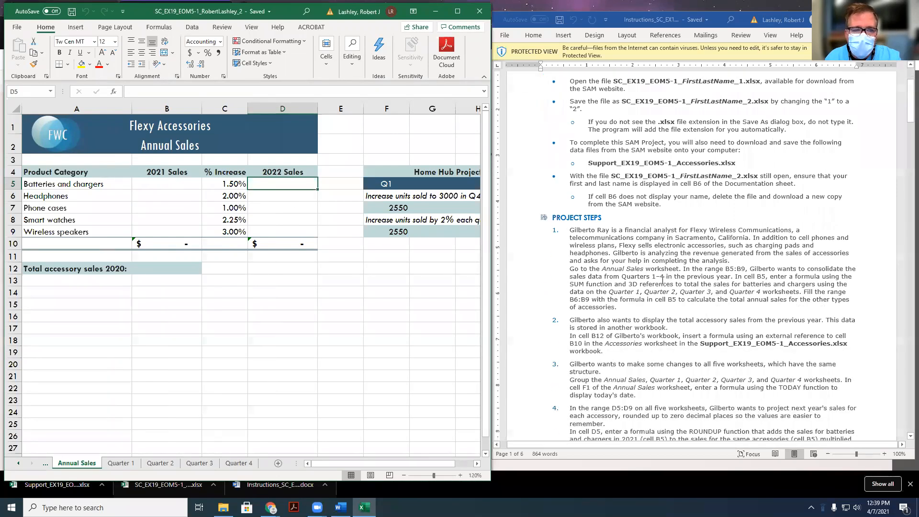
scroll(down, 3)
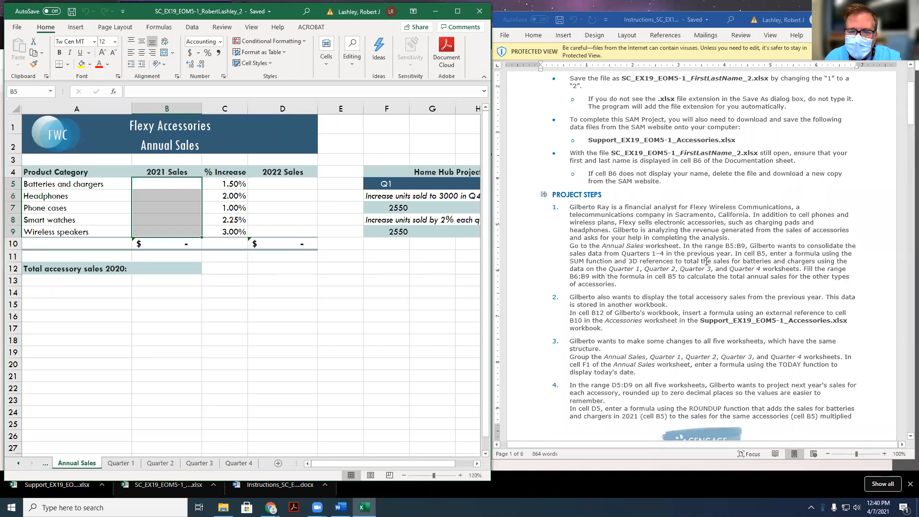
mouse_move(427, 272)
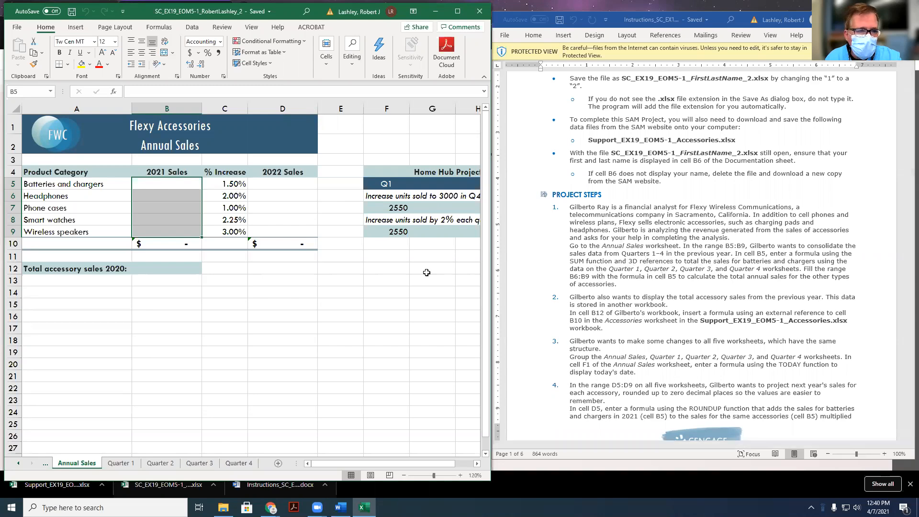
click(166, 184)
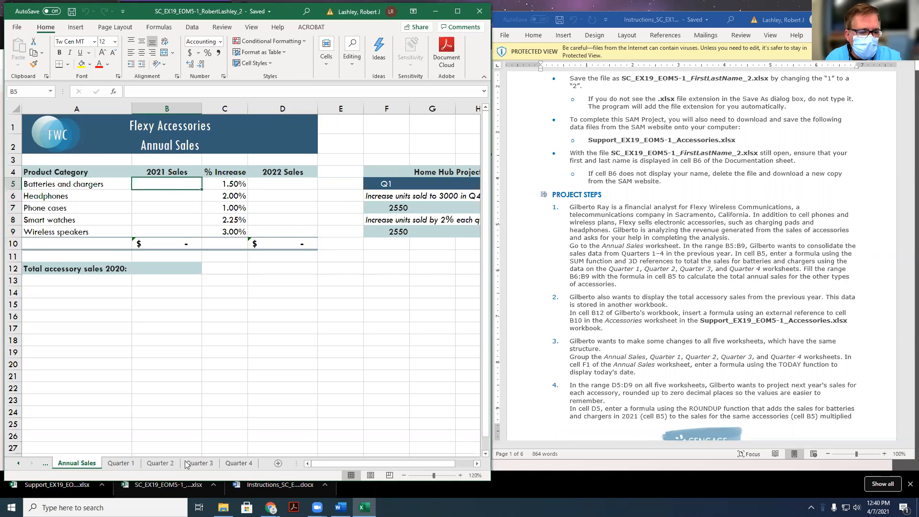
click(121, 462)
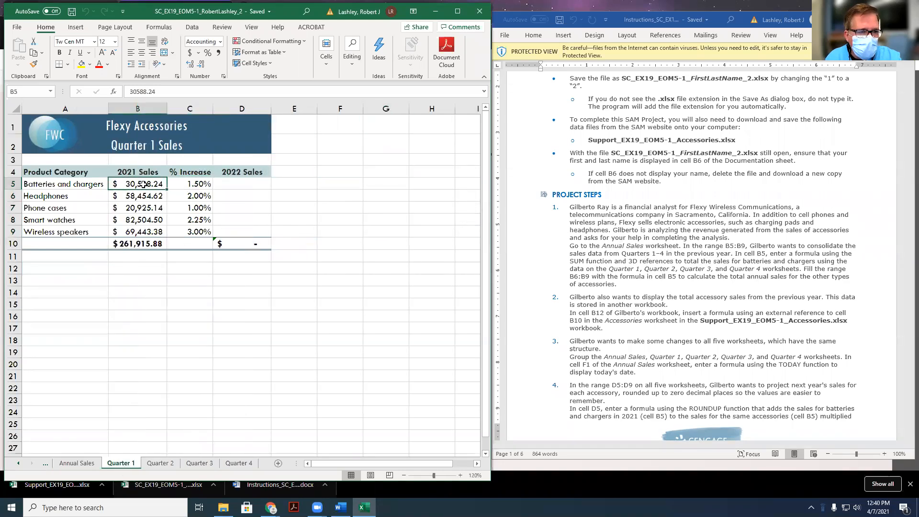
click(160, 464)
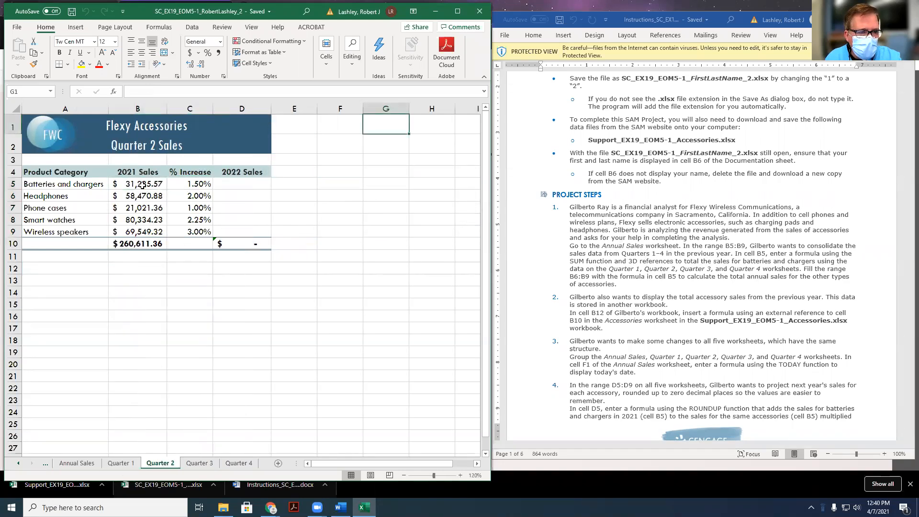
click(199, 463)
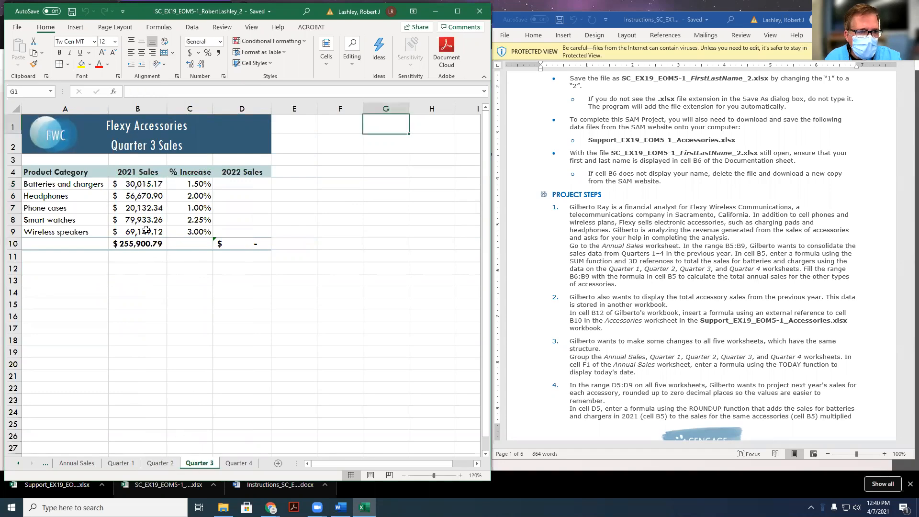
click(238, 462)
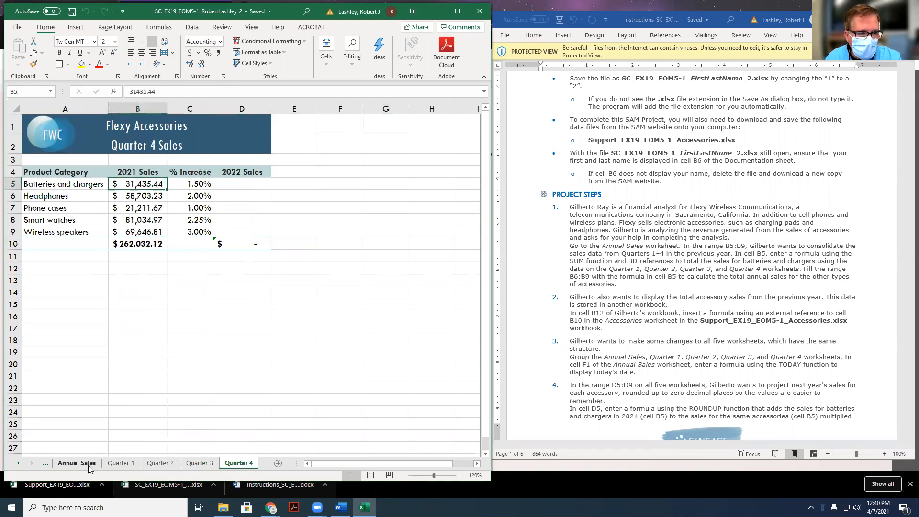
Enter =SUM('Quarter 1:Quarter 4'!B5) in Annual Sales B5 so it shows $123,274.42
click(76, 462)
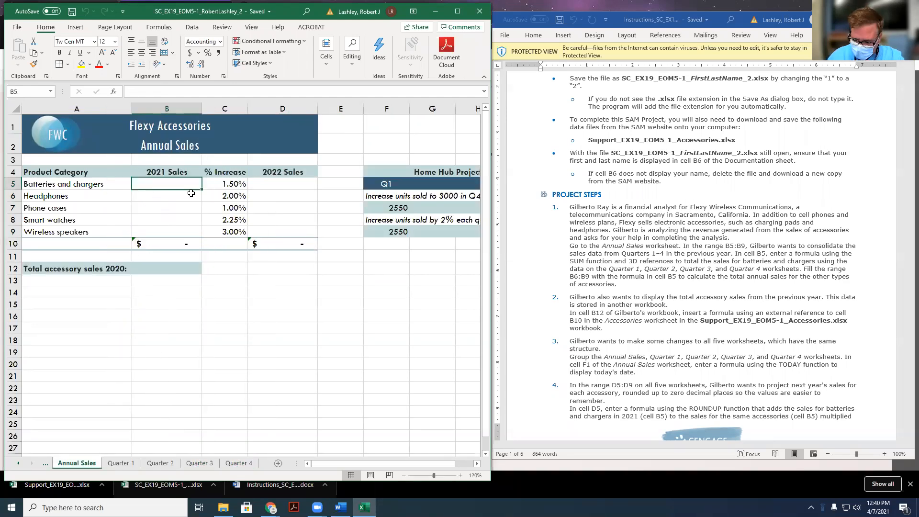
text(=s)
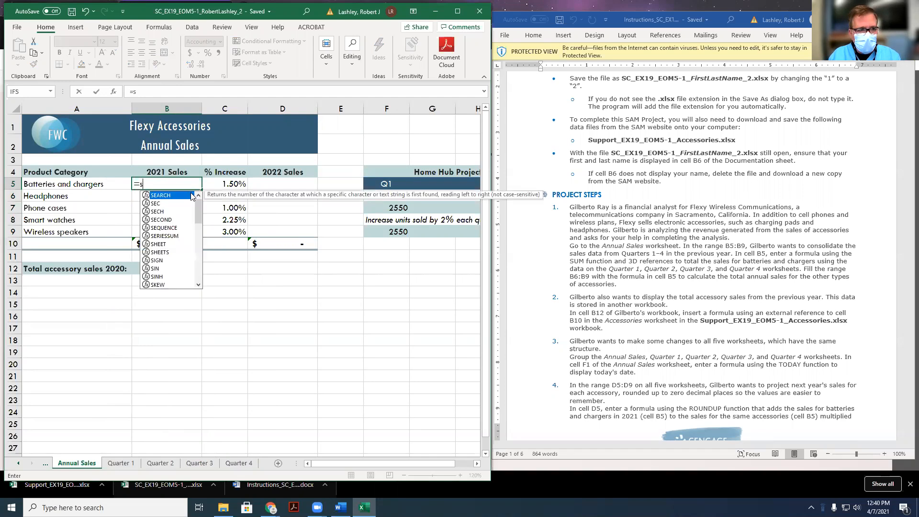
text(um)
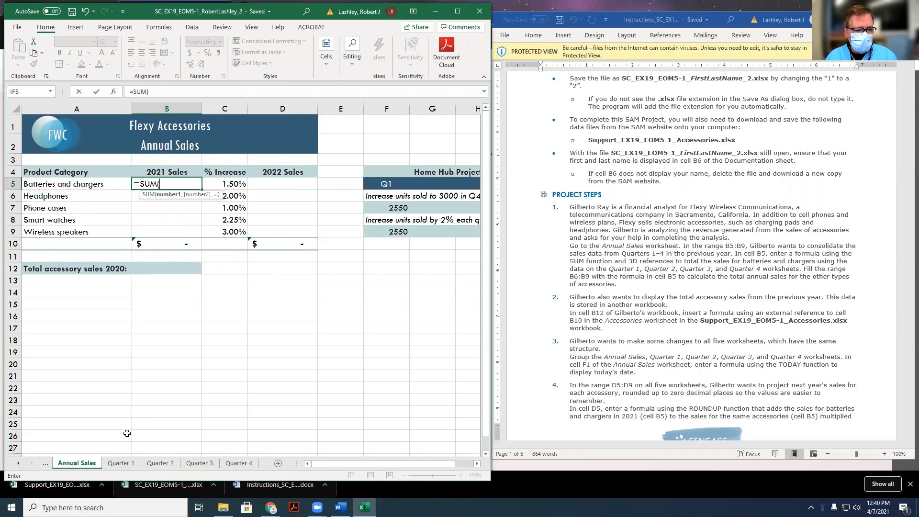
click(122, 463)
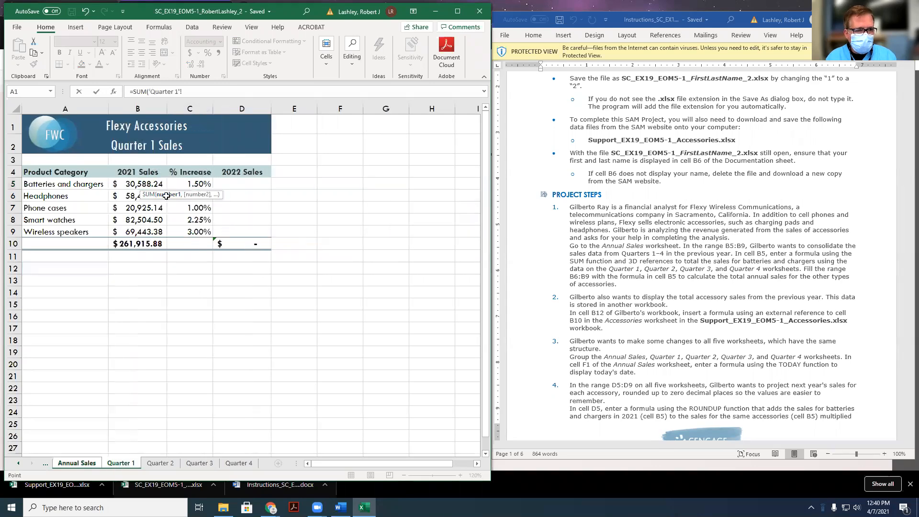
click(137, 184)
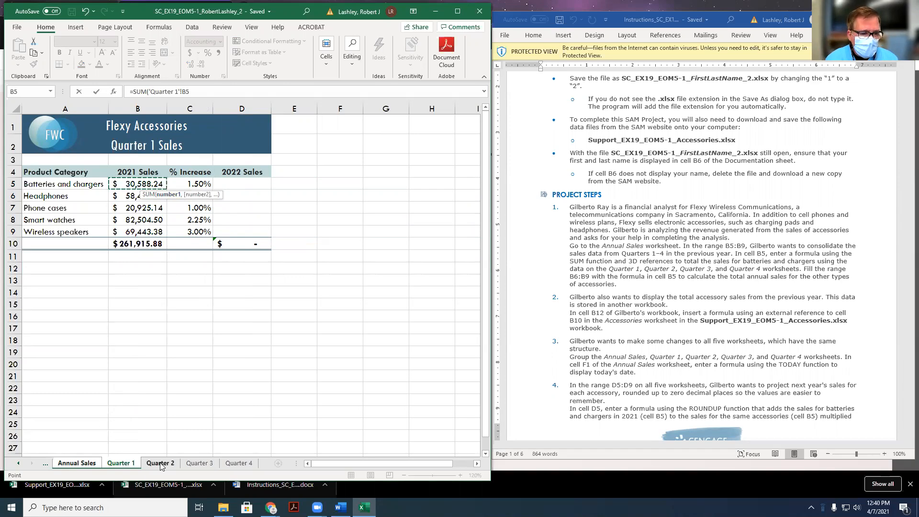
click(199, 462)
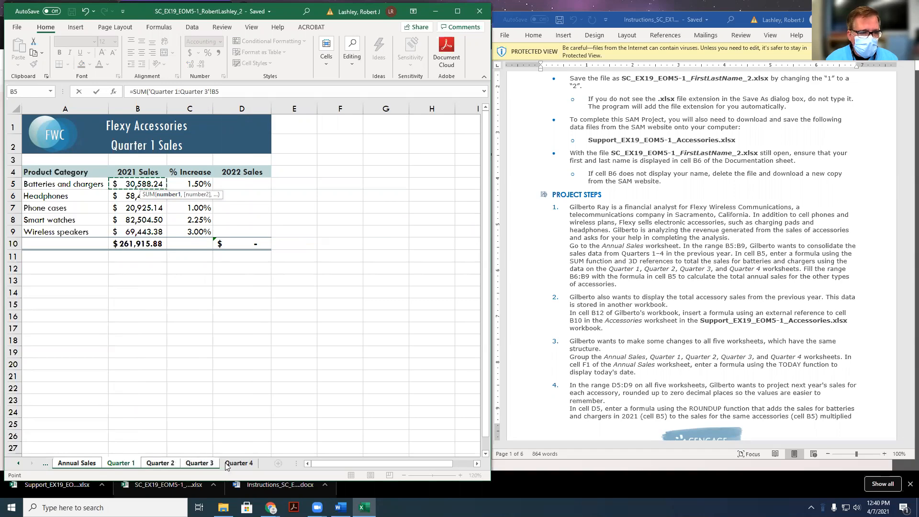
click(238, 463)
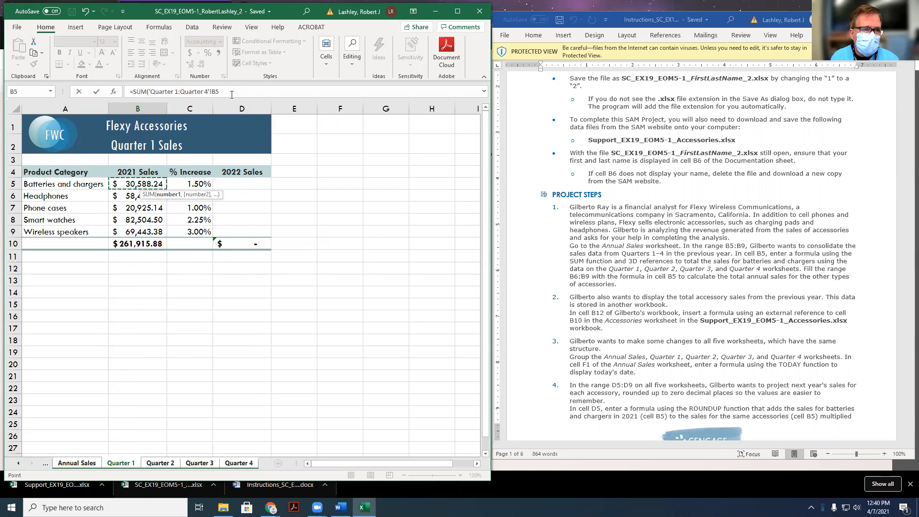
click(76, 463)
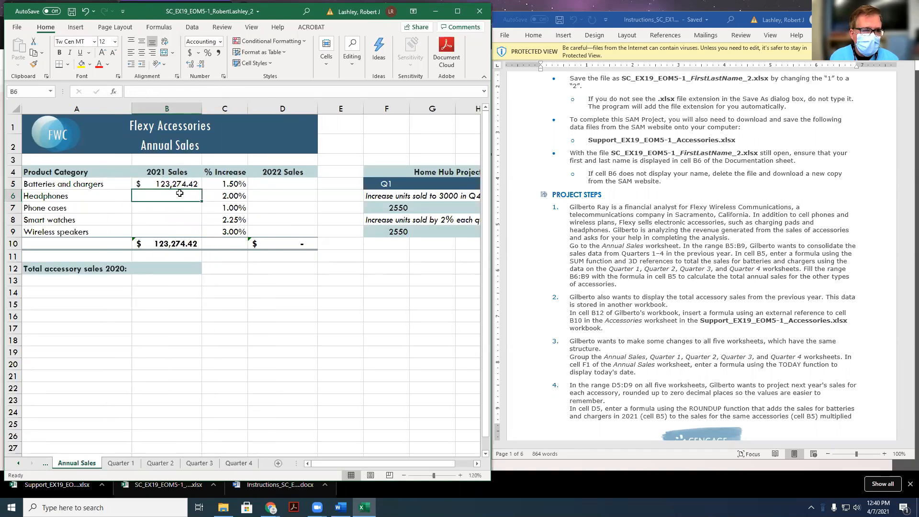
click(166, 184)
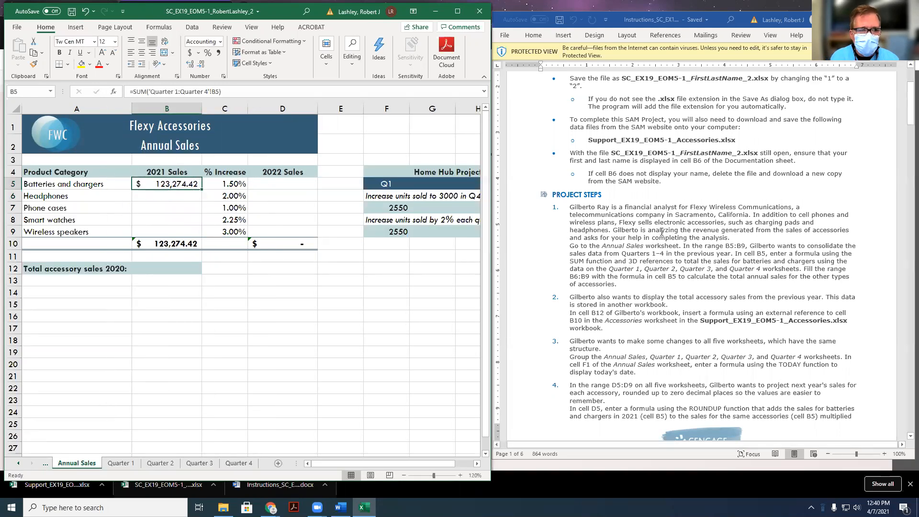
scroll(down, 3)
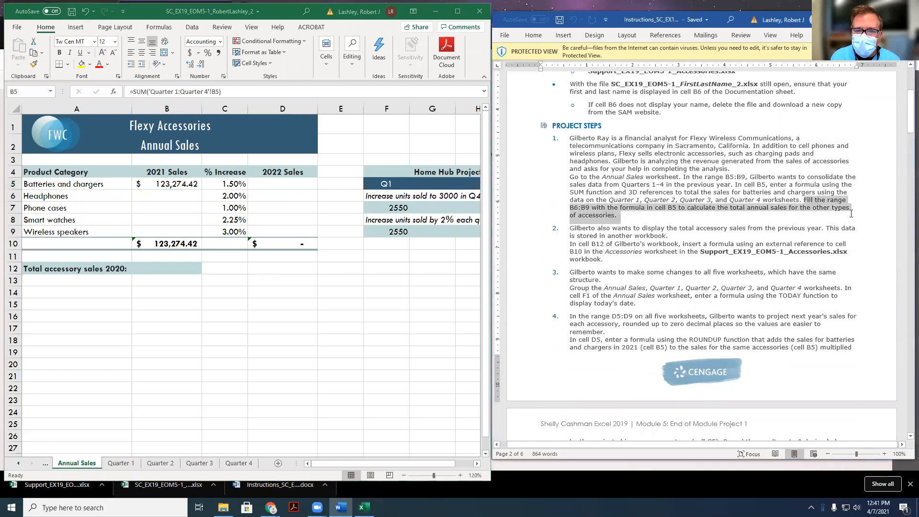
Fill the 3D SUM from B5 down through B9, bringing the 2021 total to $1,040,460.15
click(670, 215)
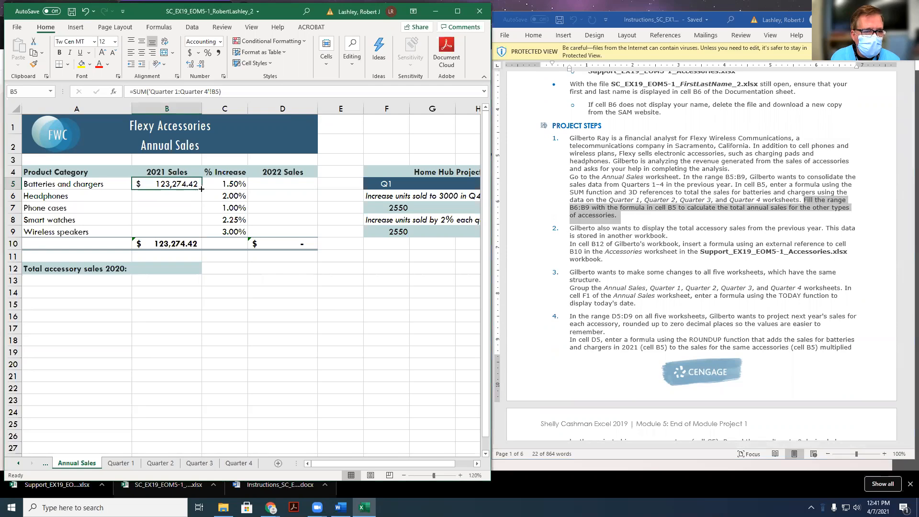
drag(166, 184, 165, 231)
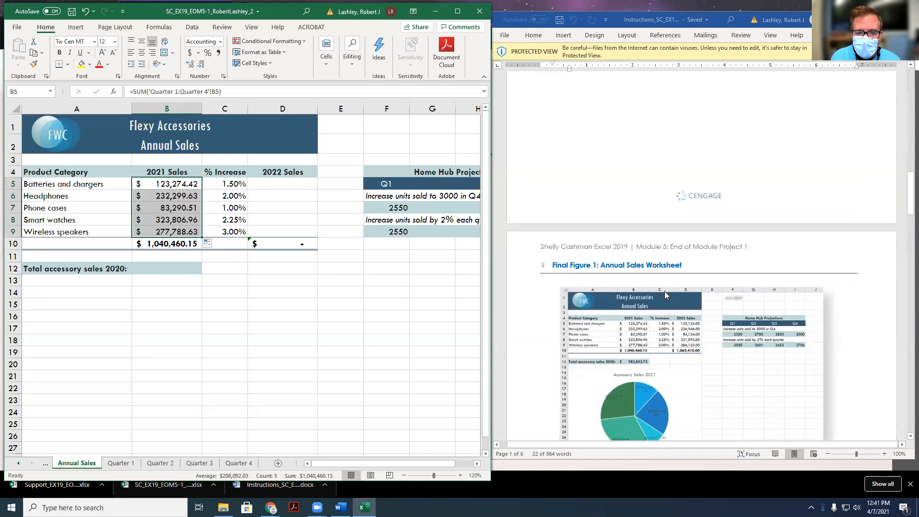
scroll(down, 3)
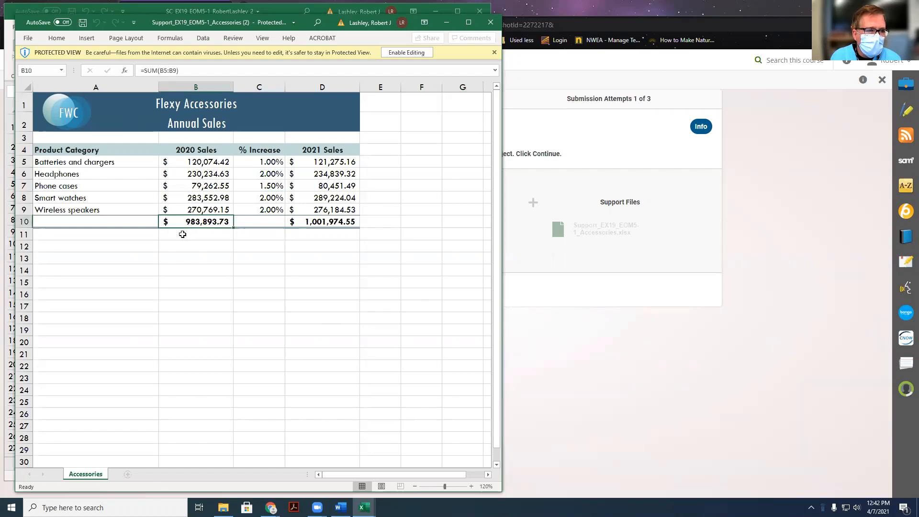
With the Support Accessories workbook beside Annual Sales, begin an = formula in B12
click(196, 294)
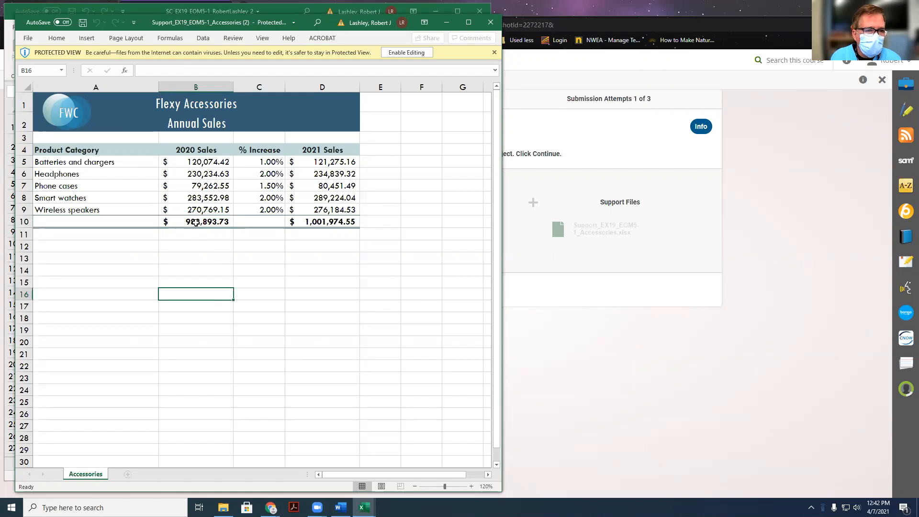
click(196, 221)
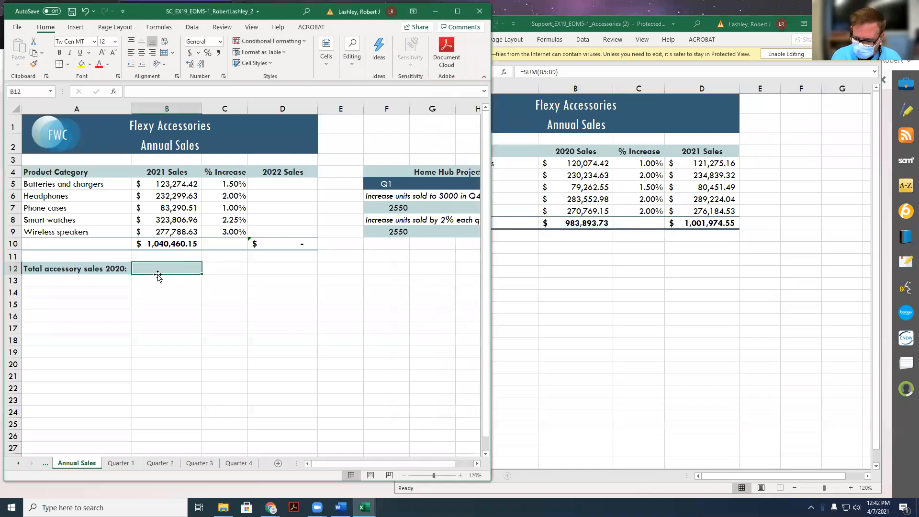
text(=)
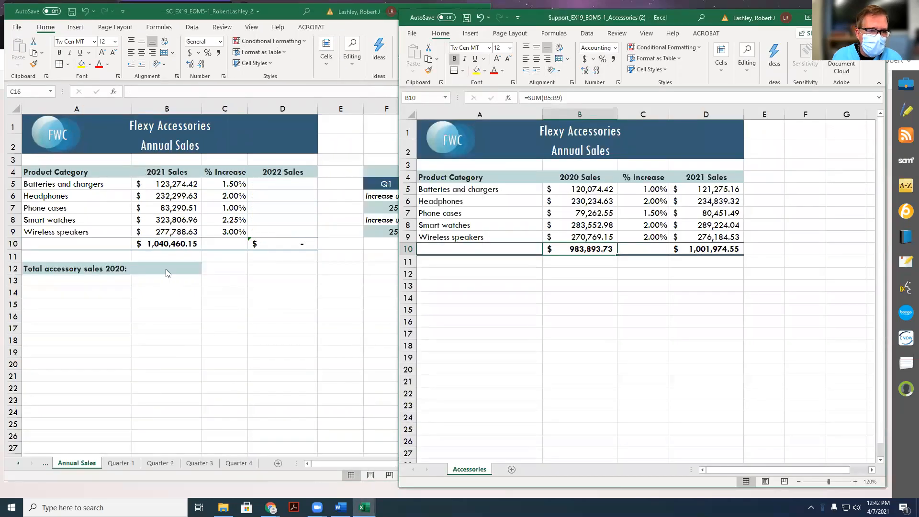
text(=)
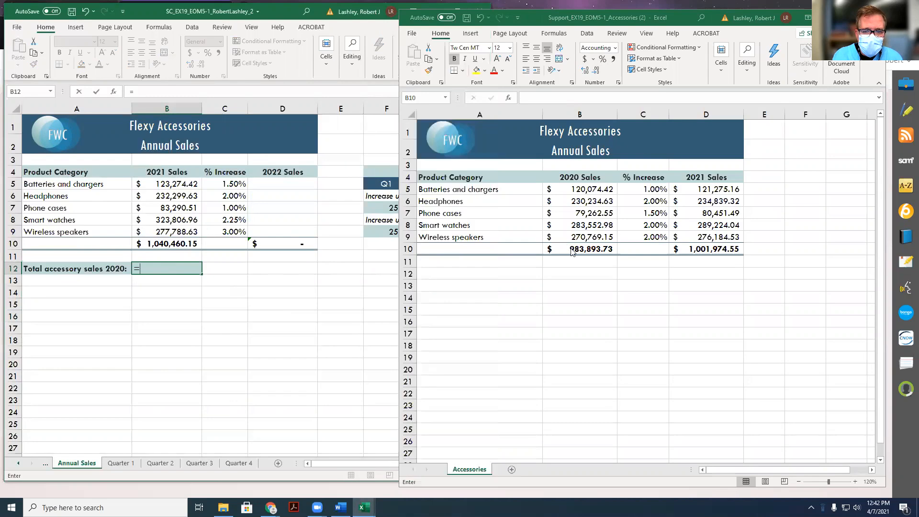
Link B12 to the support workbook's B10 total ($983,893.73), test it by entering 20000 in B5, then close that workbook
click(580, 249)
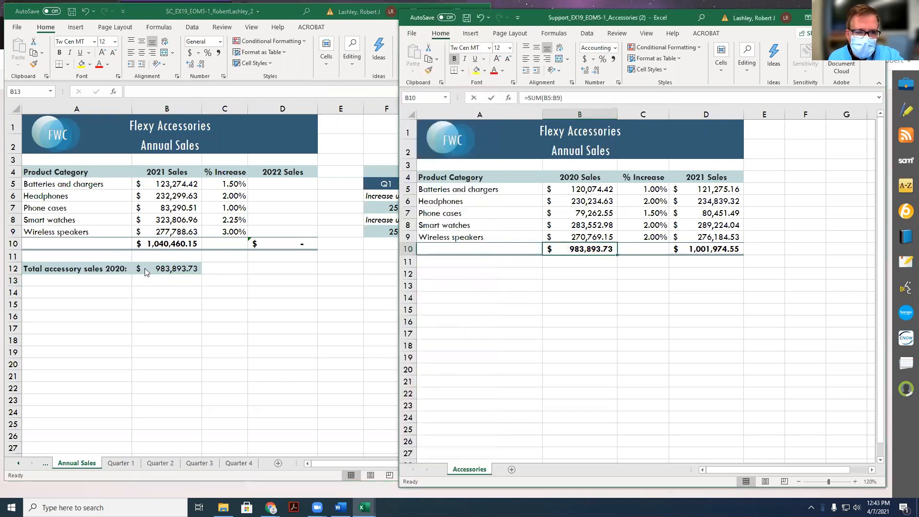
mouse_move(636, 281)
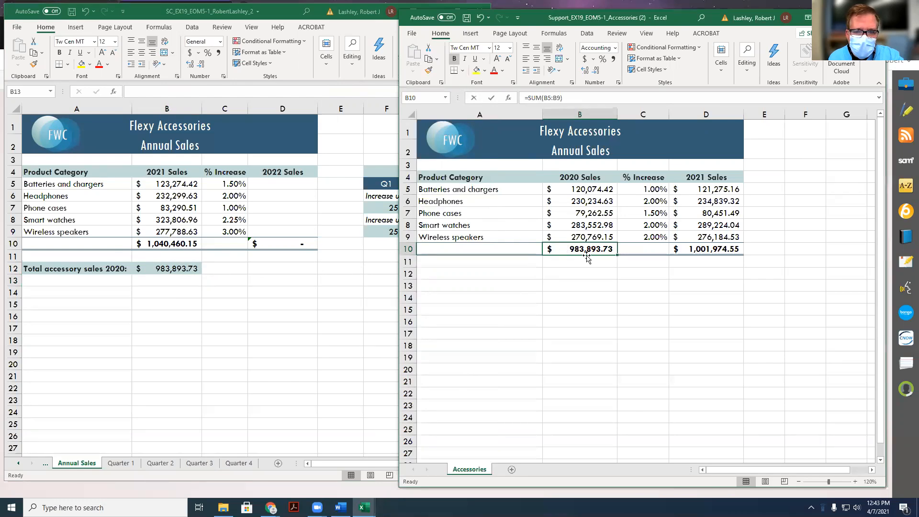
click(580, 189)
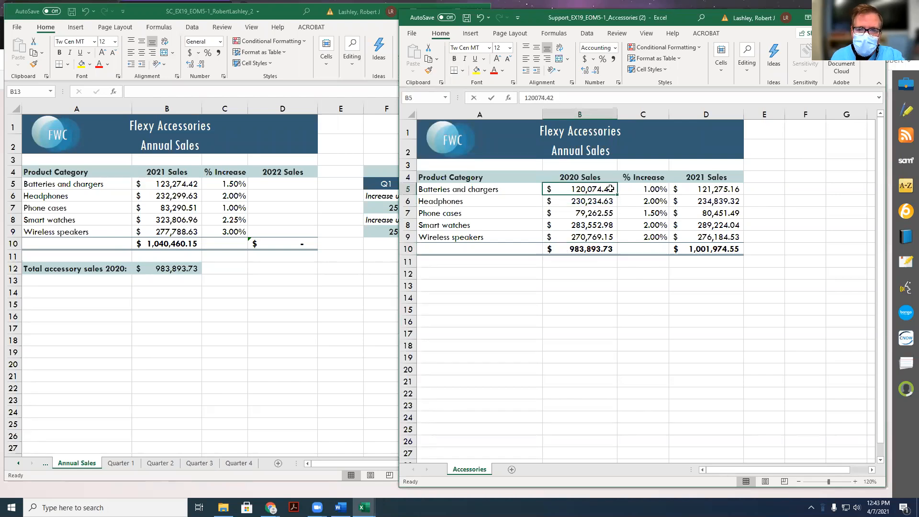
text(200000)
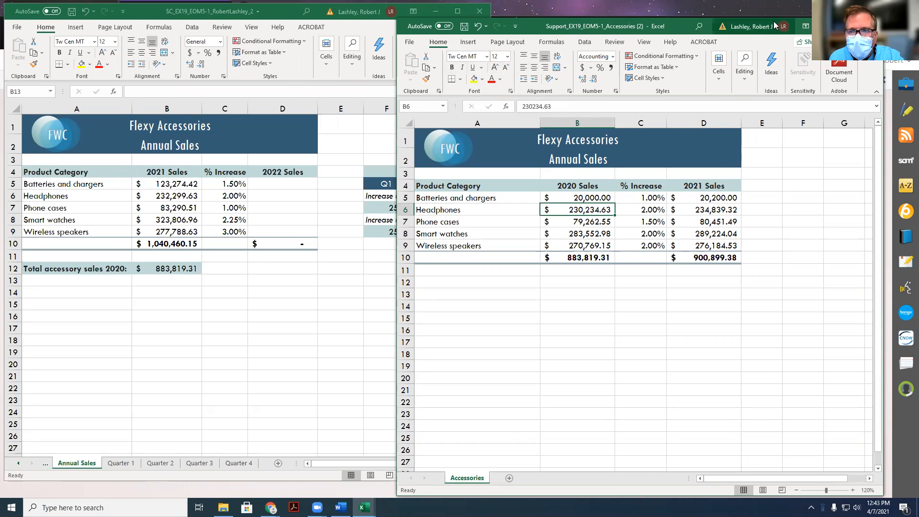
click(806, 27)
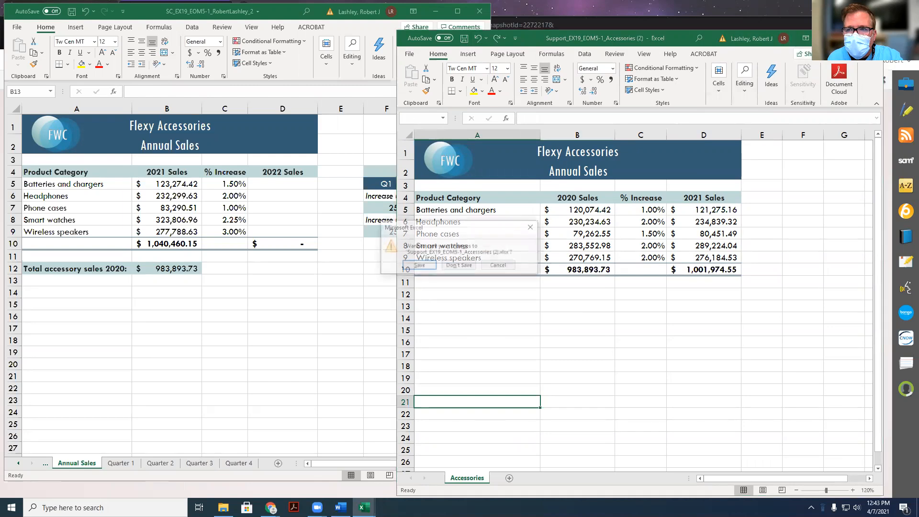
Discard the support workbook's test change and return to cell D5 on Annual Sales
click(458, 265)
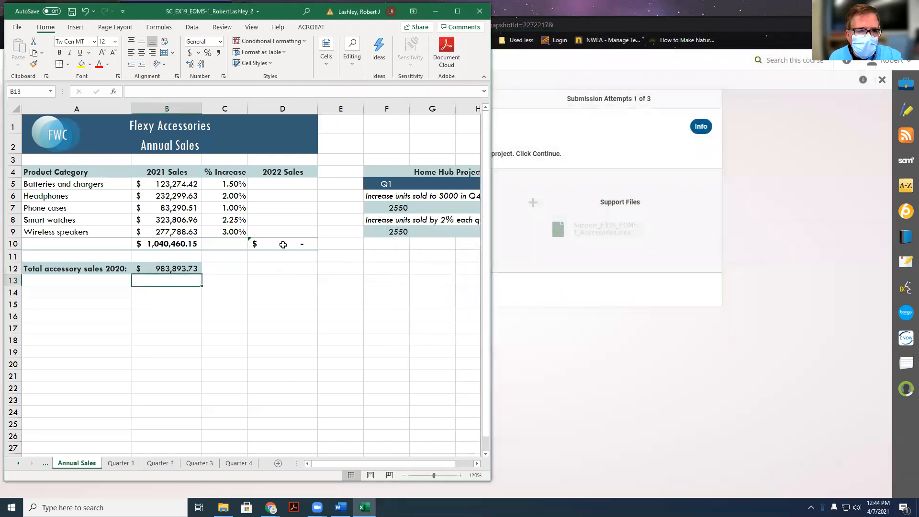
click(282, 184)
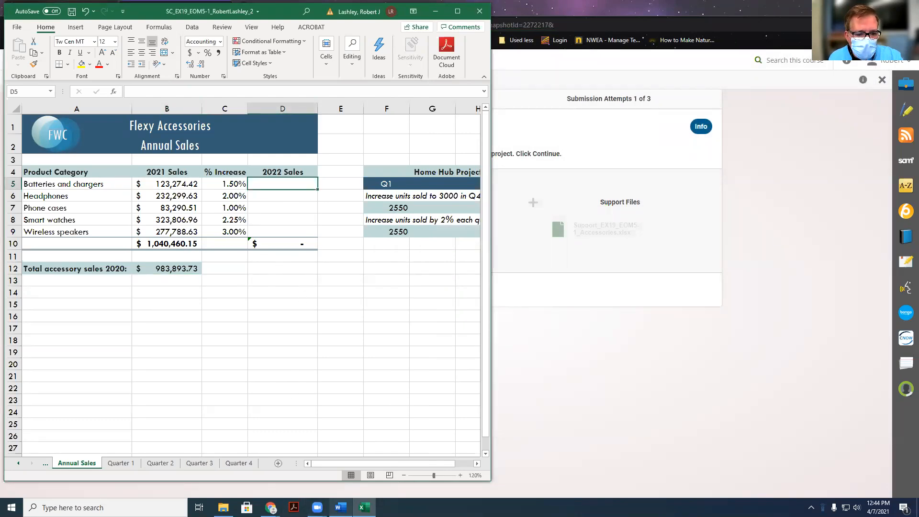
click(340, 507)
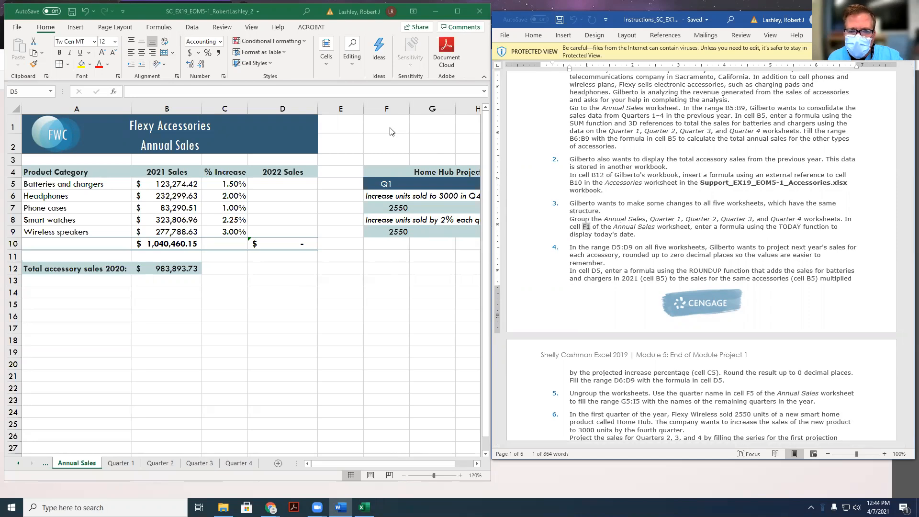
Group all five worksheets and enter =TODAY() in F1 so every sheet shows 4/7/2021
click(282, 184)
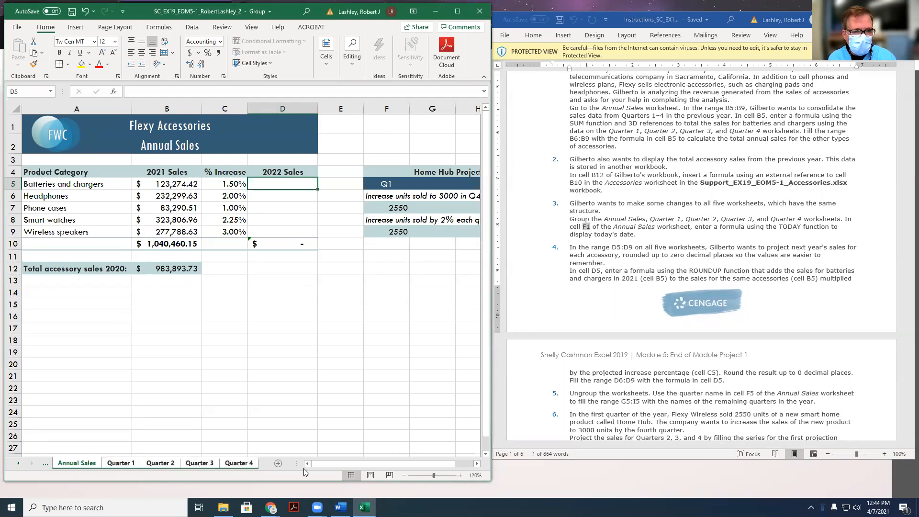
click(385, 124)
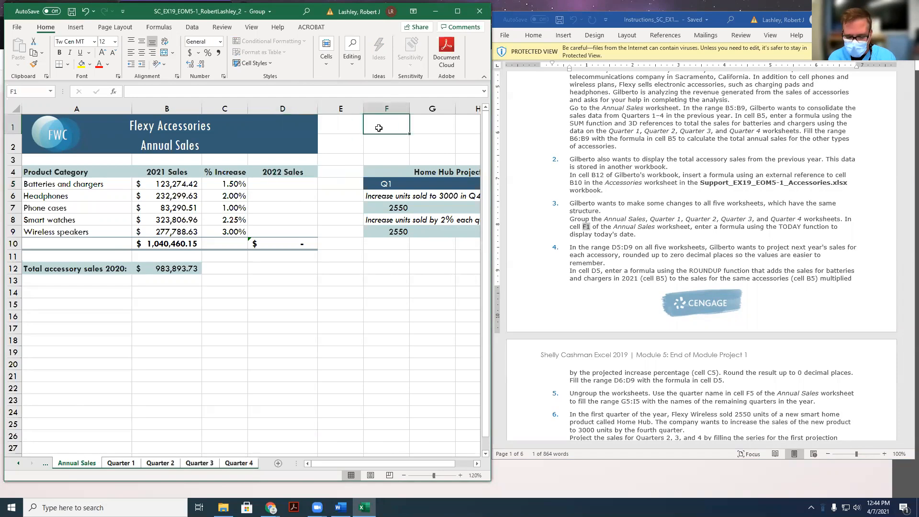
text(=T)
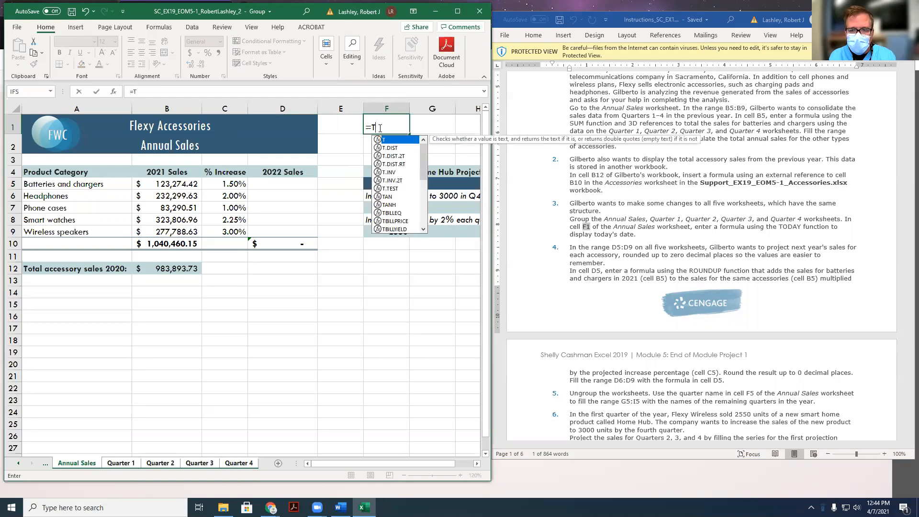
text(oday()
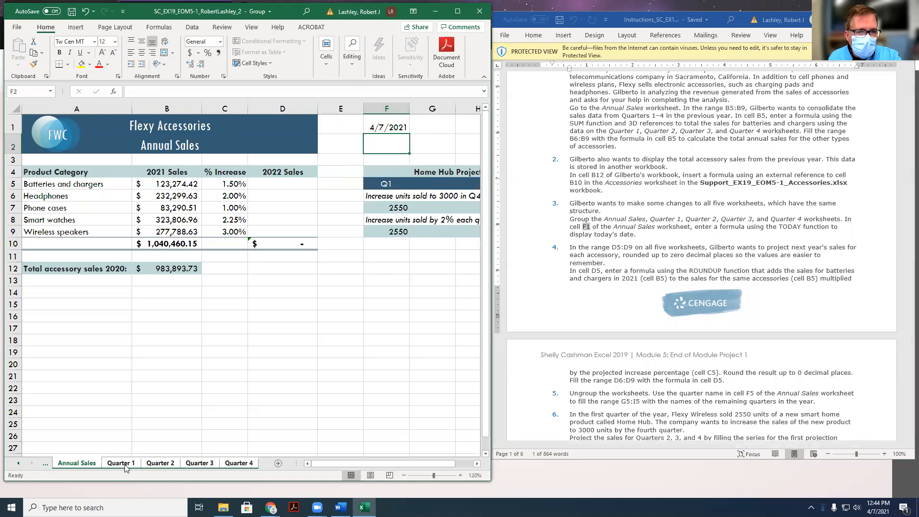
click(160, 463)
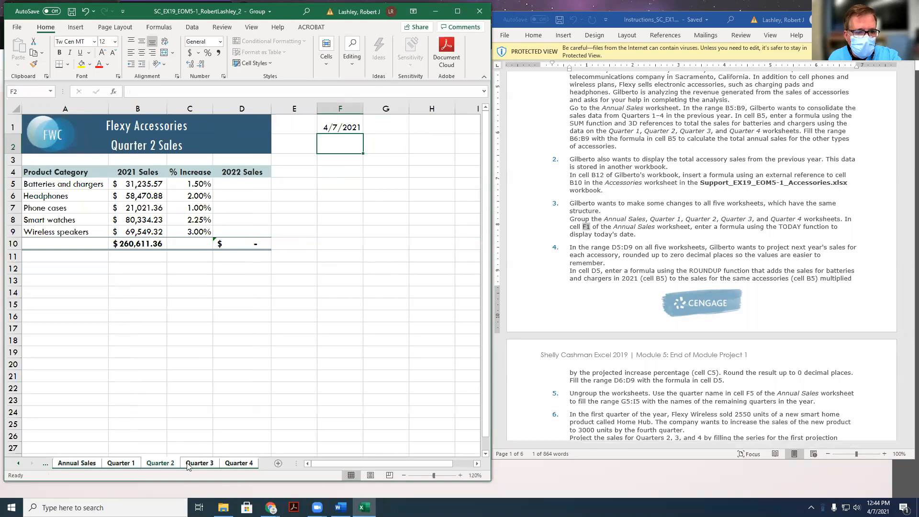
click(238, 462)
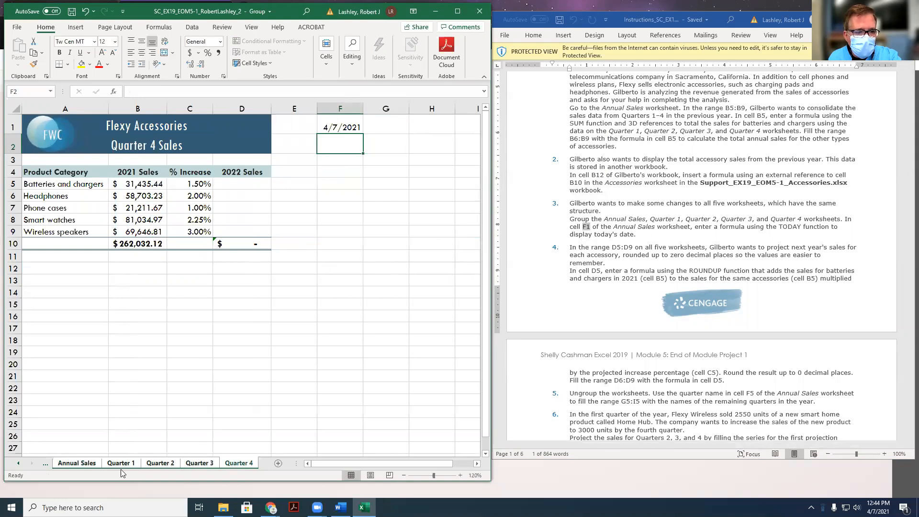
click(77, 462)
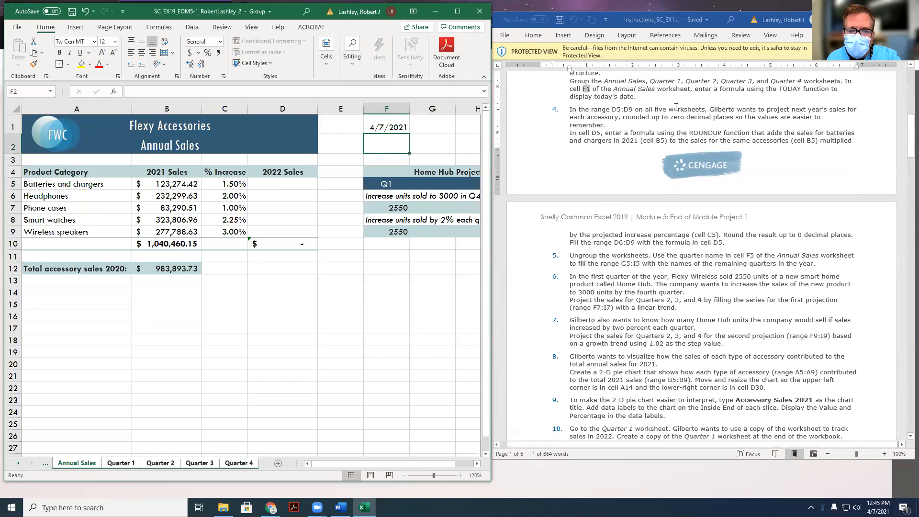
mouse_move(239, 436)
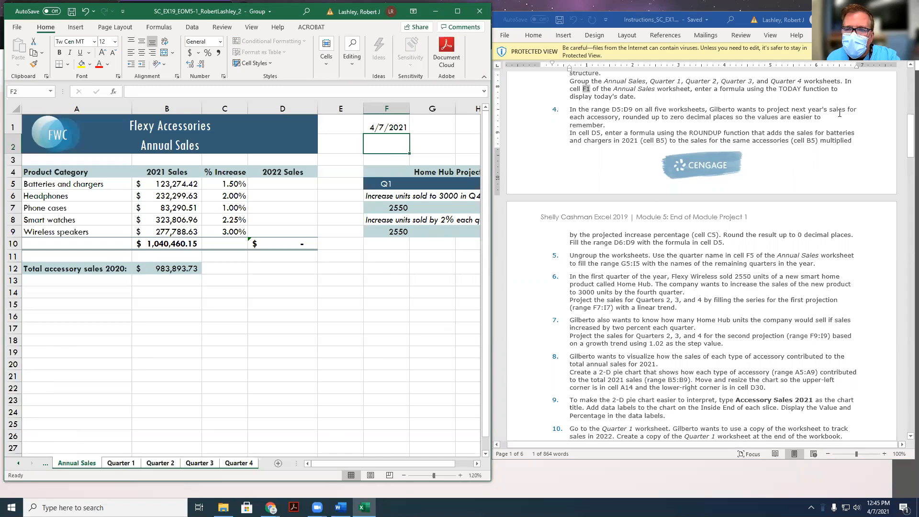
mouse_move(626, 121)
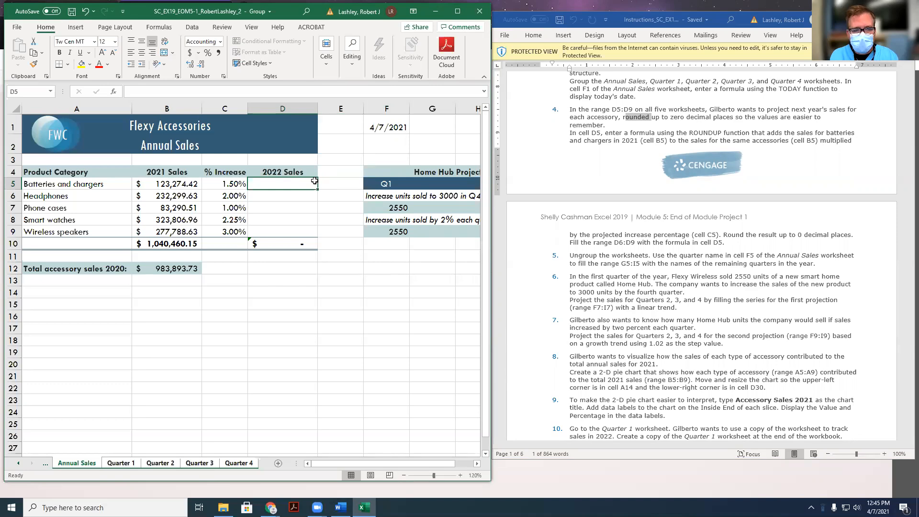
Enter =ROUNDUP((B5+B5*C5),0) in D5 so 2022 batteries and chargers sales show $125,124.00
text(=)
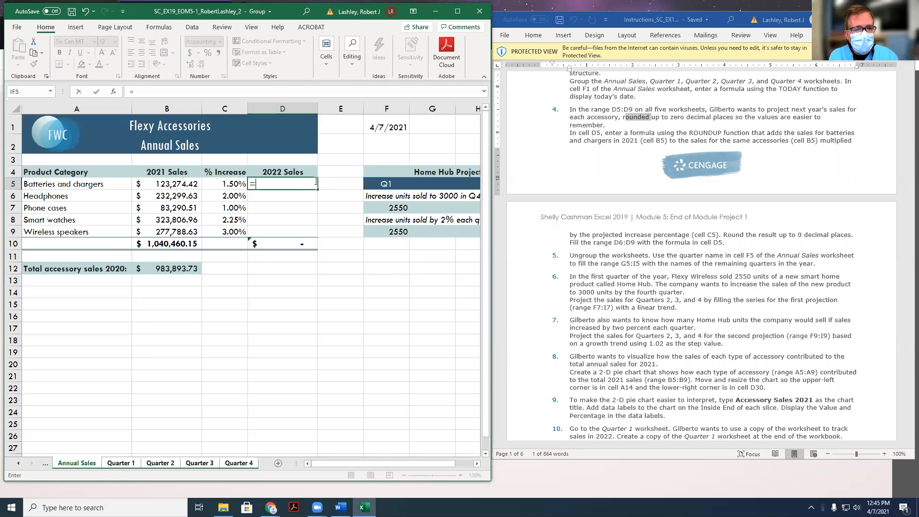
text(roun)
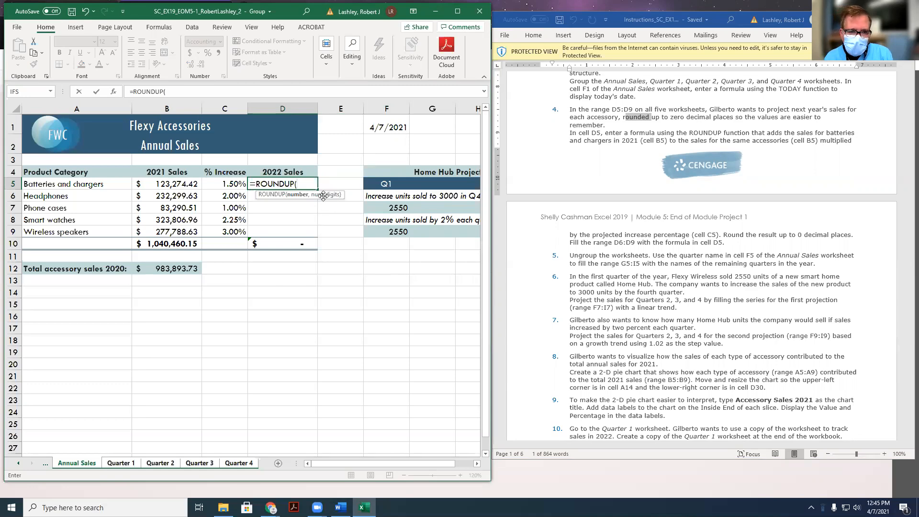
mouse_move(328, 196)
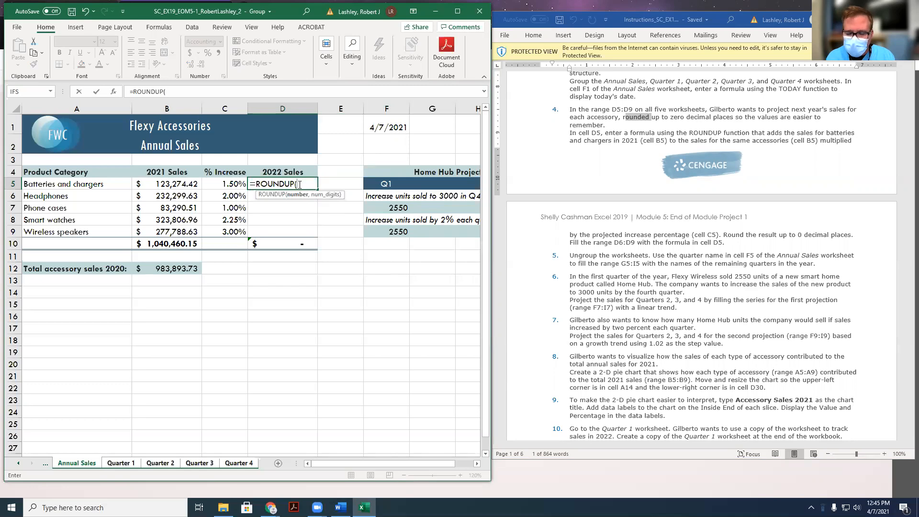
text(()
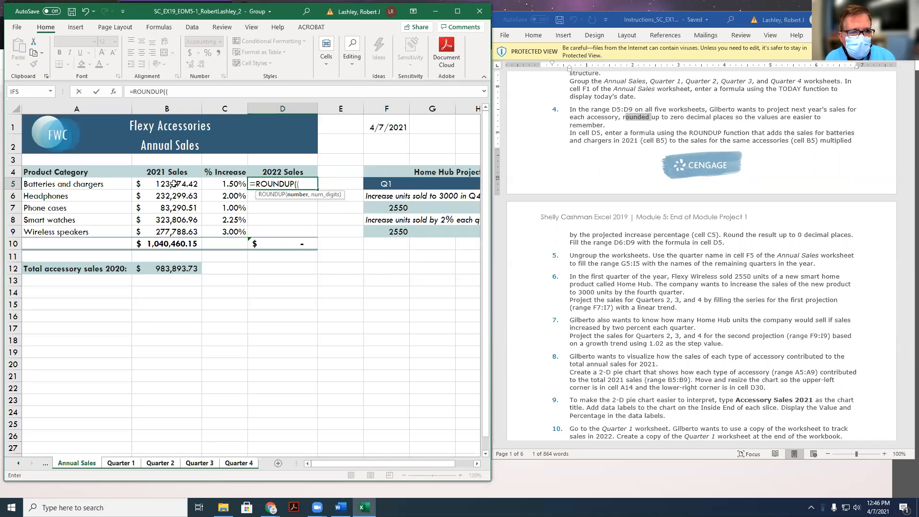
click(167, 184)
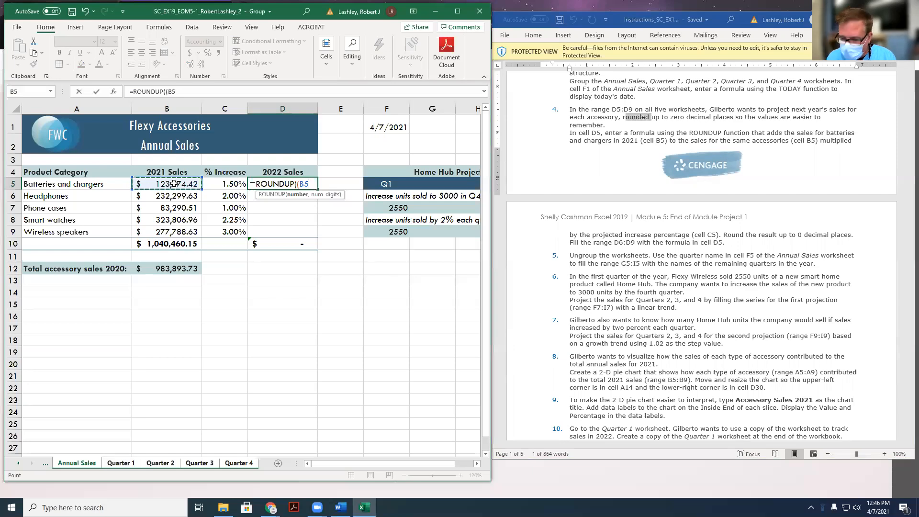
text(+B5)
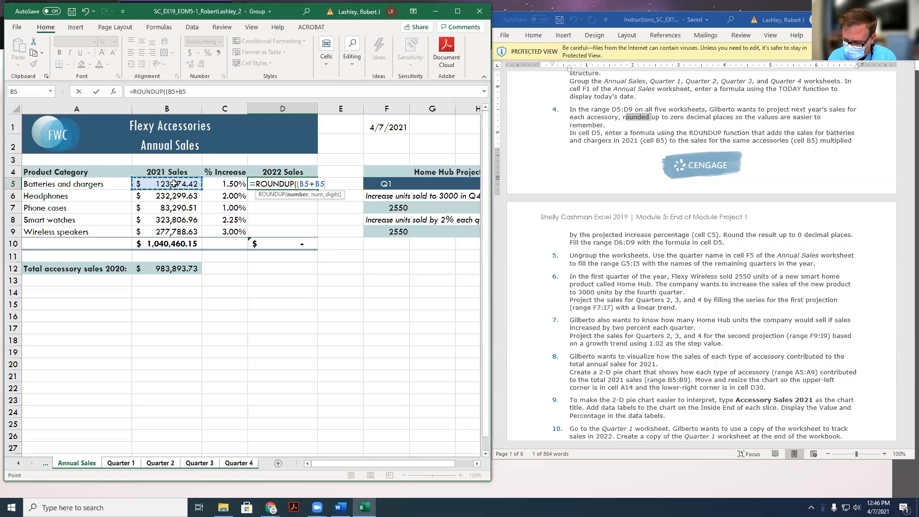
text(*)
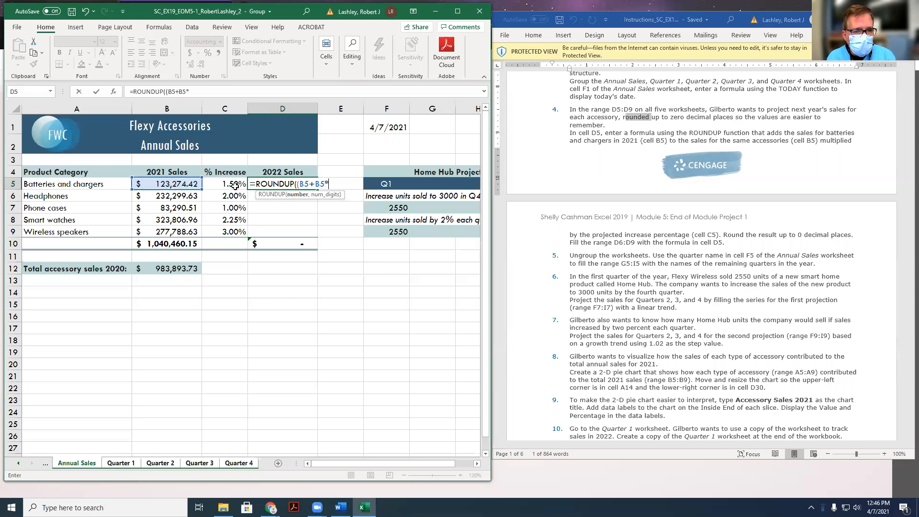
click(224, 184)
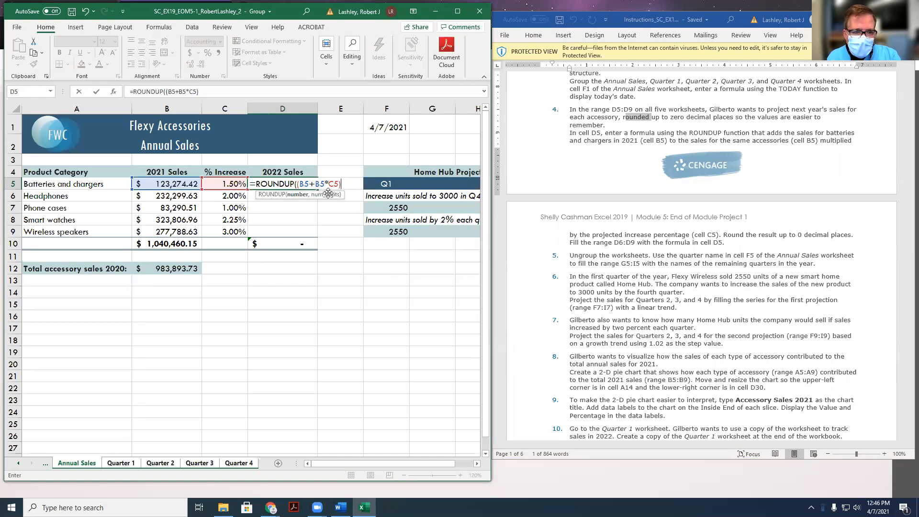
text(,)
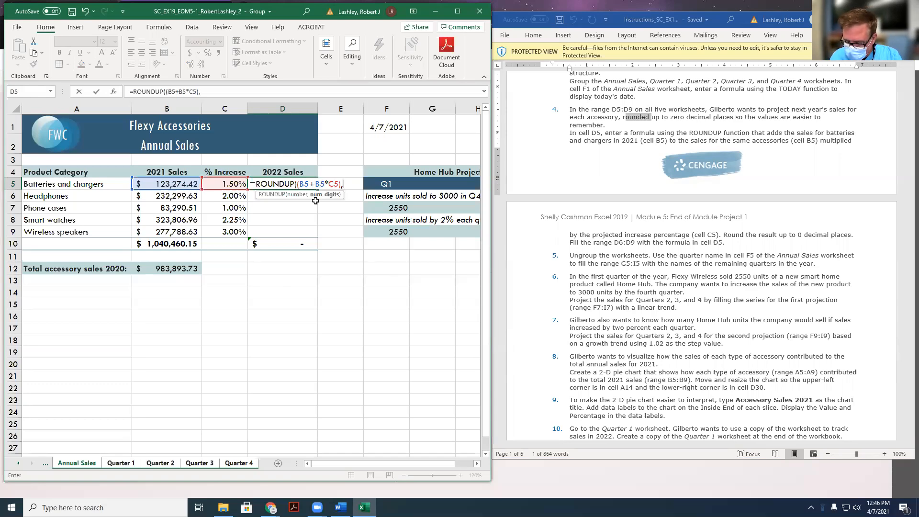
text(,0))
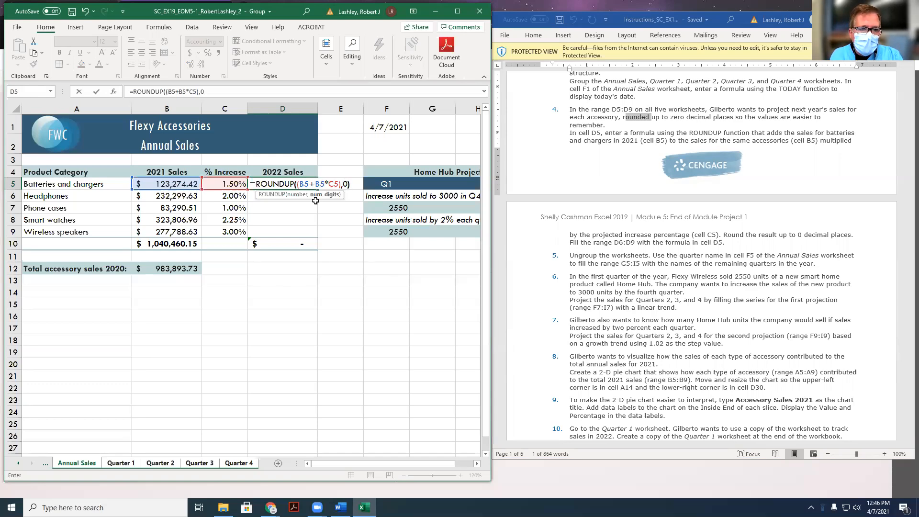
key(Enter)
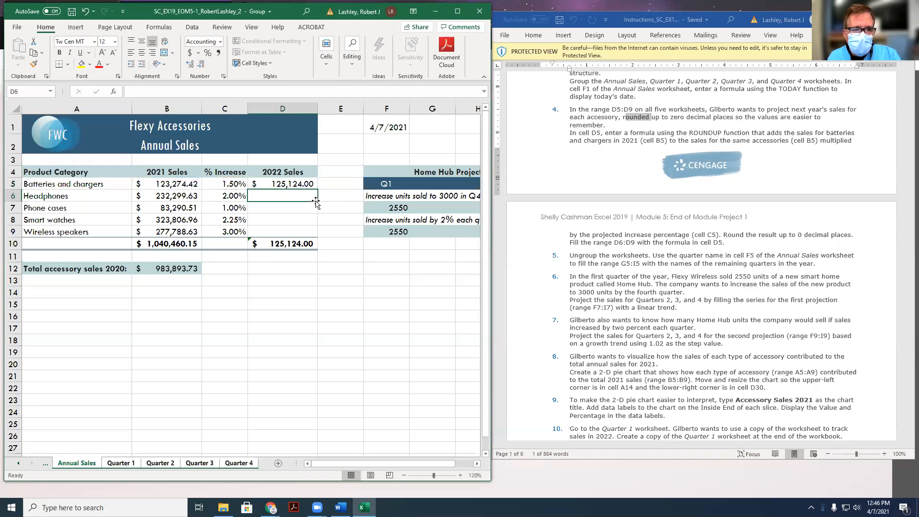
Fill the D5 projection down through D9 and confirm it on the Quarter 2, 3 and 4 sheets
click(281, 184)
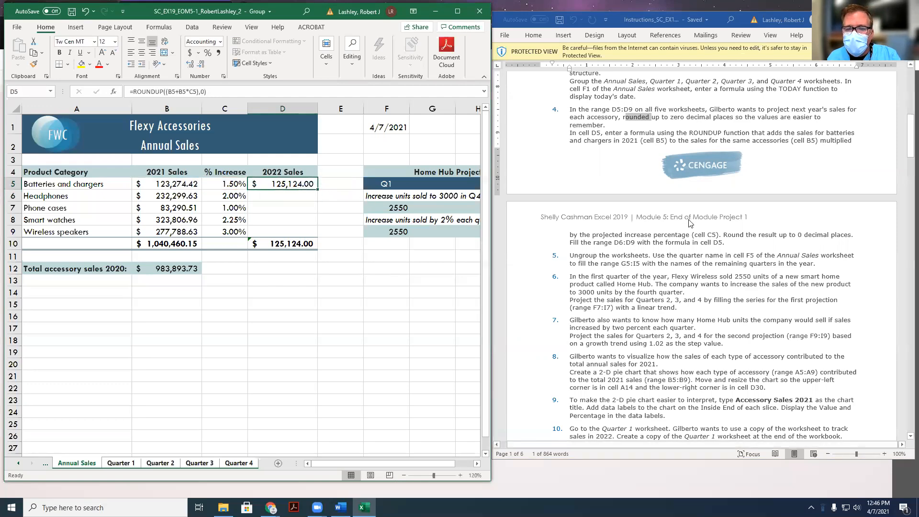
scroll(down, 3)
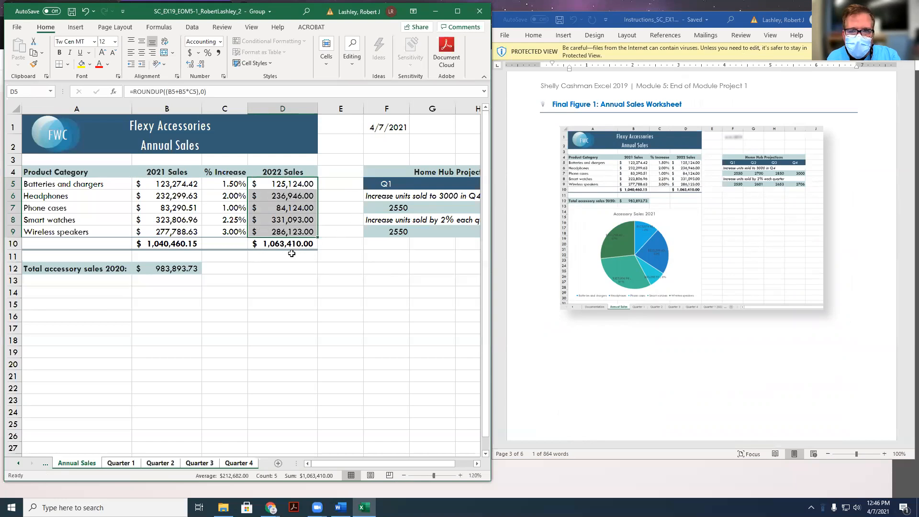
mouse_move(690, 194)
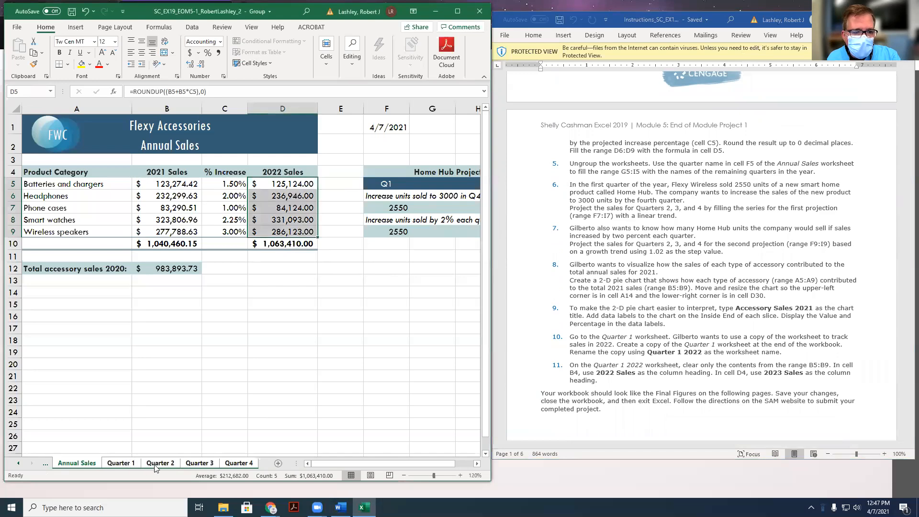
click(160, 463)
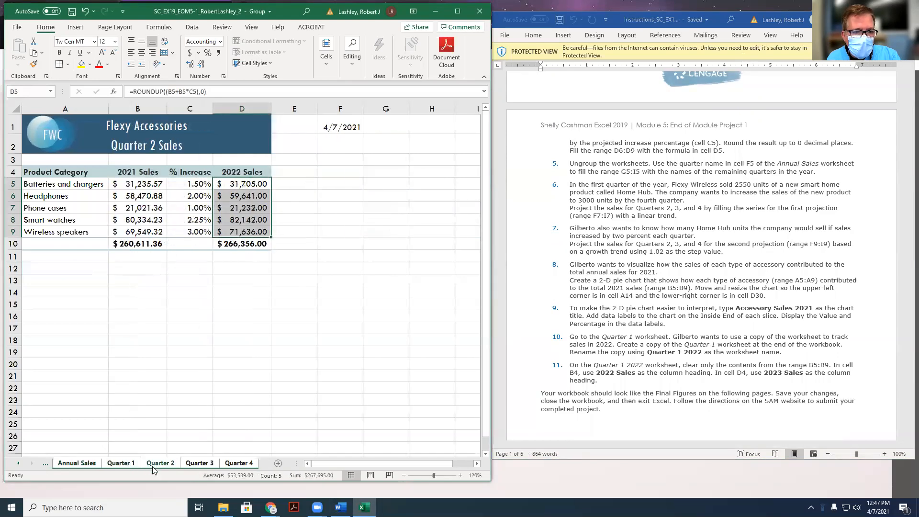
click(199, 462)
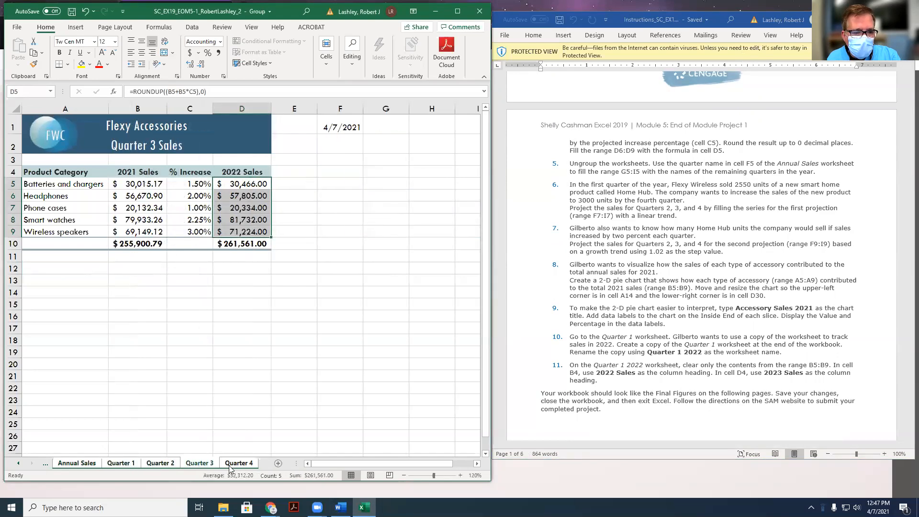
click(238, 463)
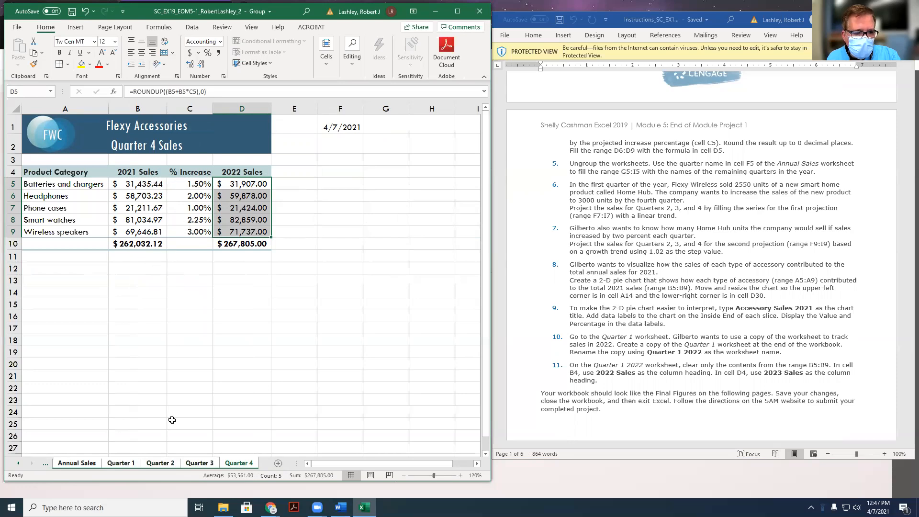
click(77, 462)
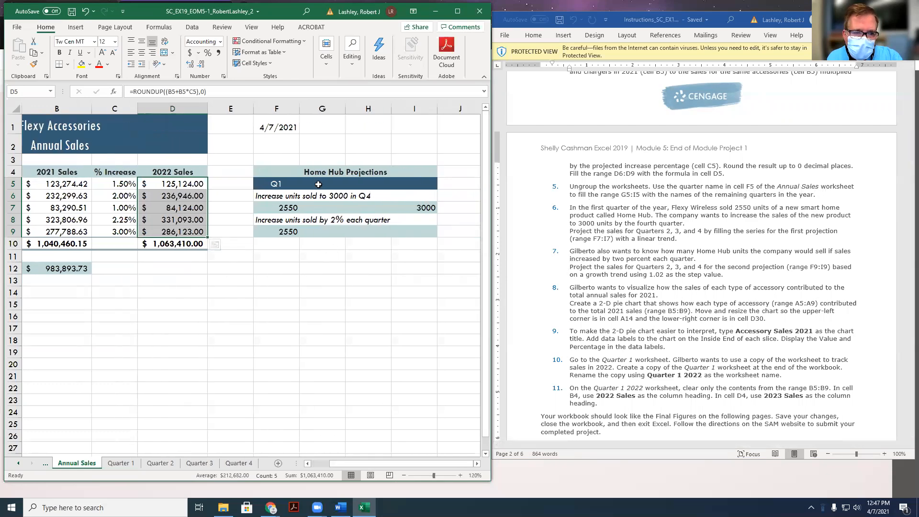
AutoFill the header row F5:I5 so Q1 continues through Q2, Q3 and Q4
click(367, 184)
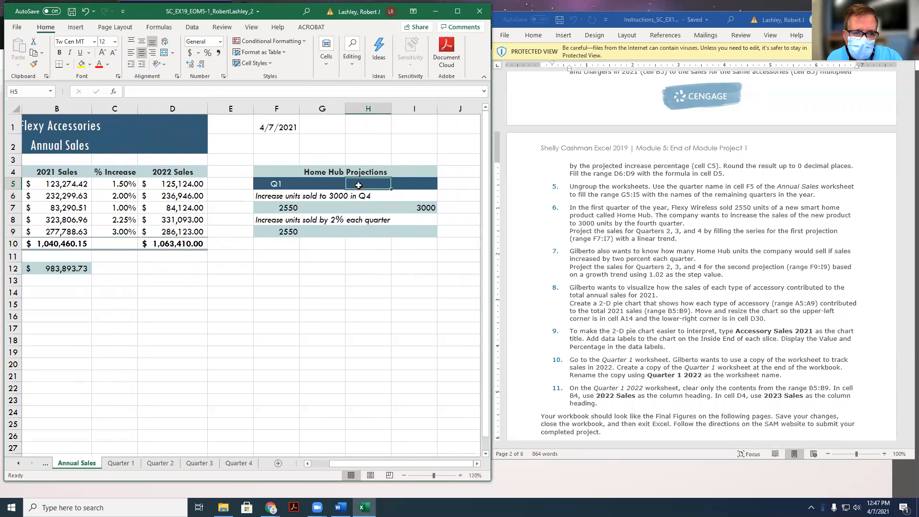
click(413, 184)
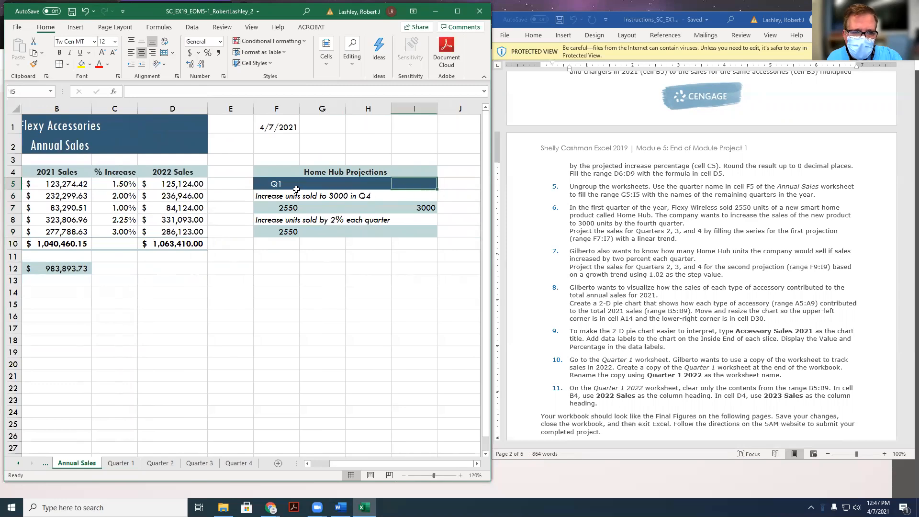
click(276, 184)
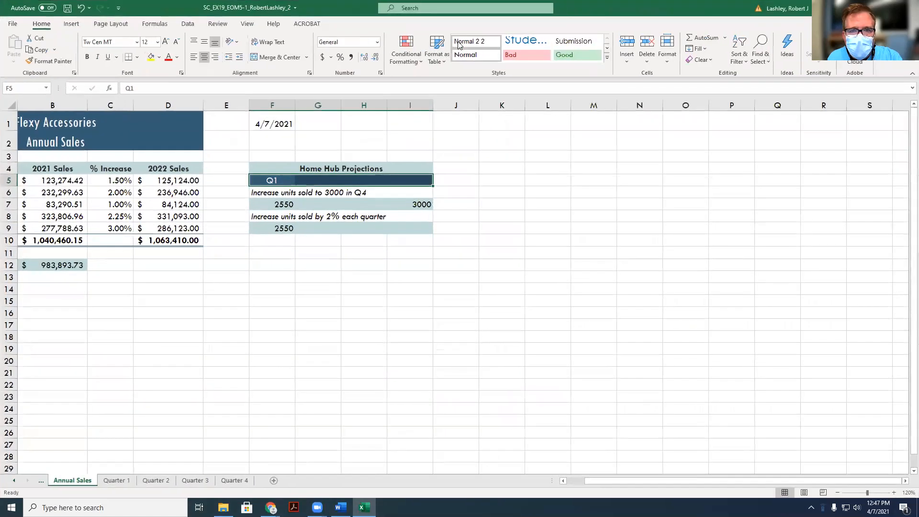
mouse_move(709, 49)
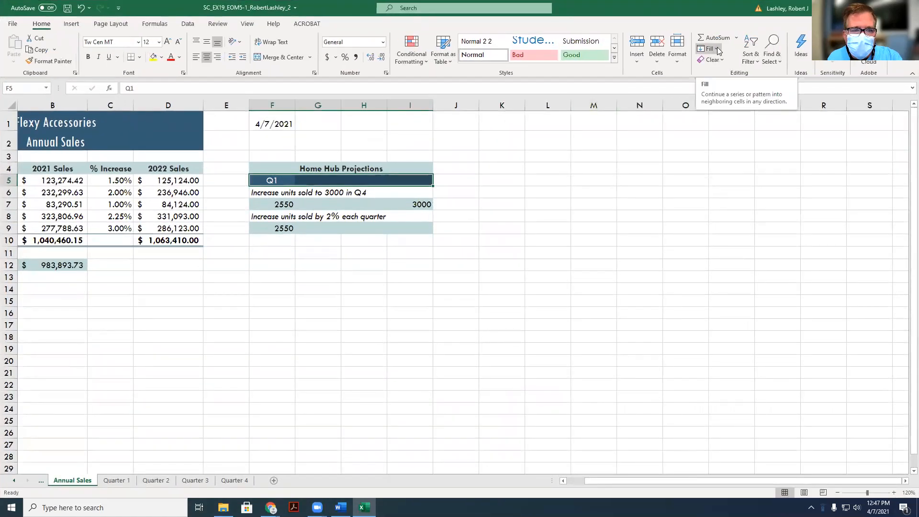
click(709, 49)
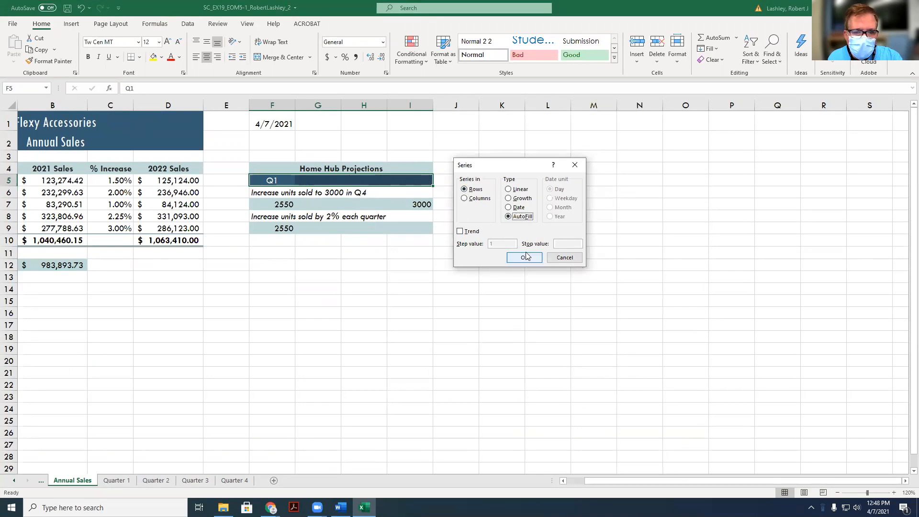
click(524, 257)
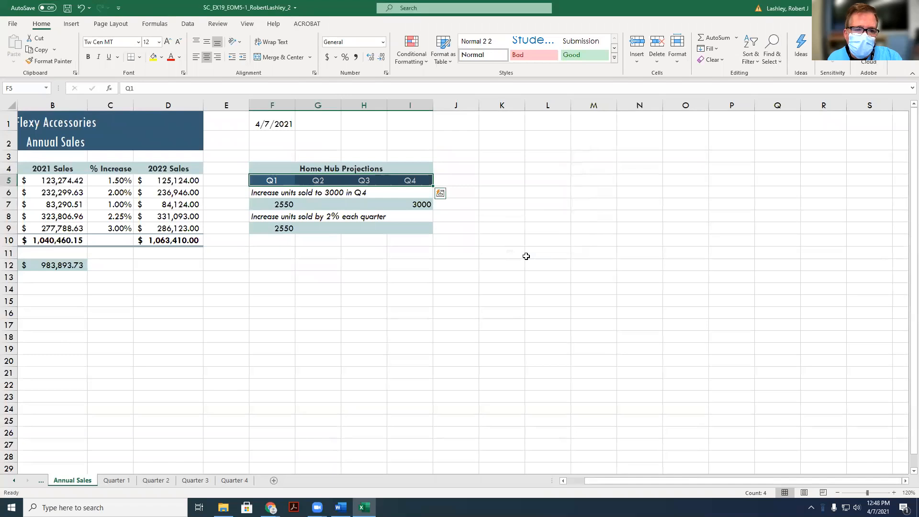
mouse_move(260, 187)
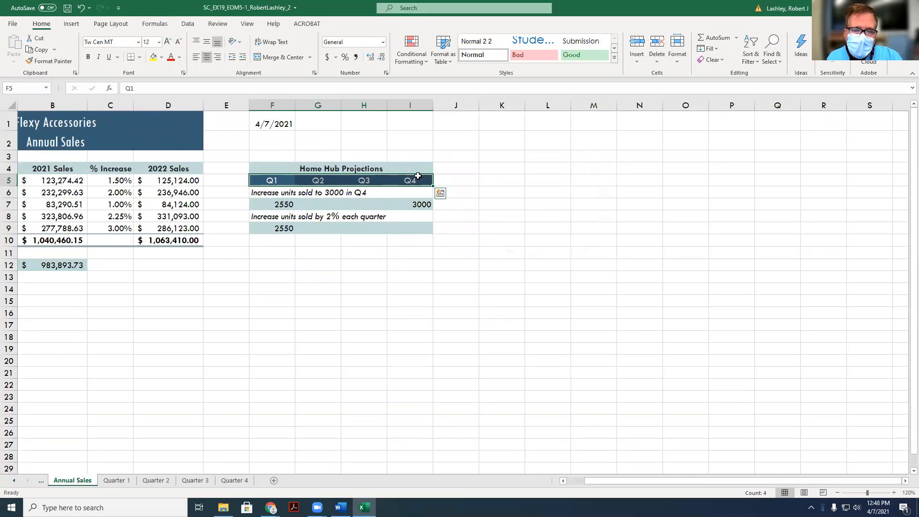
mouse_move(301, 187)
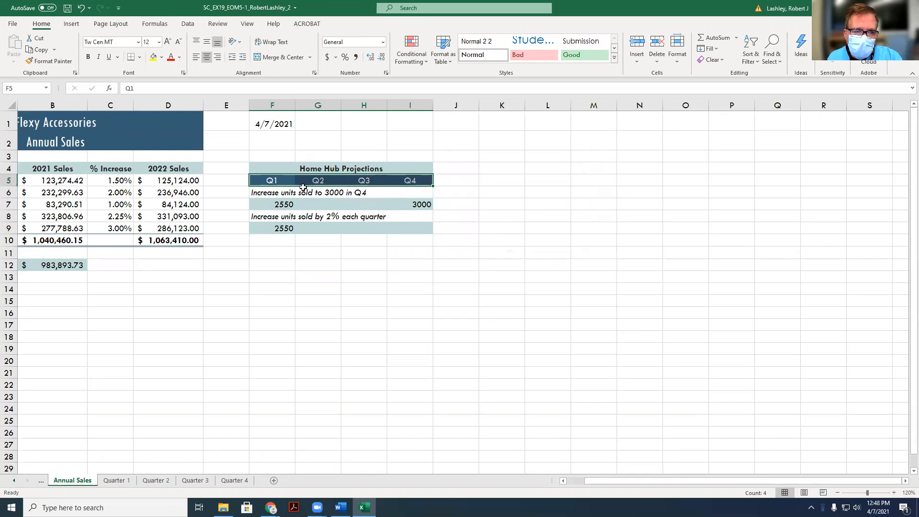
mouse_move(764, 76)
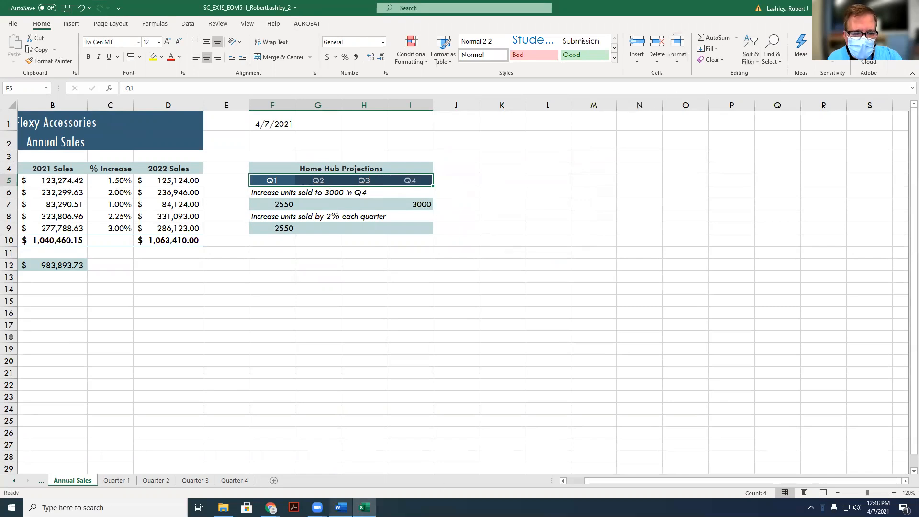
Fill a trend series across row 9 of the units projection, then clear the mistaken values
click(340, 507)
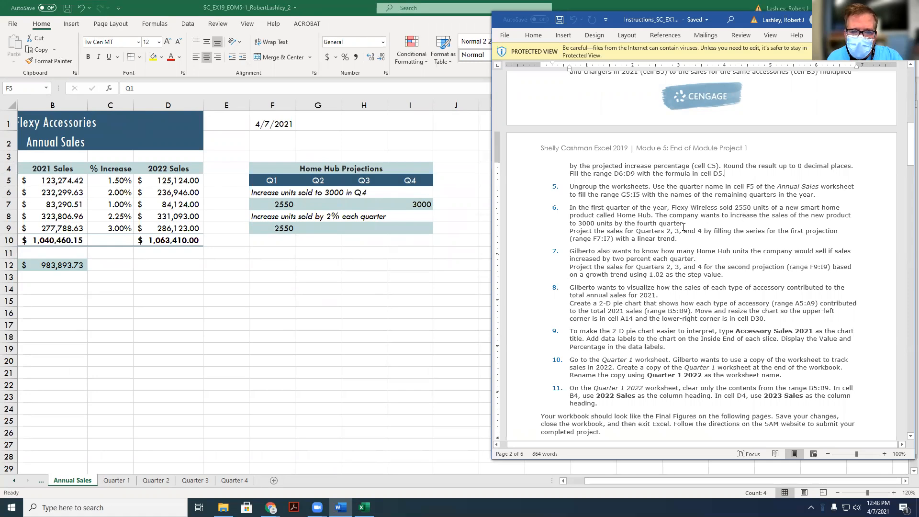
mouse_move(703, 242)
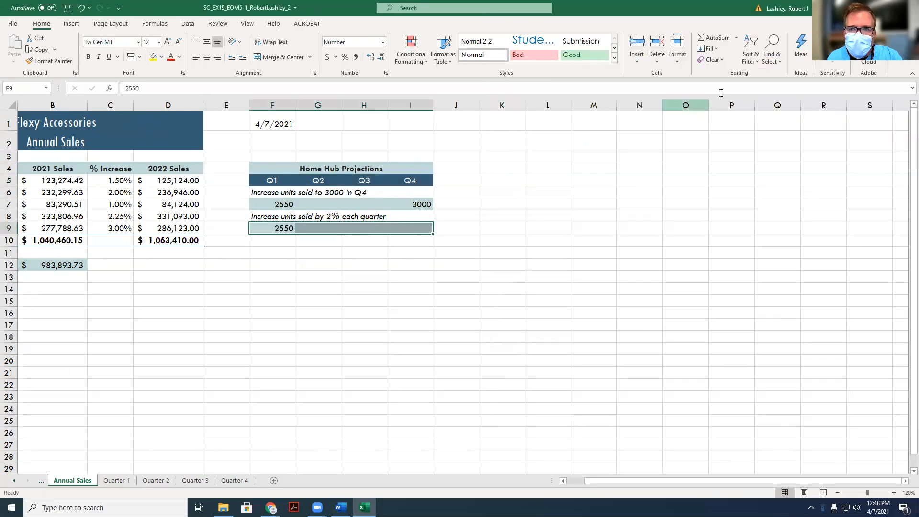
click(709, 48)
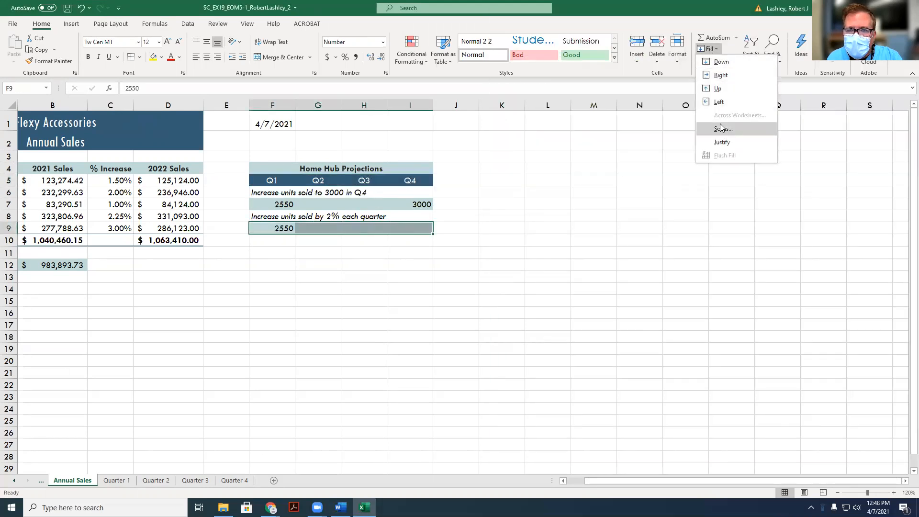
click(721, 128)
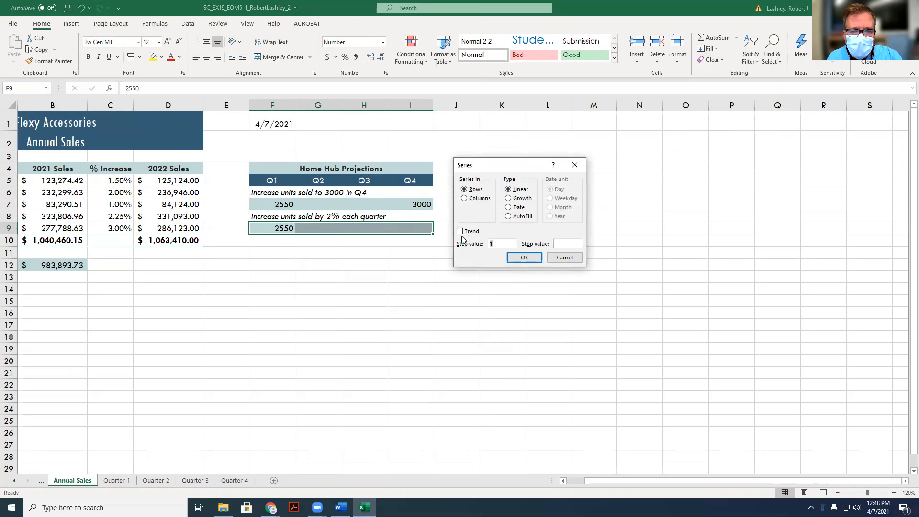
click(461, 230)
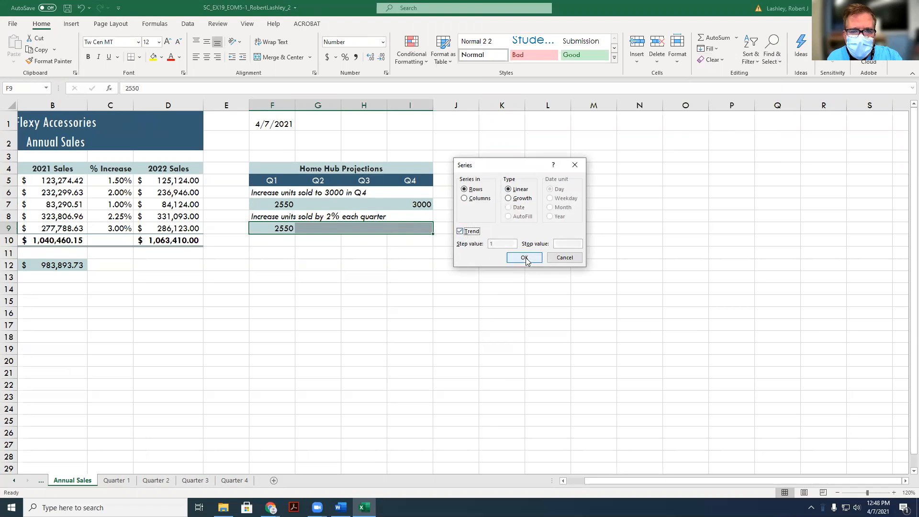
click(524, 257)
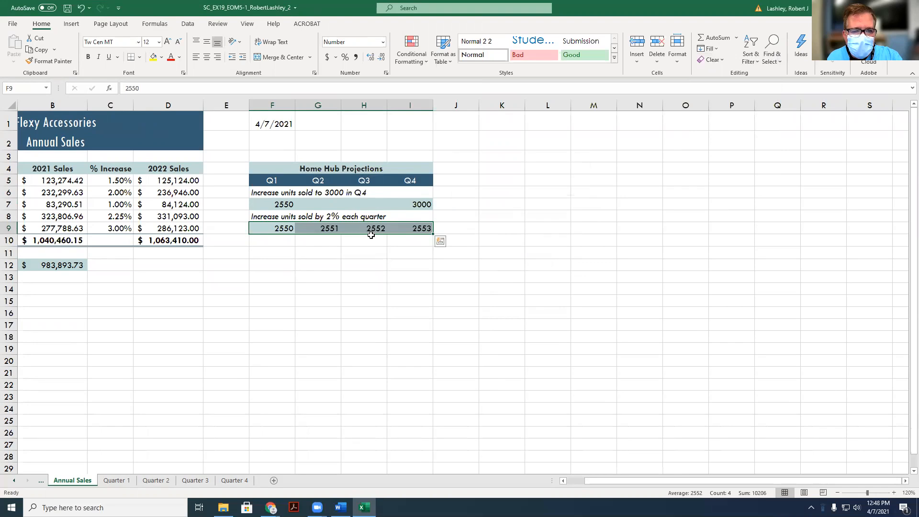
mouse_move(413, 236)
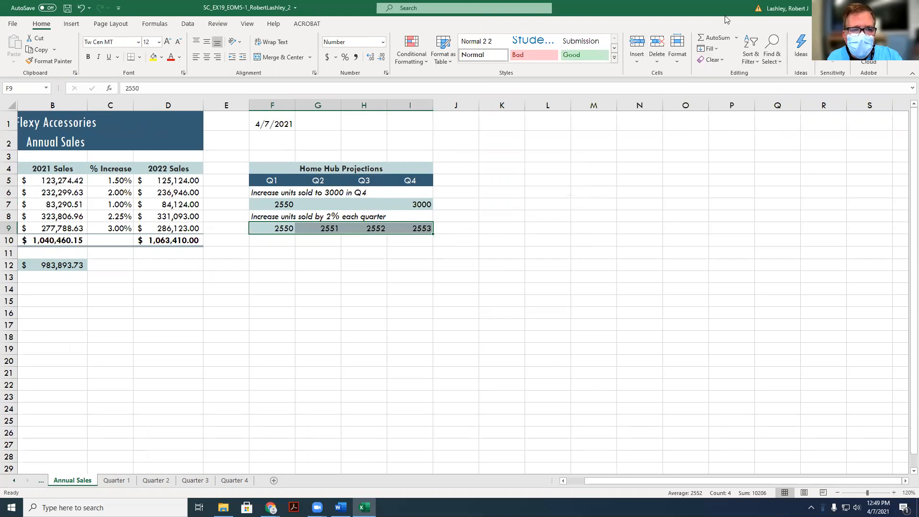
Fill F7:I7 with a linear trend so the row climbs 2550, 2700, 2850, 3000
click(226, 105)
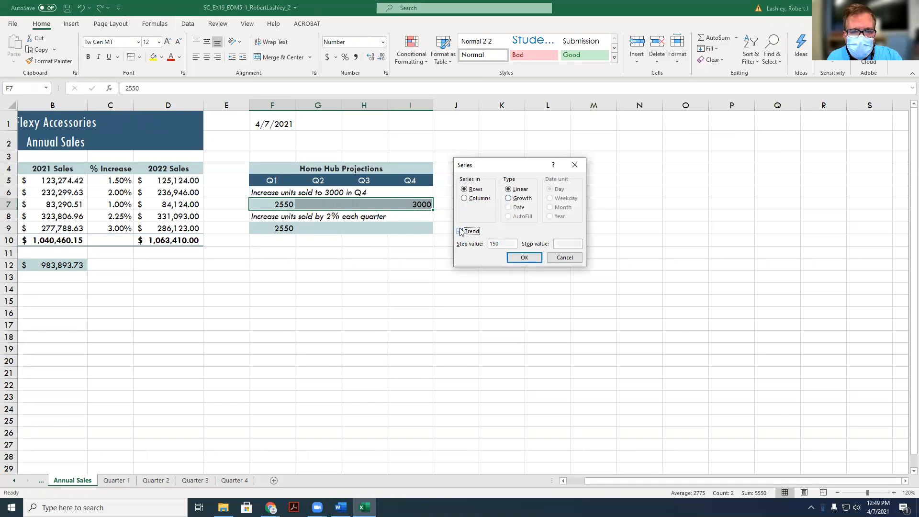
click(523, 258)
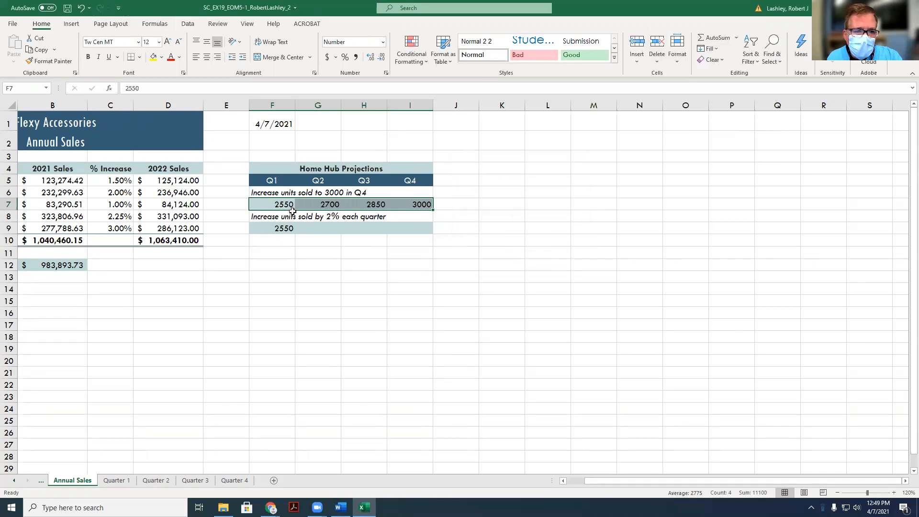
mouse_move(287, 211)
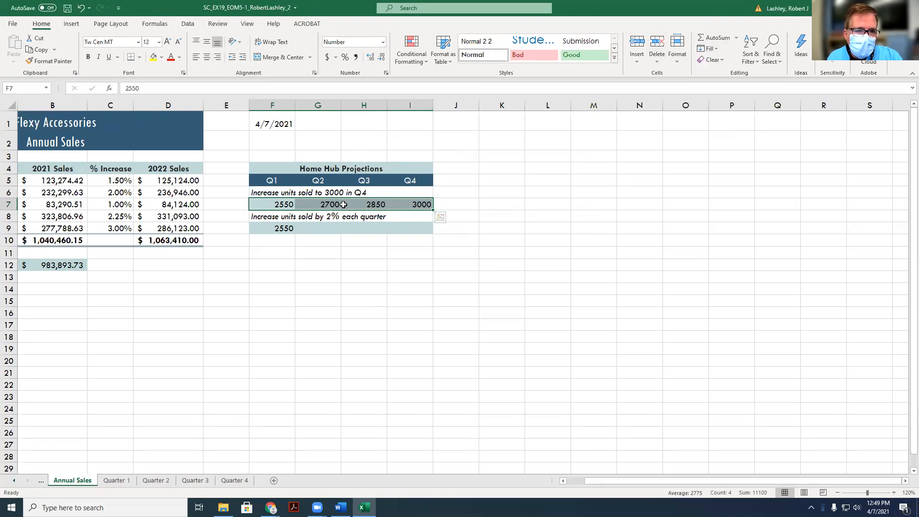
mouse_move(397, 205)
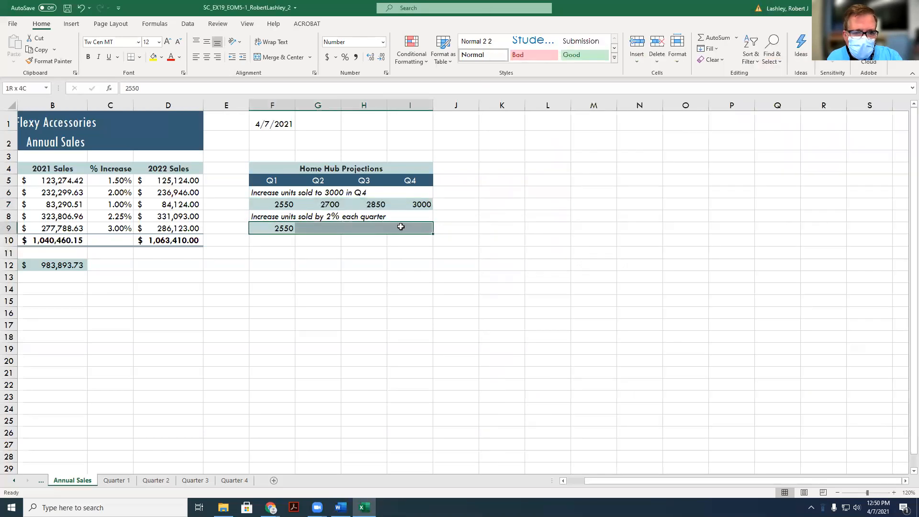
Fill F9:I9 with a Growth series of step 1.02, giving 2550, 2601, 2653, 2706
click(708, 47)
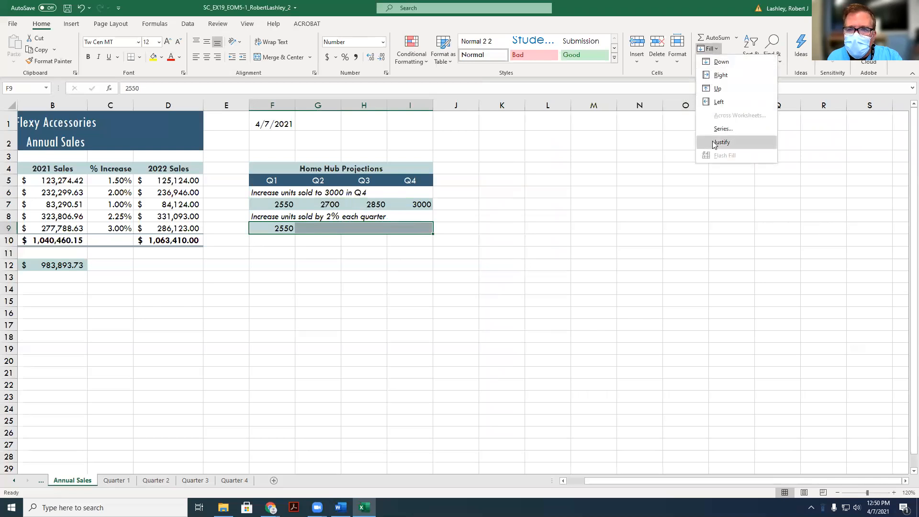
click(723, 128)
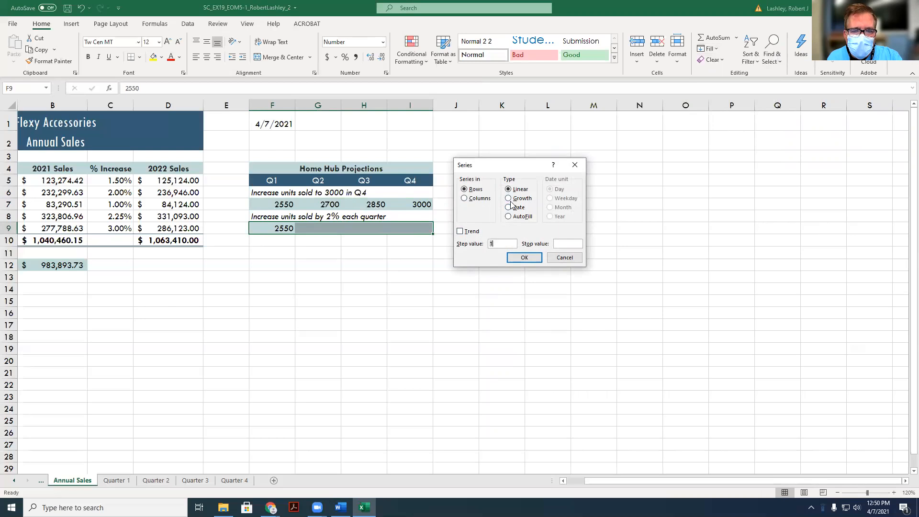
click(508, 198)
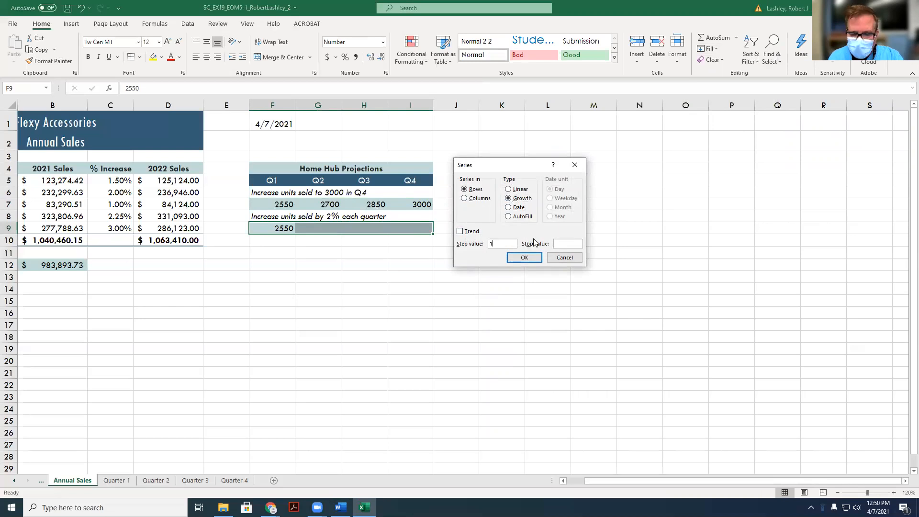
text(1.02)
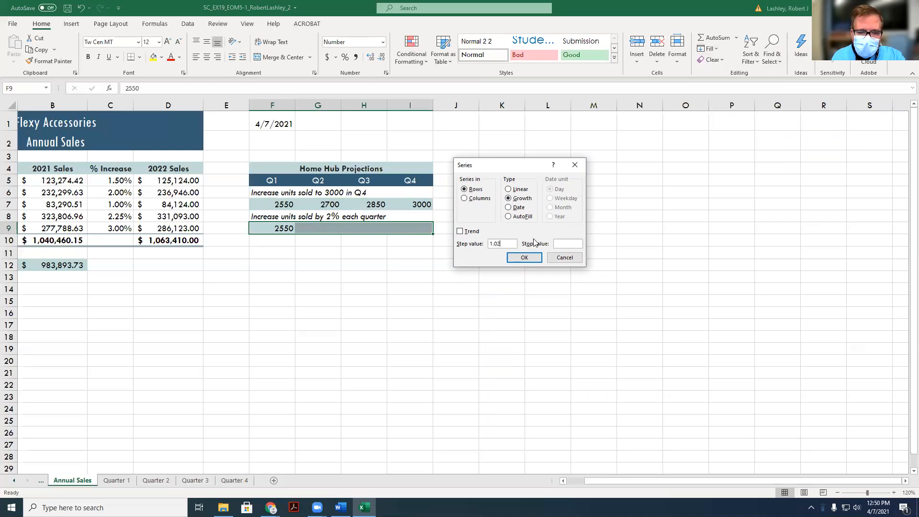
click(523, 258)
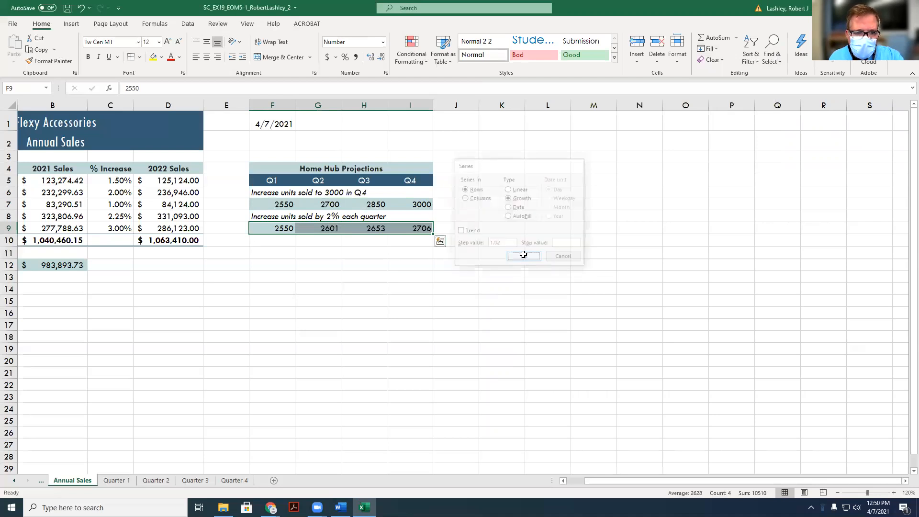
click(522, 255)
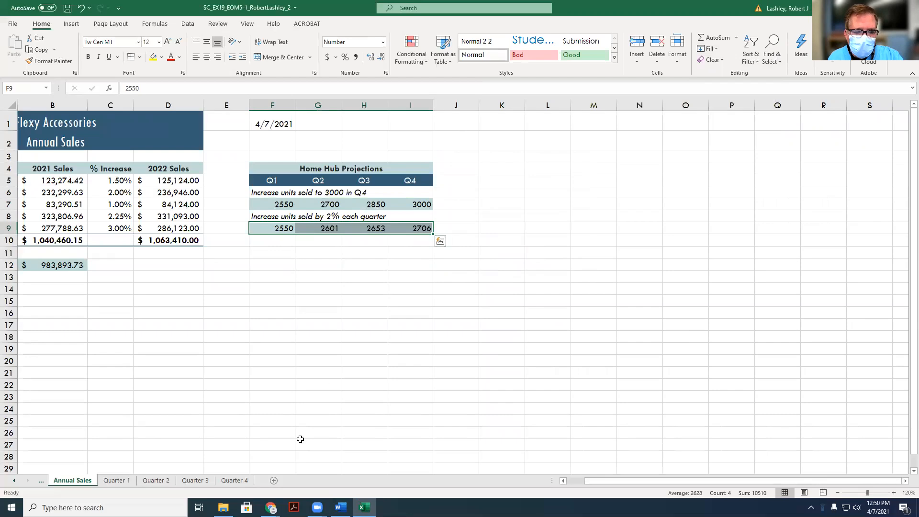
click(339, 508)
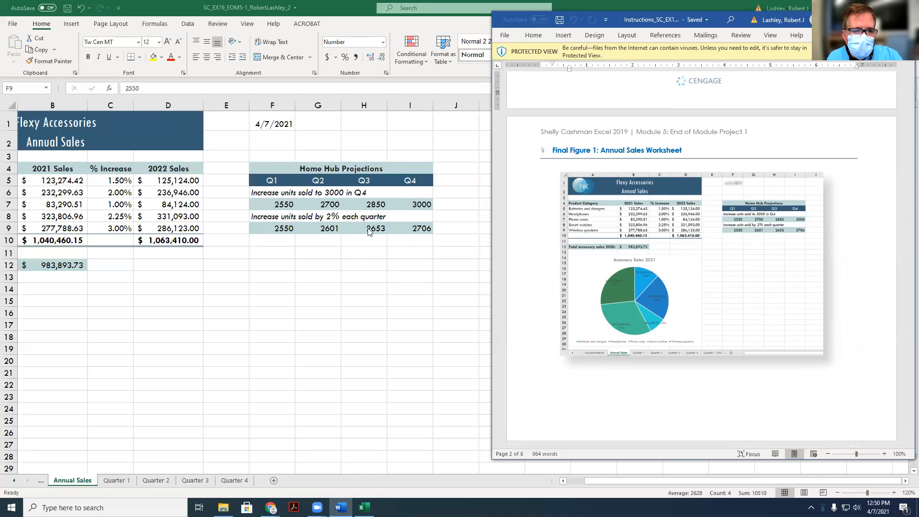
mouse_move(421, 238)
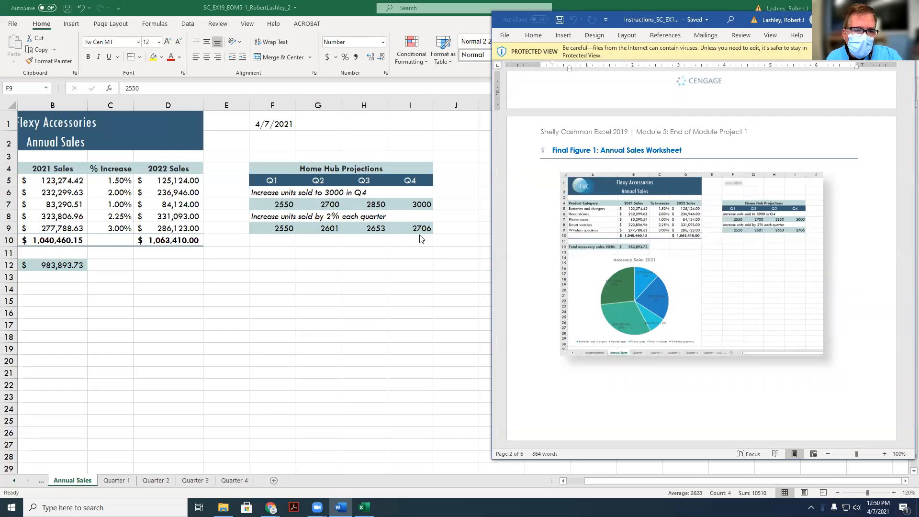
mouse_move(381, 226)
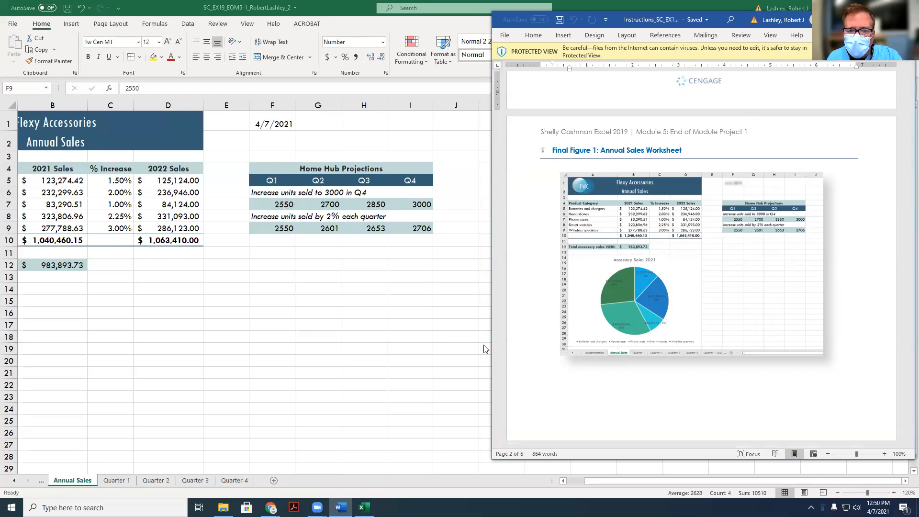
Scroll the instructions down to the pie-chart step for accessory sales
scroll(down, 3)
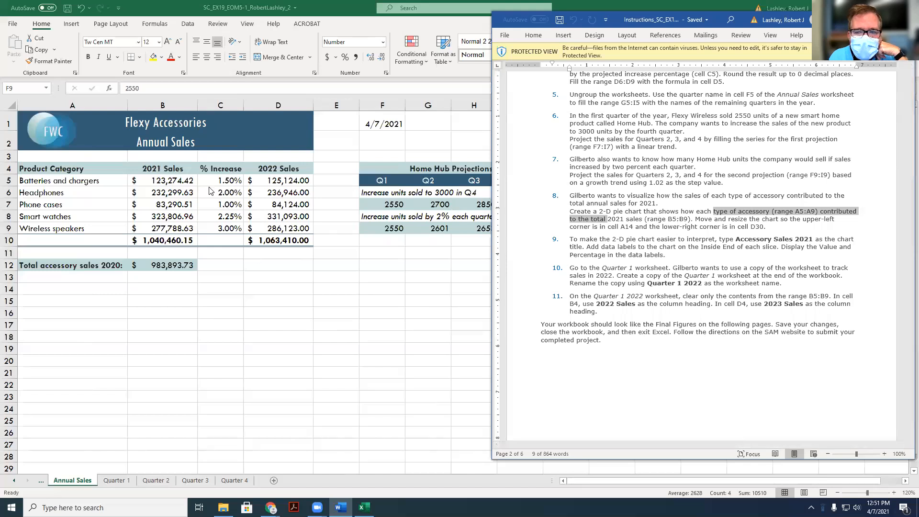
mouse_move(146, 181)
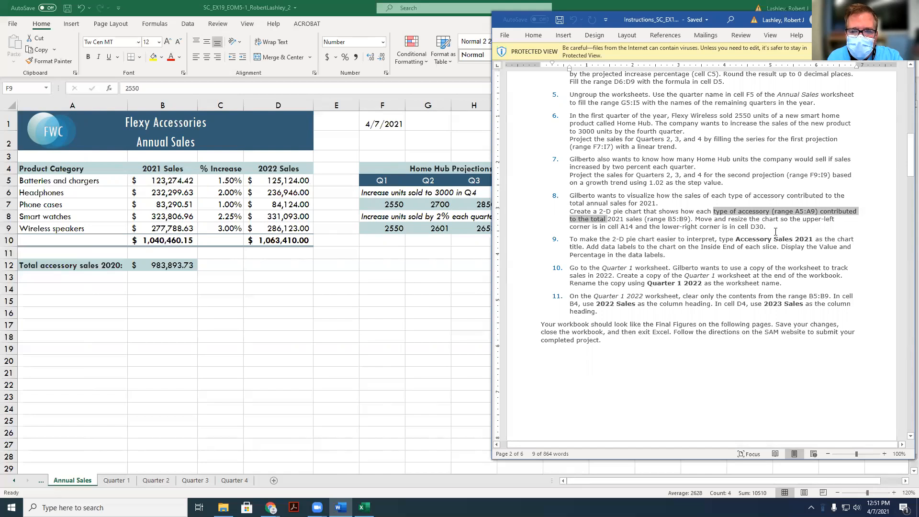
mouse_move(91, 182)
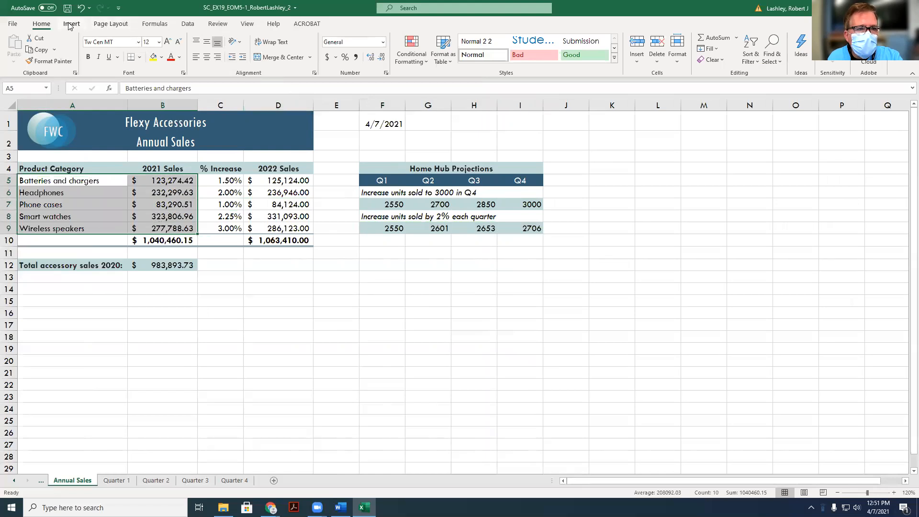
Insert a 2-D pie chart of 2021 sales, place it at A14:D30 and title it Accessory Sales 2021
click(70, 23)
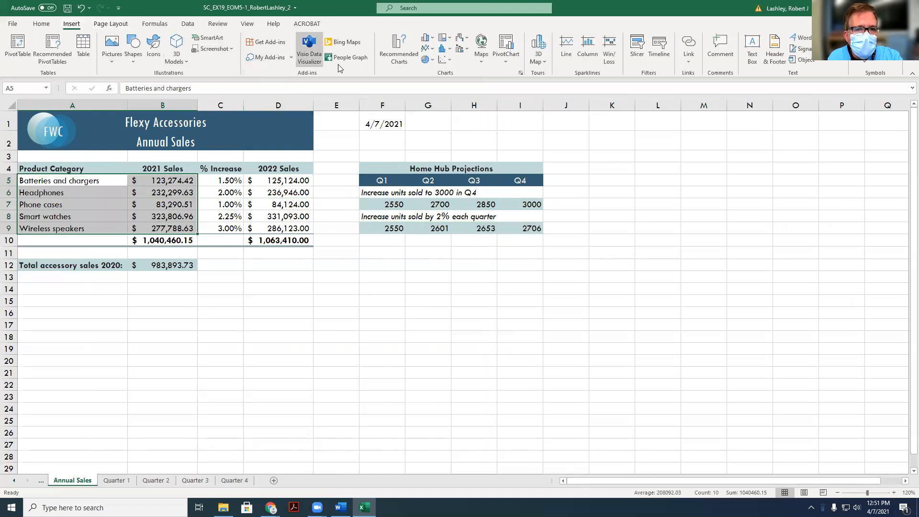
click(425, 58)
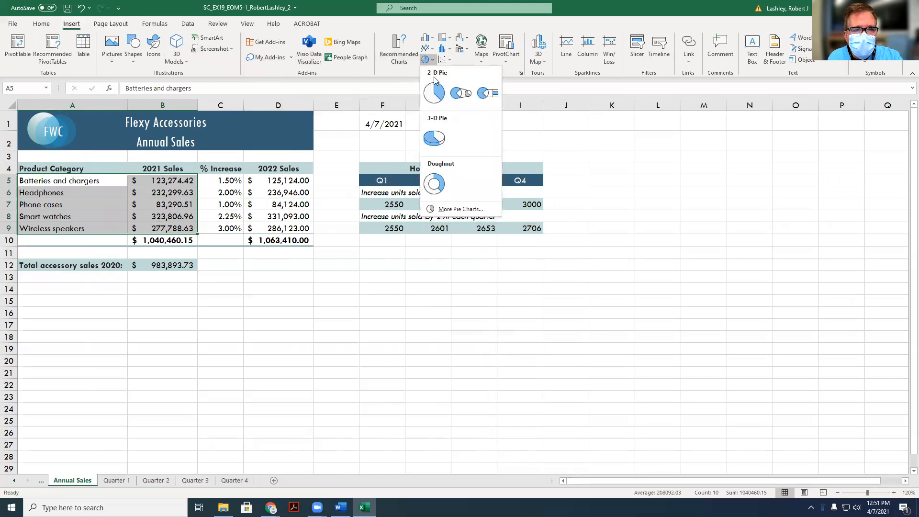
click(433, 93)
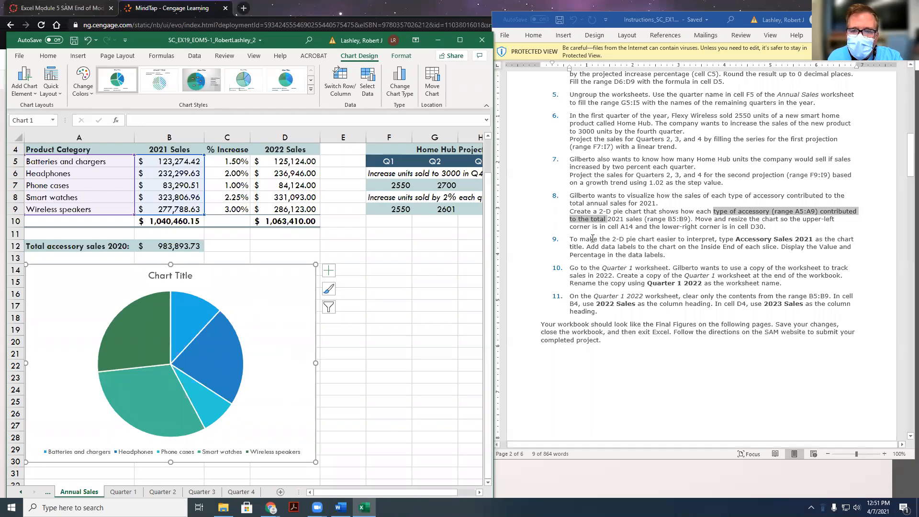
scroll(down, 3)
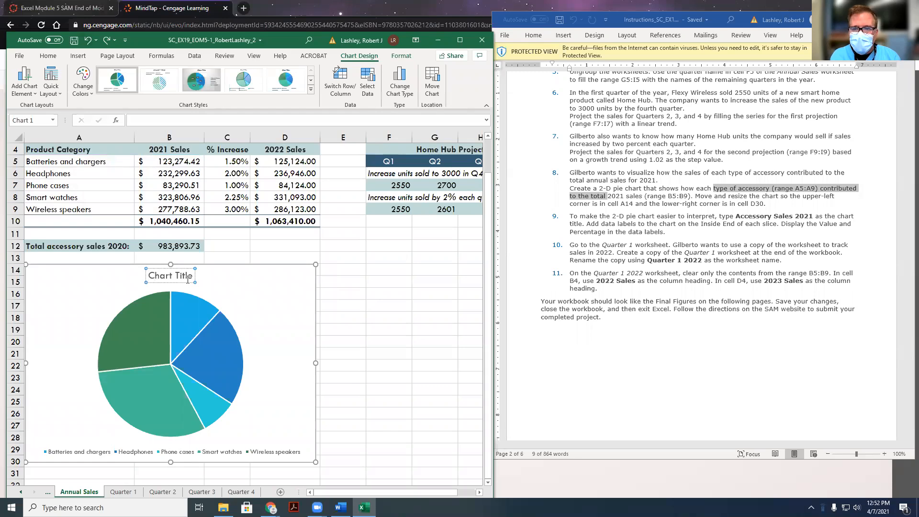
text(Accessory Sales 2021)
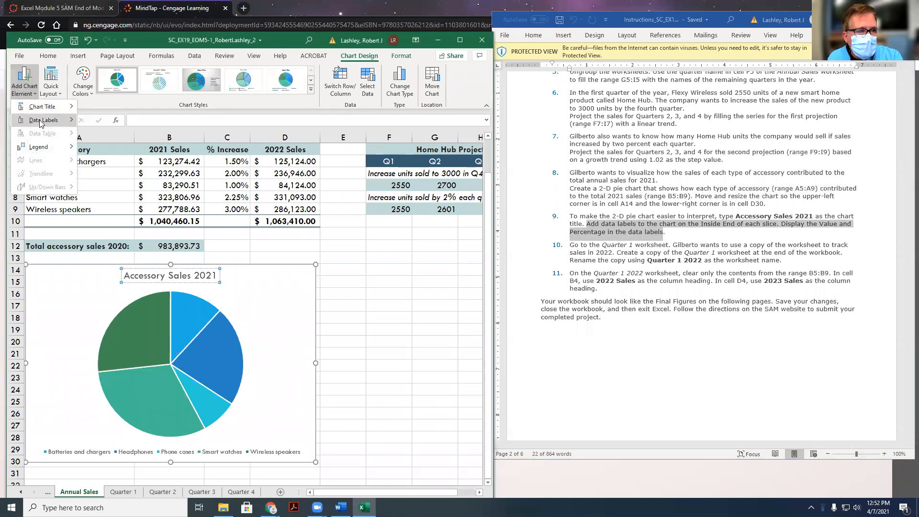
Add Inside End data labels to the pie showing each slice's value and percentage
click(42, 121)
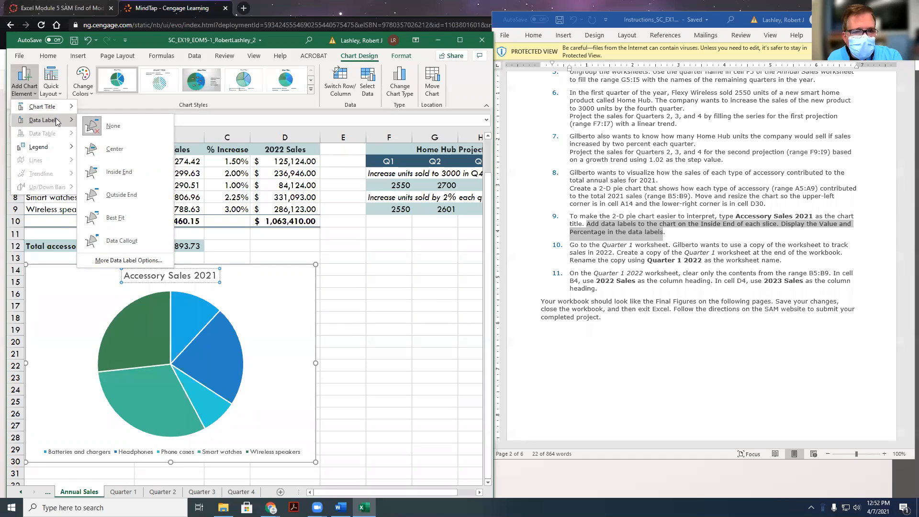
mouse_move(59, 121)
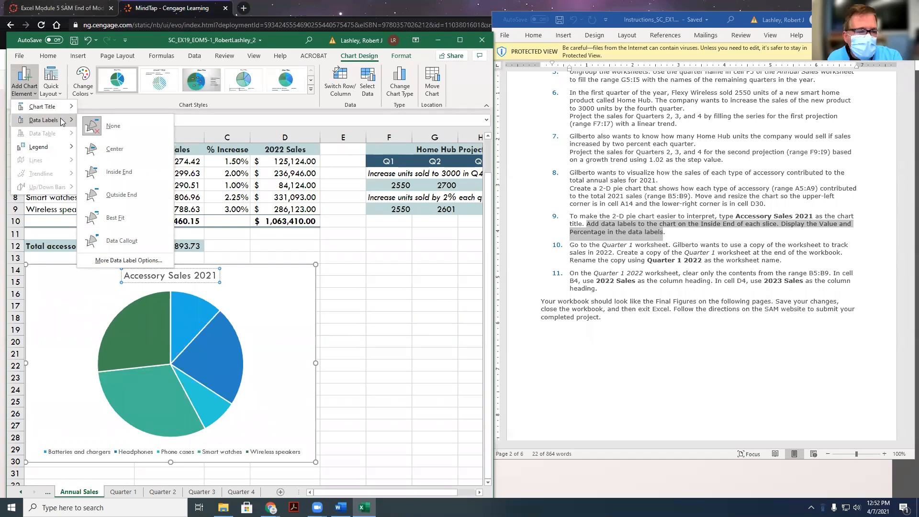
click(119, 171)
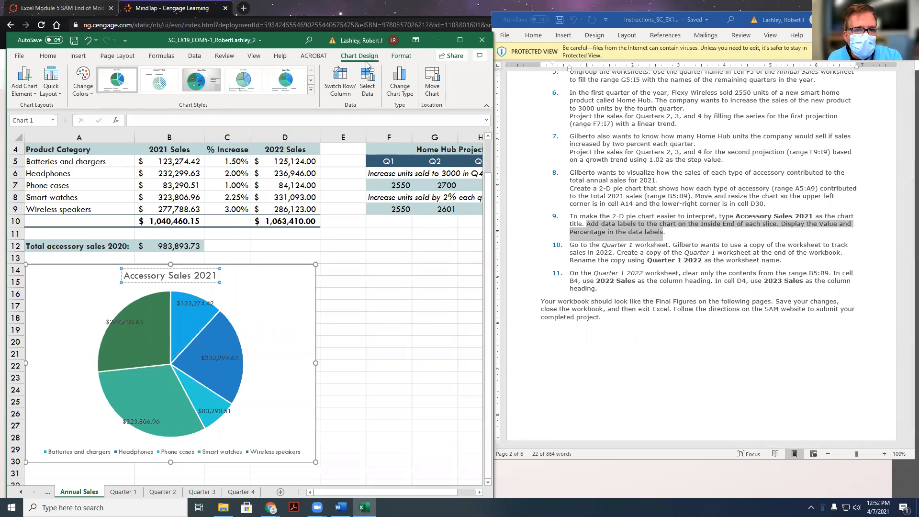
mouse_move(195, 304)
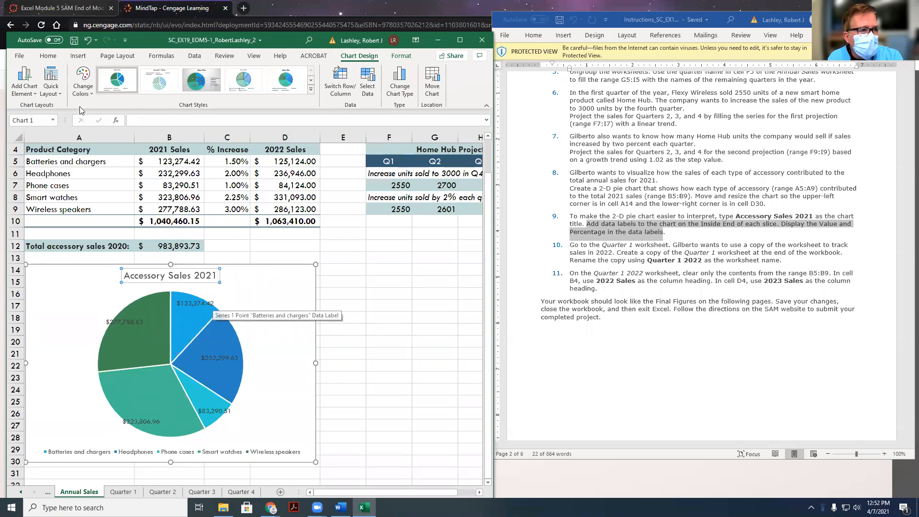
click(23, 83)
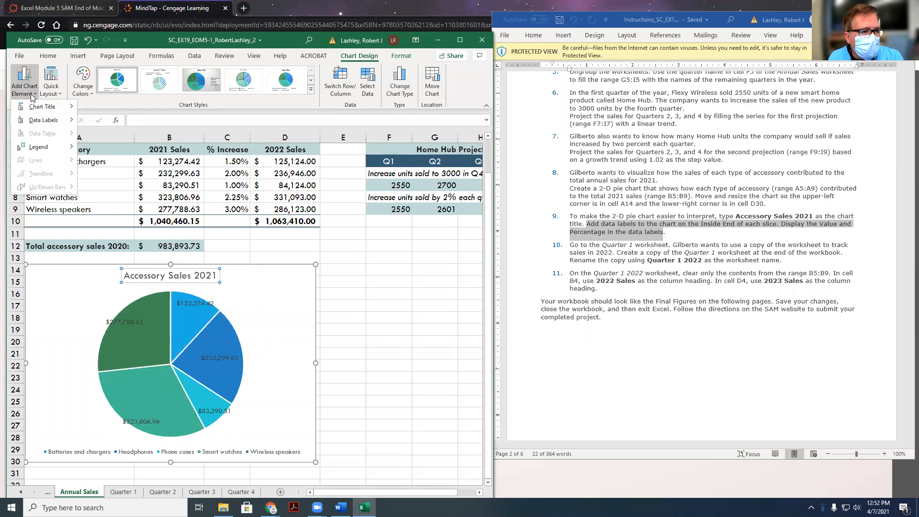
click(42, 120)
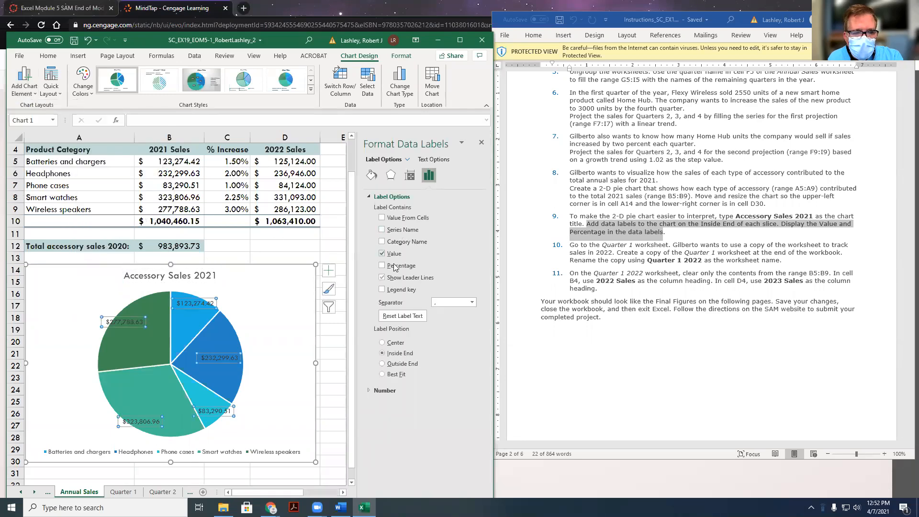
click(382, 265)
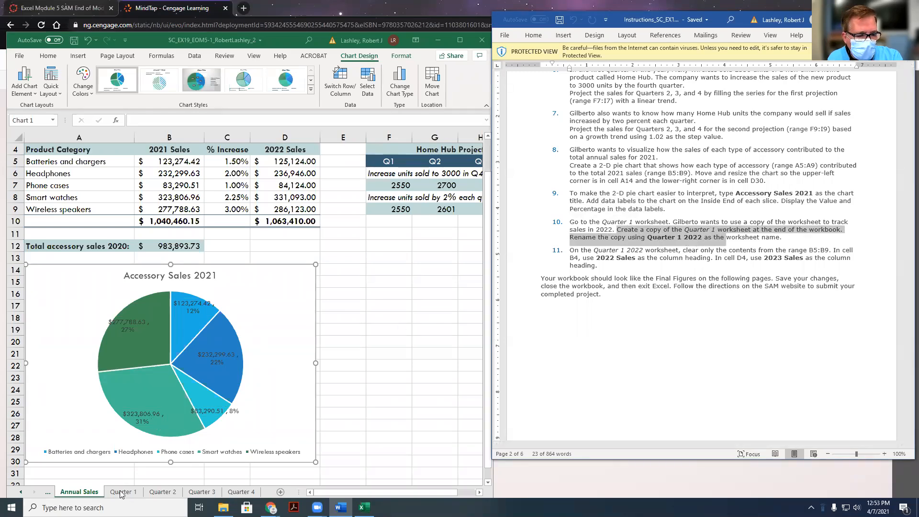
Copy the Quarter 1 sheet to the end of the workbook and rename it Quarter 1 2022
right_click(123, 491)
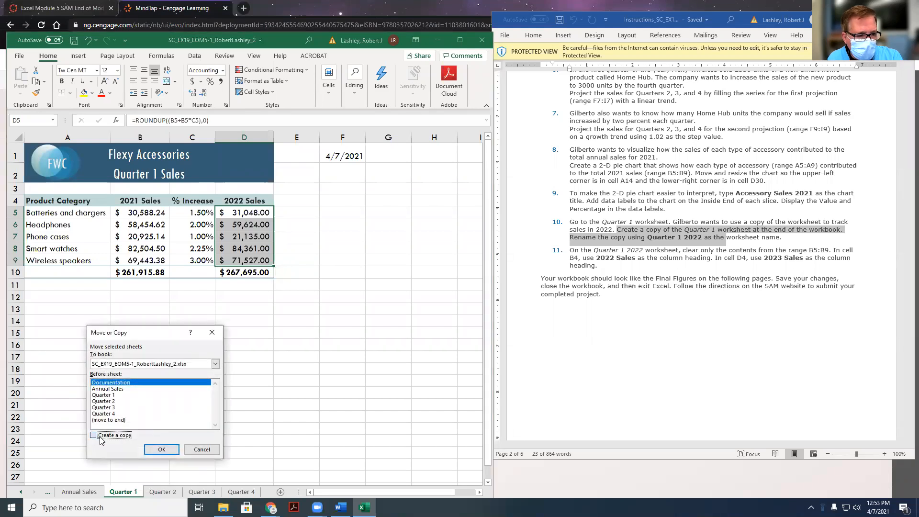
click(93, 434)
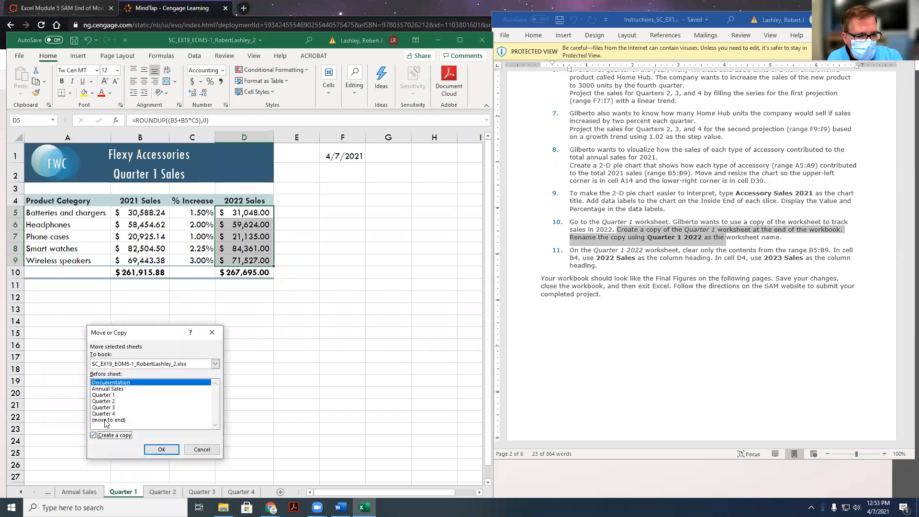
click(108, 419)
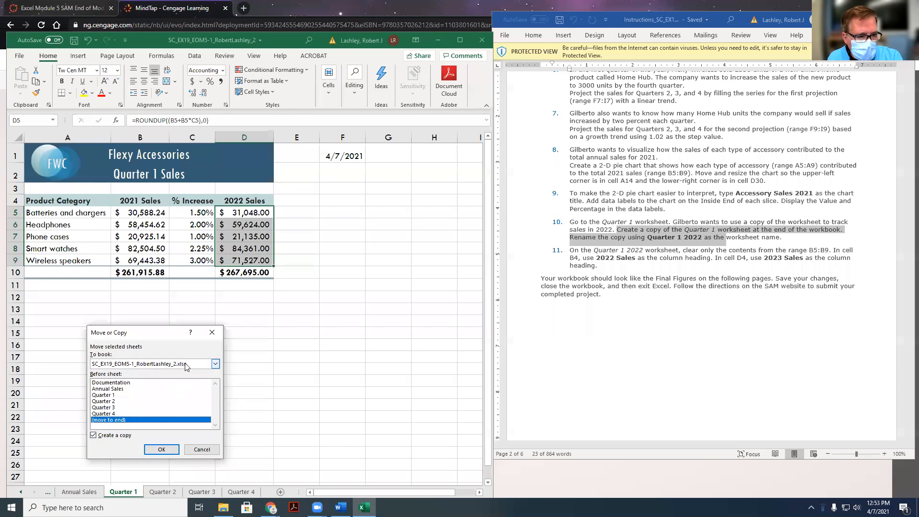
mouse_move(187, 367)
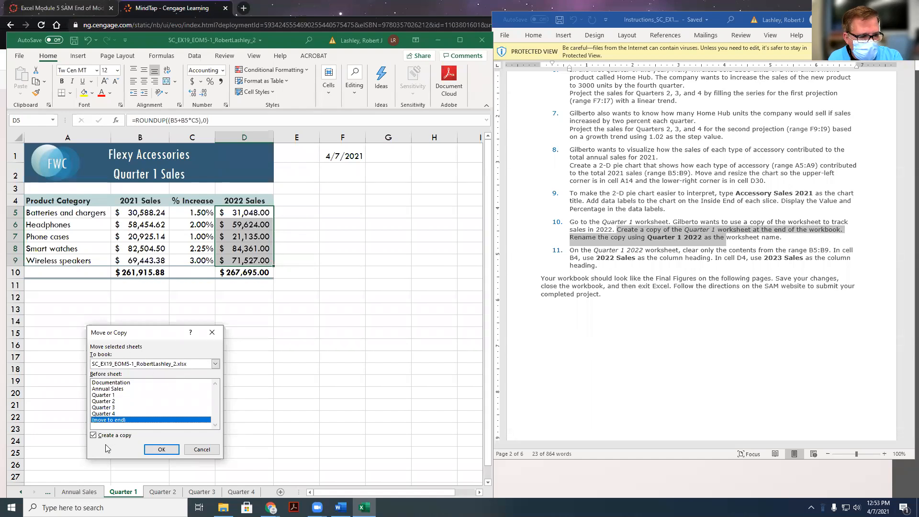
click(161, 449)
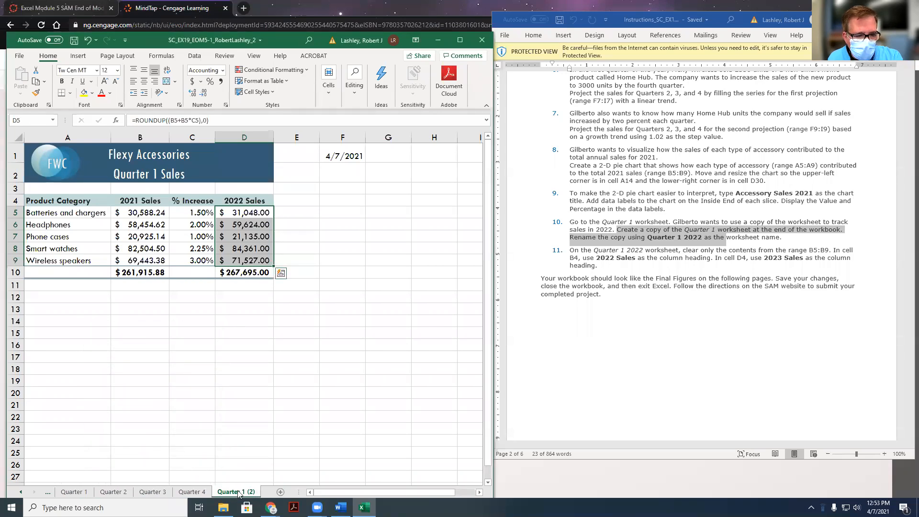
right_click(235, 490)
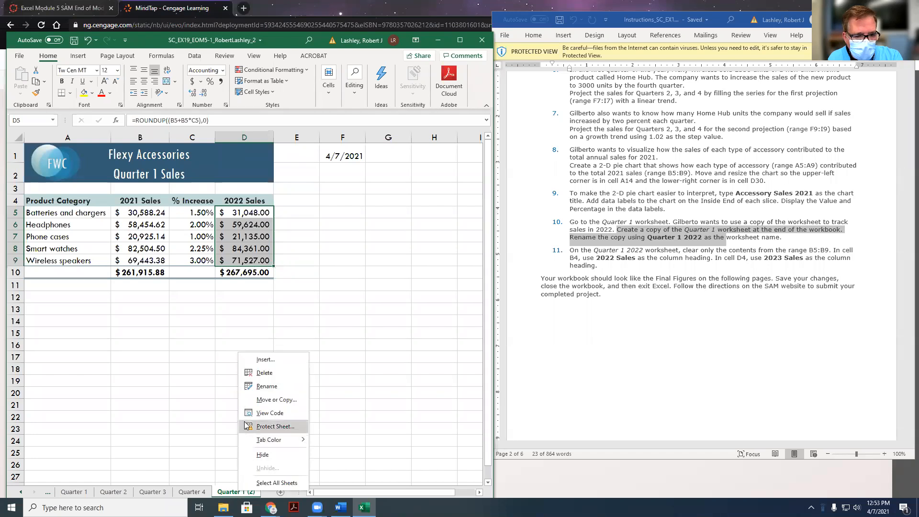
click(257, 386)
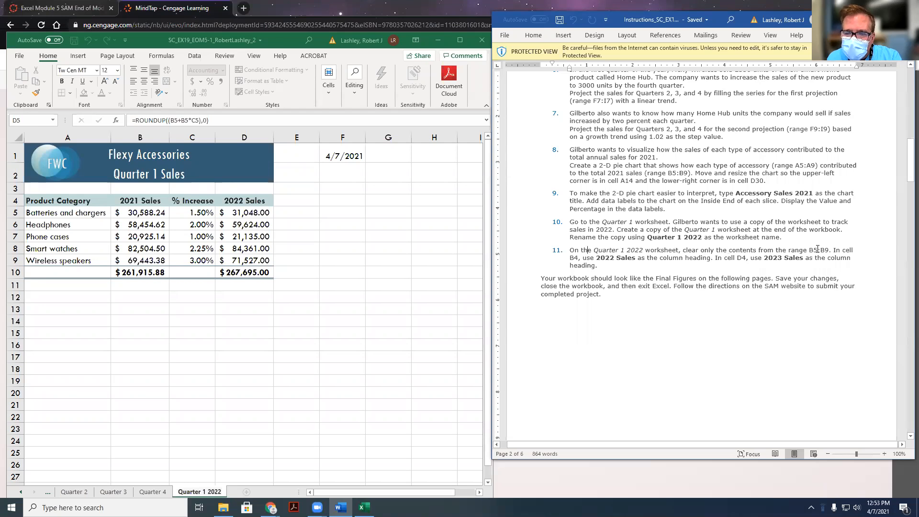
mouse_move(223, 452)
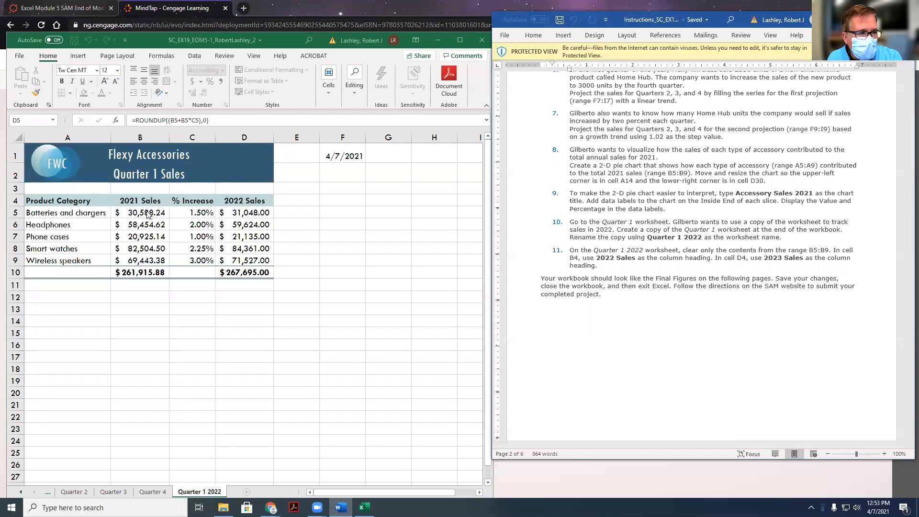
Clear the contents of the old sales values in B5:B9, keeping formatting
drag(140, 213, 139, 261)
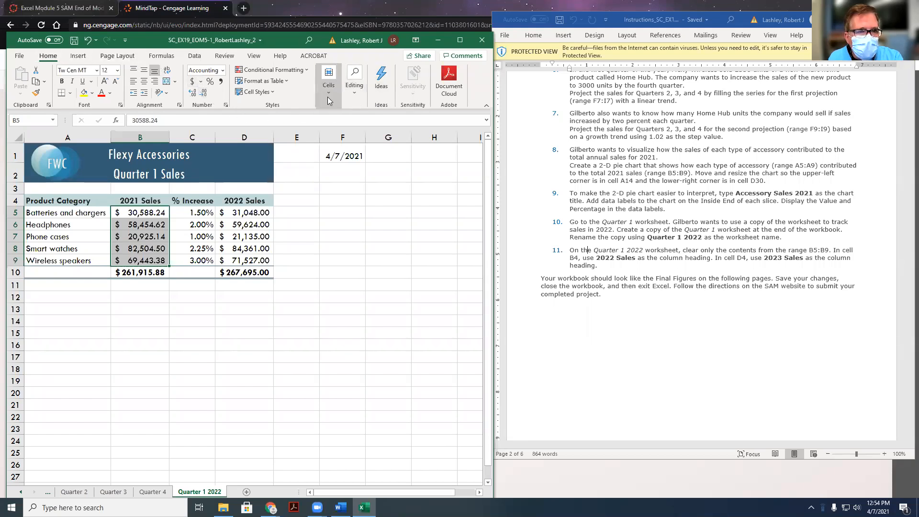
click(354, 82)
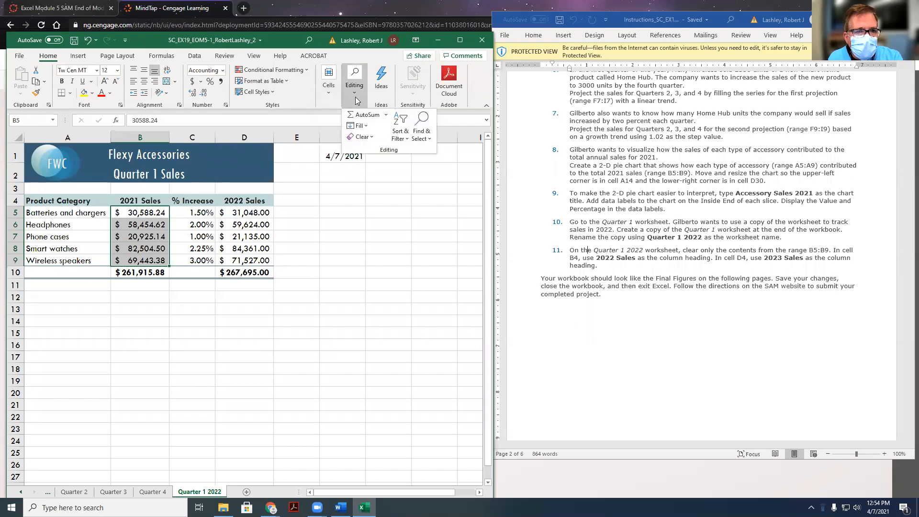
click(360, 137)
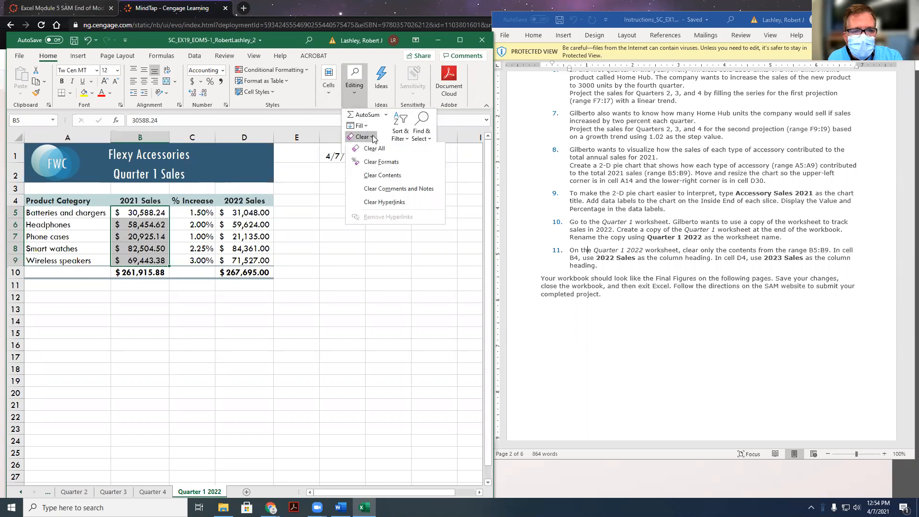
mouse_move(382, 177)
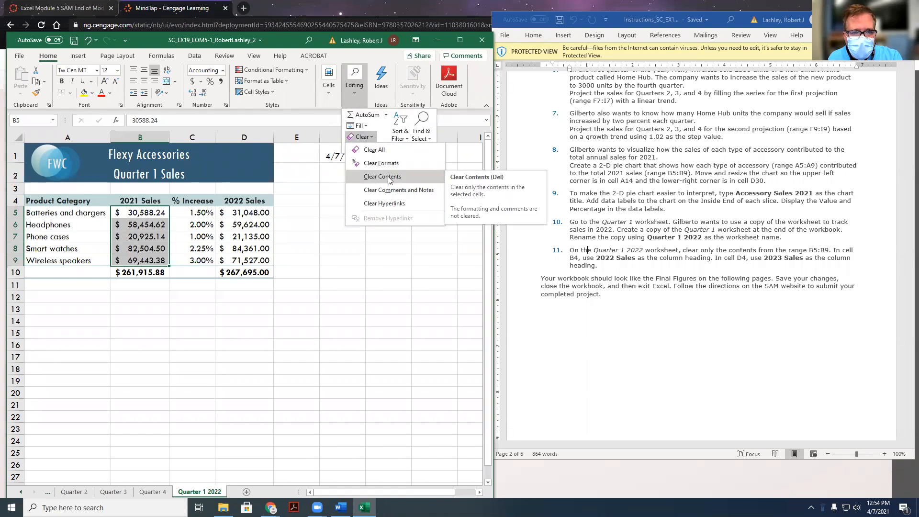
click(381, 176)
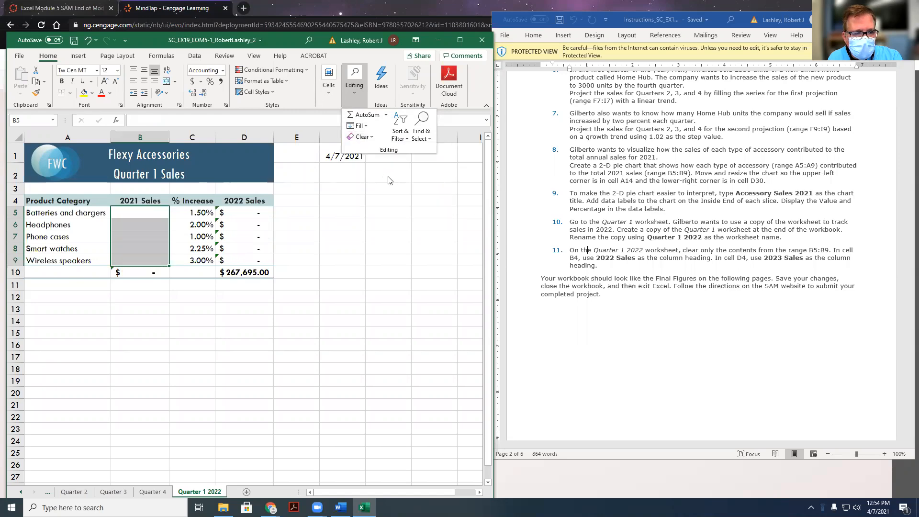
mouse_move(417, 195)
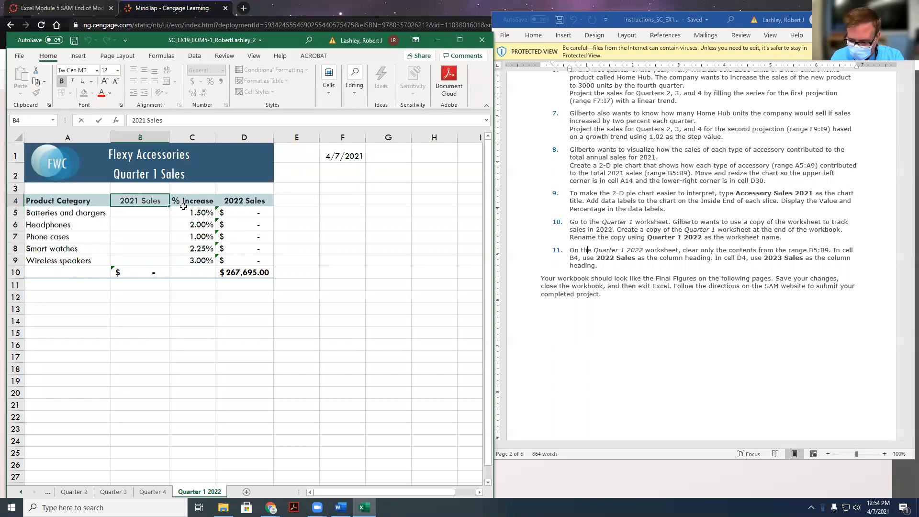
Relabel the headings as 2022 Sales in B4 and 2023 Sales in D4
text(2022 Sales)
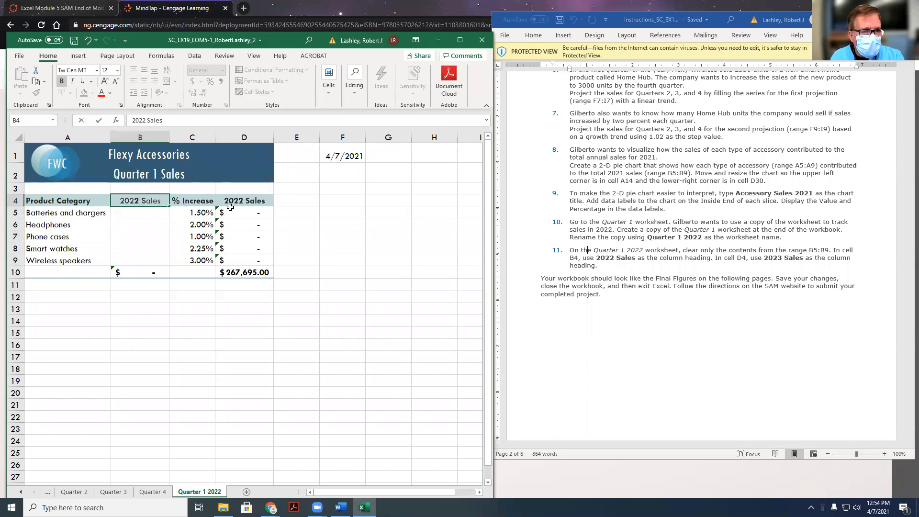
click(244, 200)
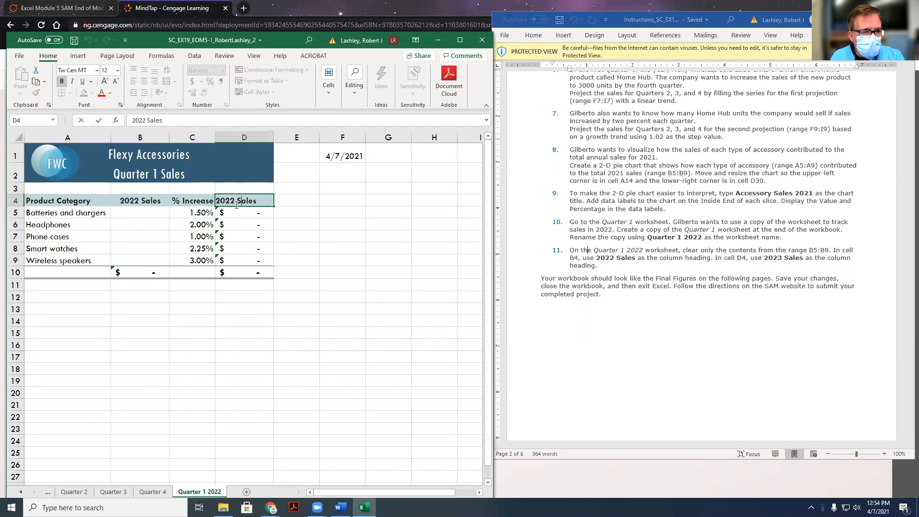
key(Backspace)
text(3)
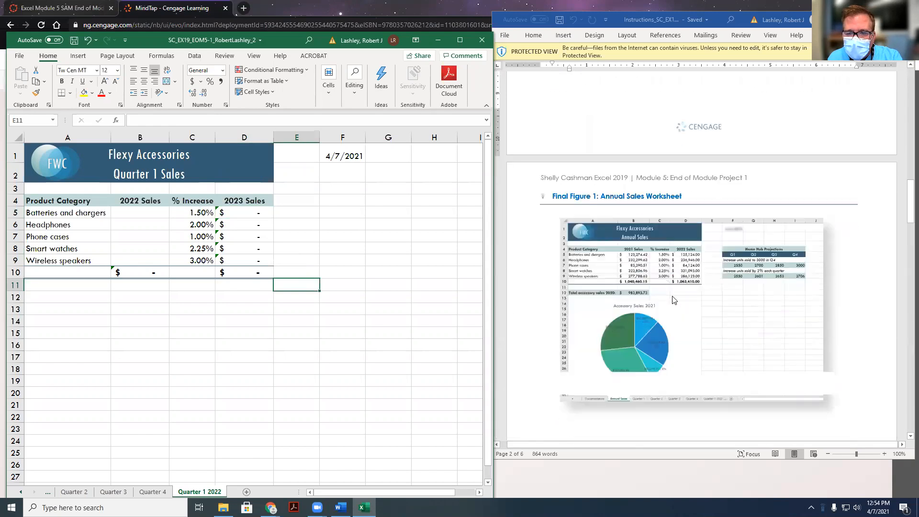
Check the Annual Sales and Quarter sheets against the final figures, then save the workbook
click(74, 491)
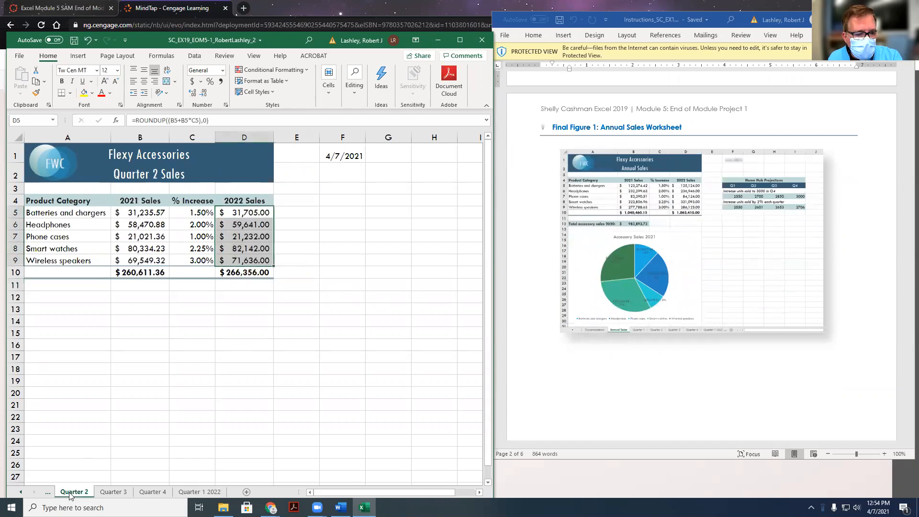
click(78, 491)
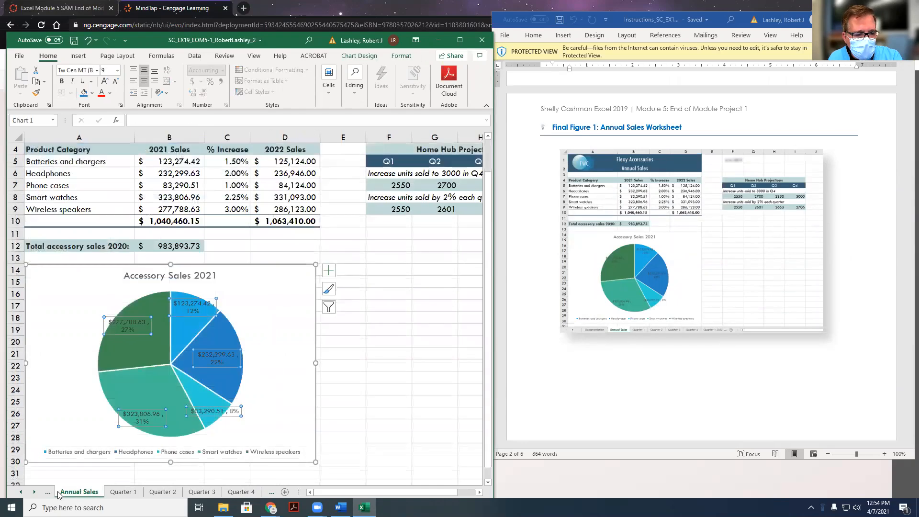
click(388, 351)
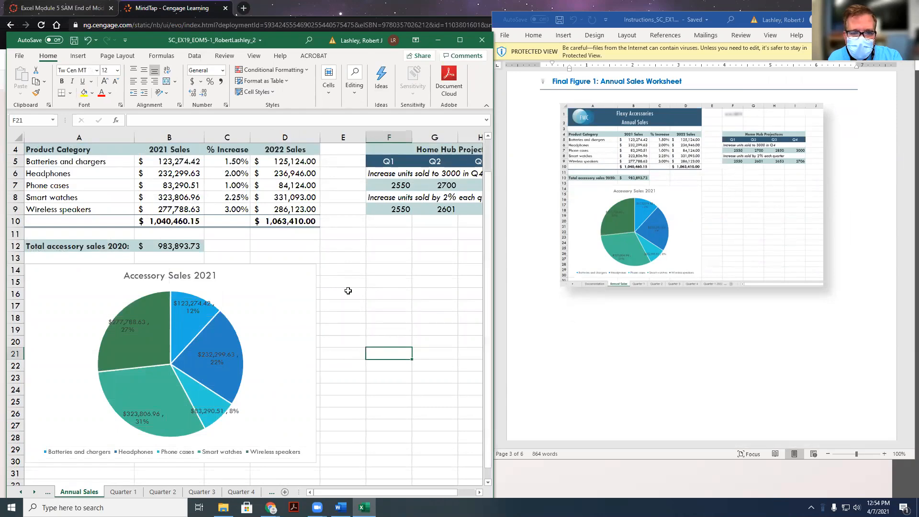
click(199, 491)
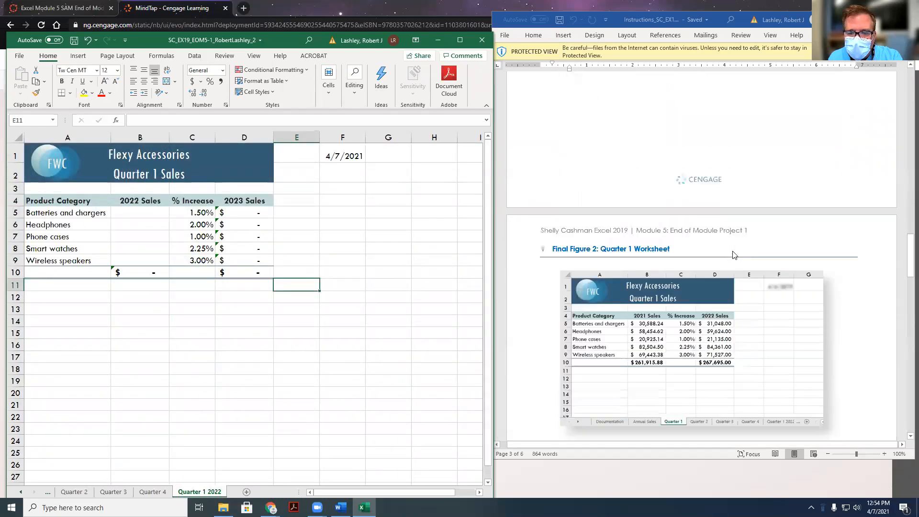
scroll(down, 3)
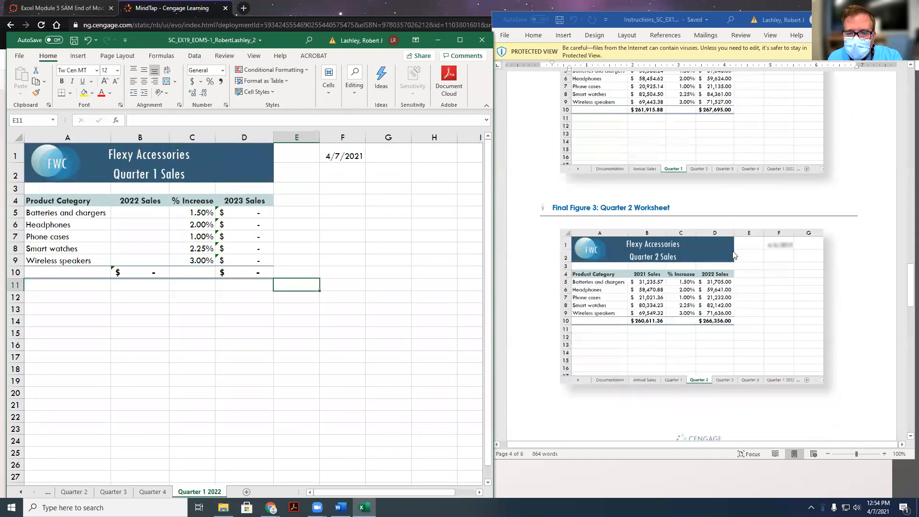
scroll(down, 3)
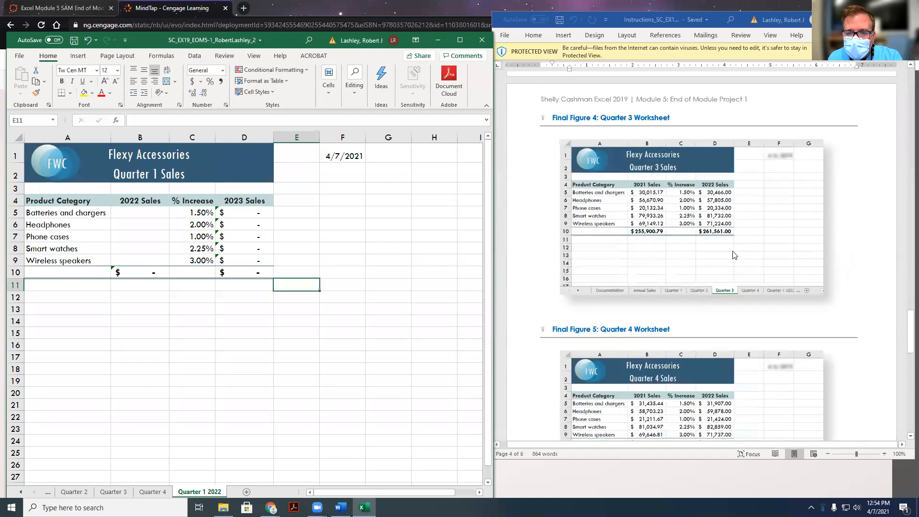
scroll(down, 3)
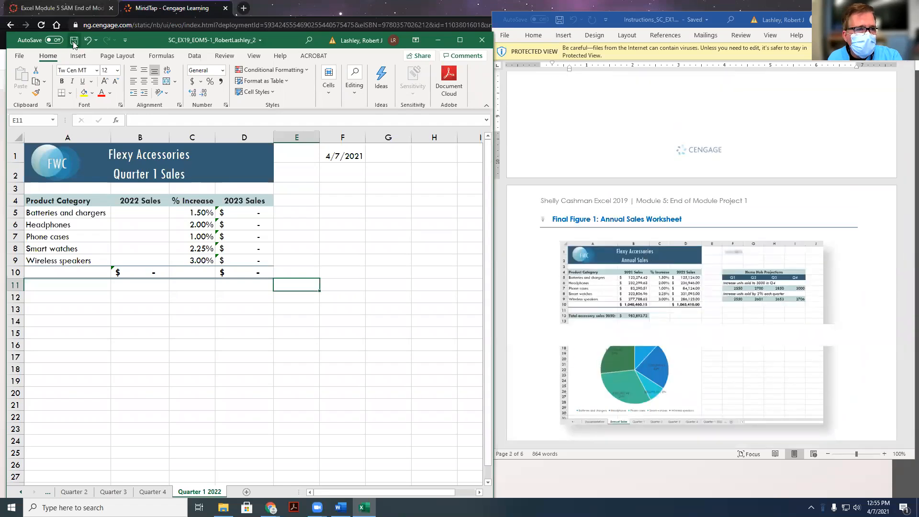
click(74, 40)
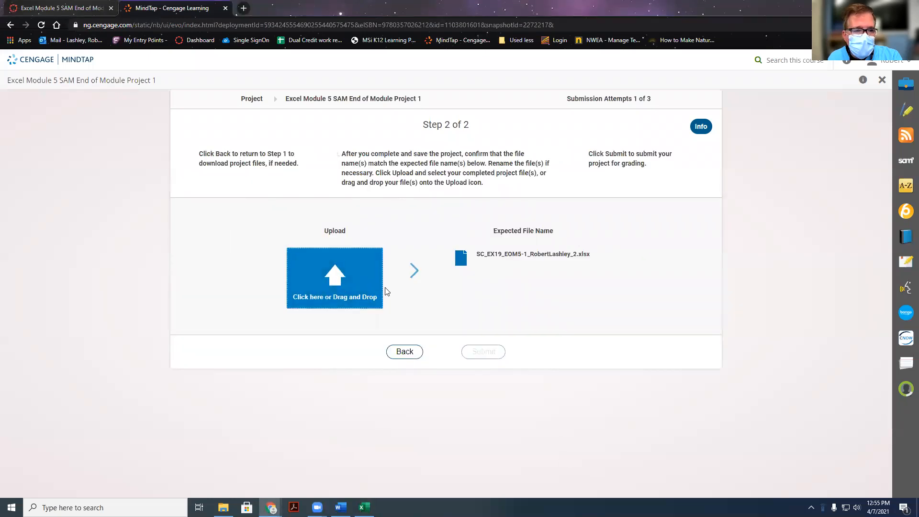
Upload the finished workbook to Cengage MindTap and submit the project for grading
click(334, 278)
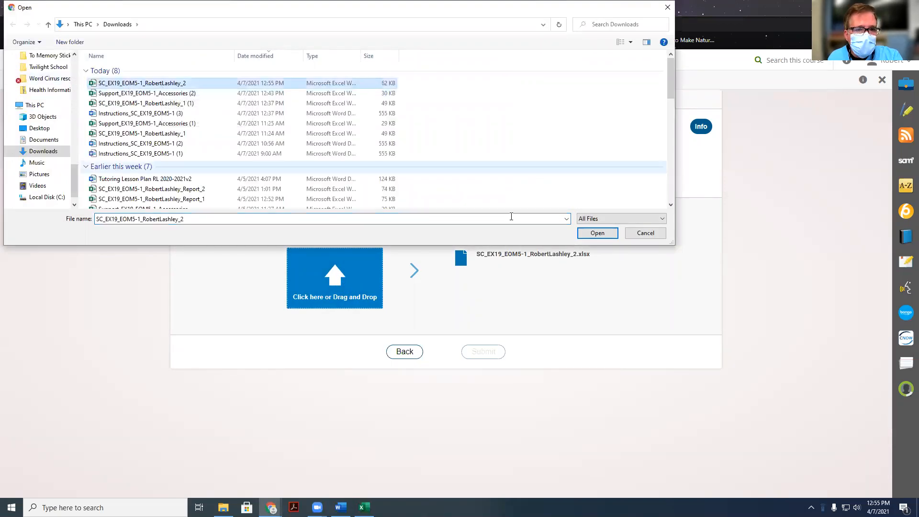
click(596, 233)
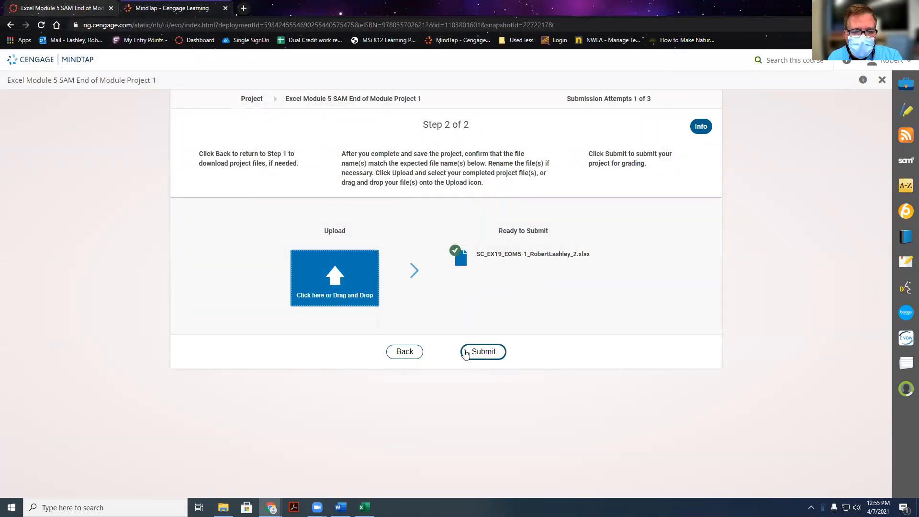
click(483, 352)
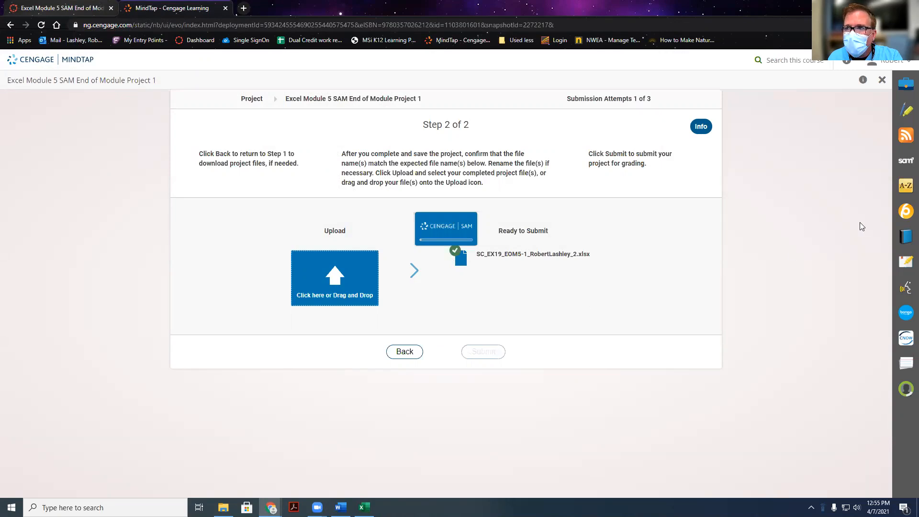